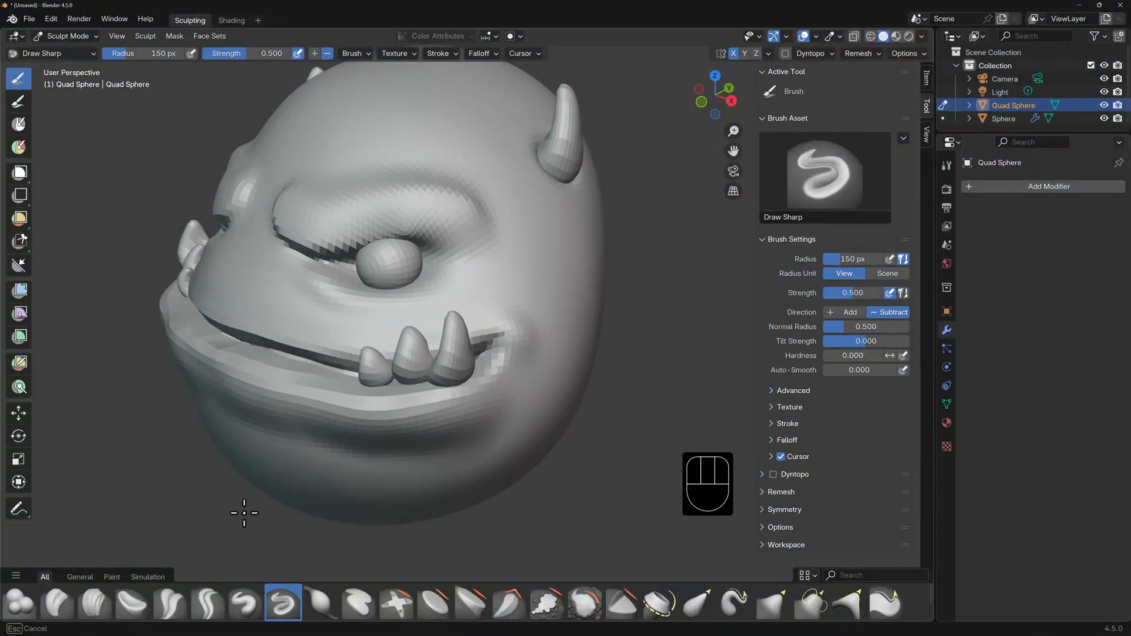
Pick the Inflate/Deflate brush from the asset shelf in place of Draw Sharp.
{"action": "left_click", "coordinate": [323, 611]}
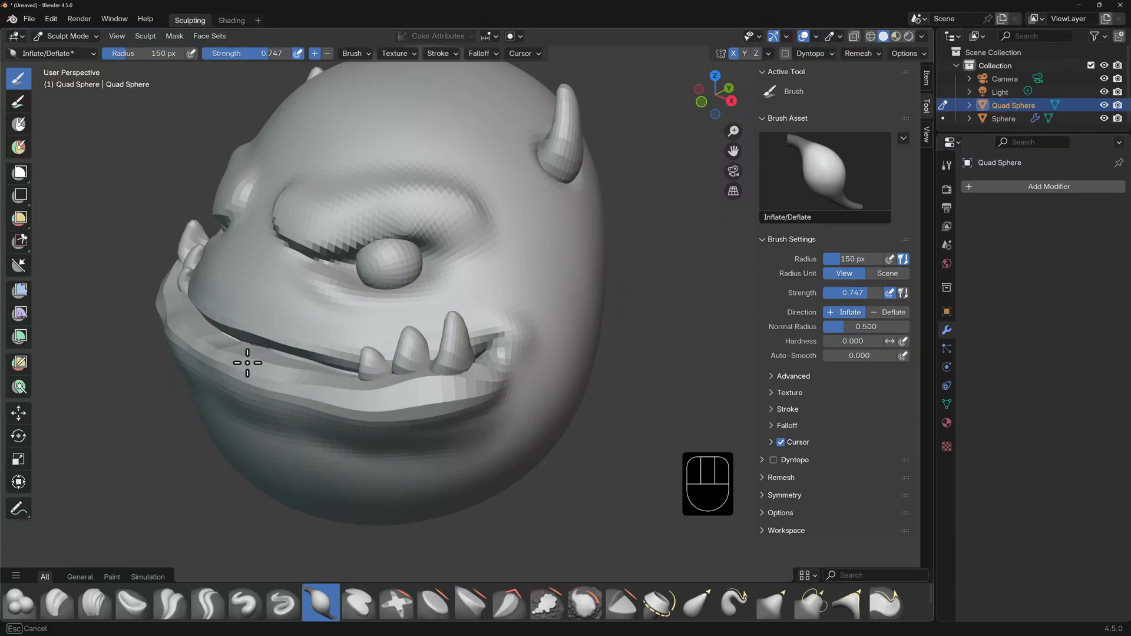
{"action": "left_click", "coordinate": [585, 617]}
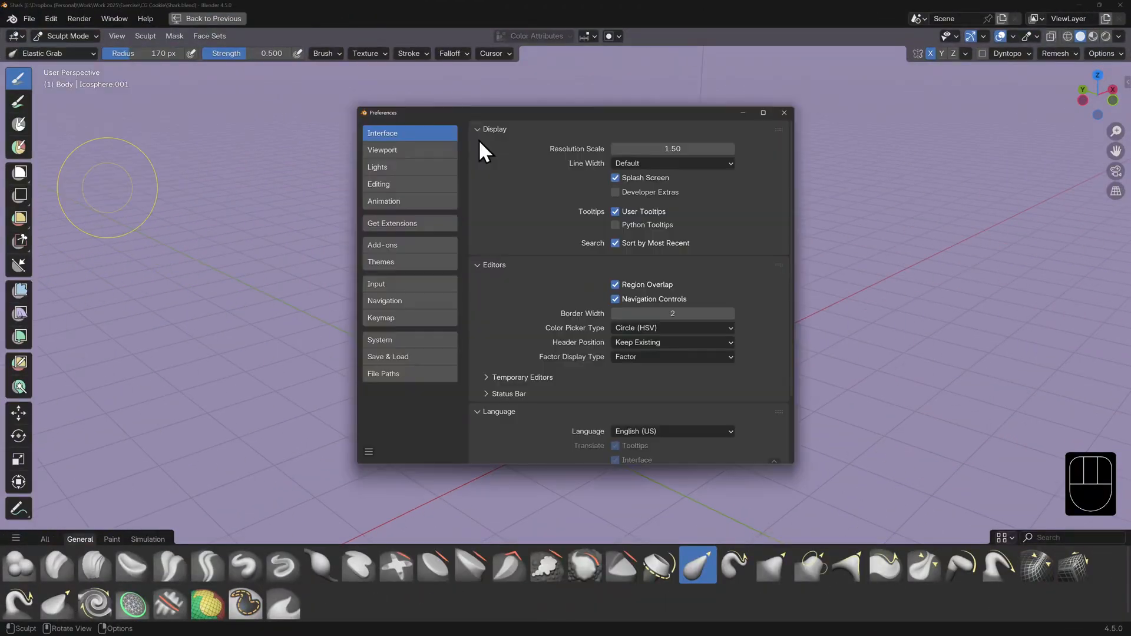
Tick Emulate 3 Button Mouse in Input preferences, then orbit around the shark model.
{"action": "left_click", "coordinate": [376, 284]}
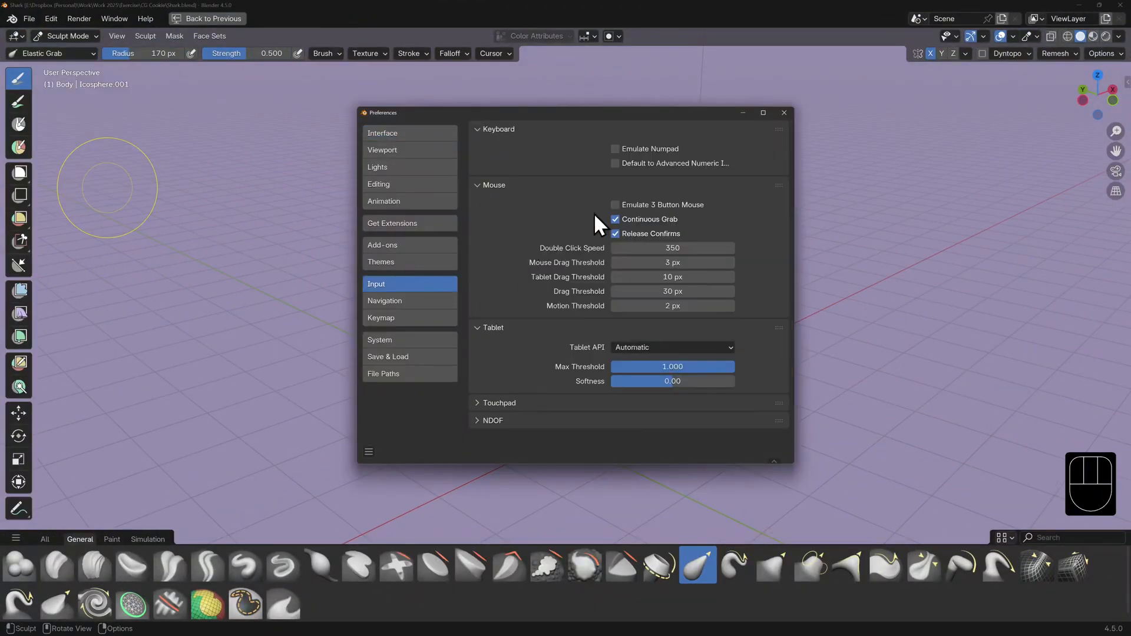
{"action": "left_click", "coordinate": [615, 205]}
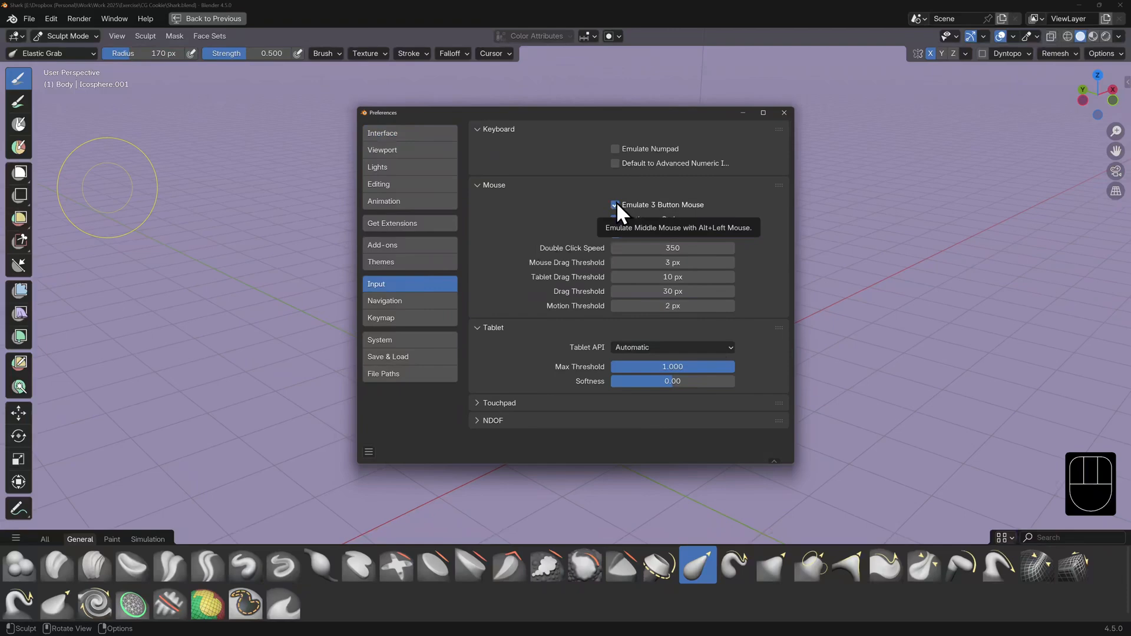
{"action": "left_click", "coordinate": [784, 112]}
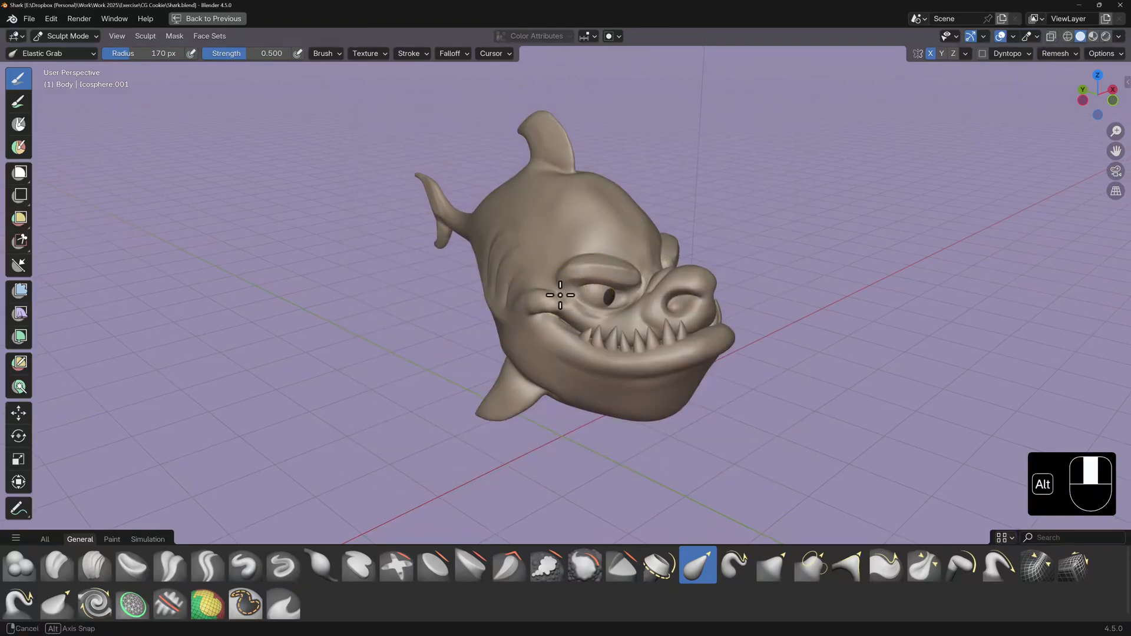
{"action": "left_click_drag", "start_coordinate": [560, 295], "coordinate": [431, 296]}
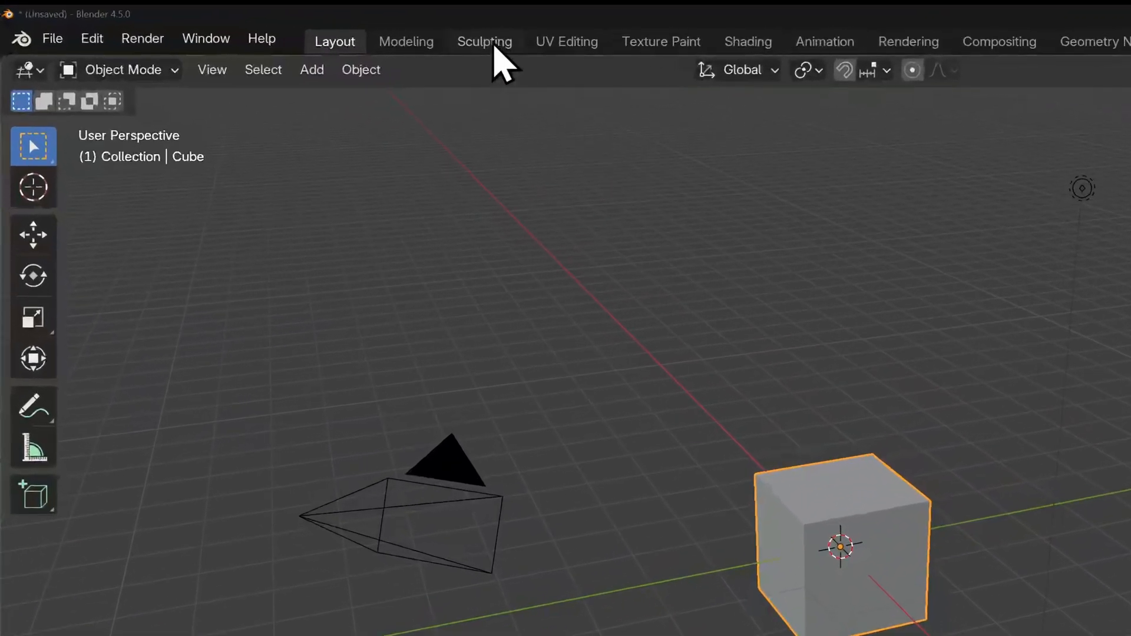
{"action": "mouse_move", "coordinate": [496, 56]}
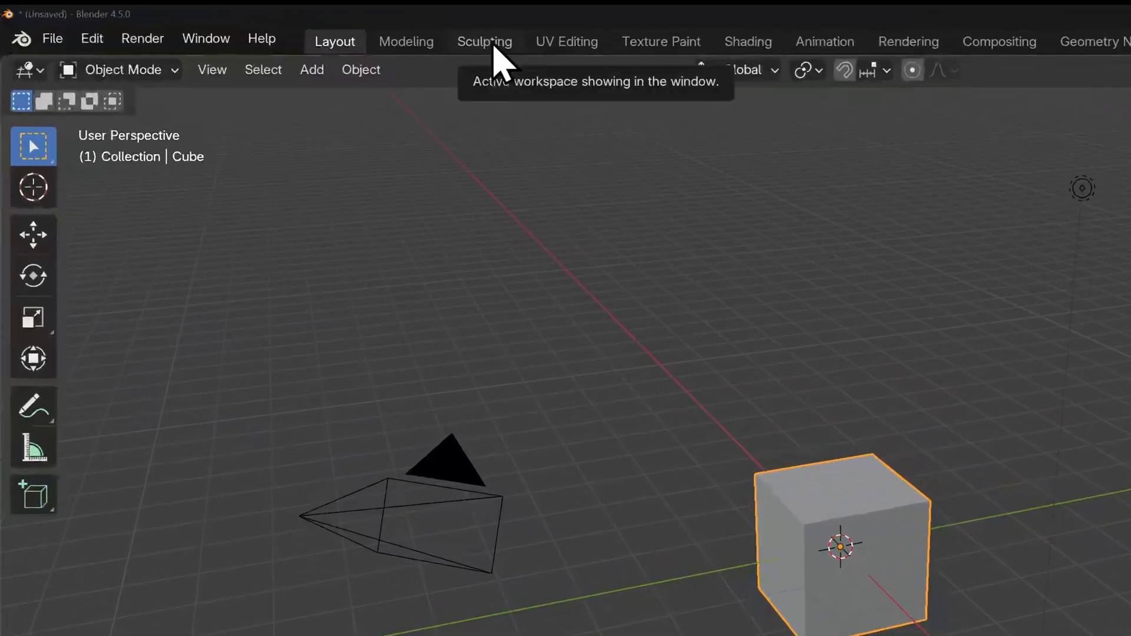
Switch to the Sculpting workspace and enable the Statistics and Wireframe viewport overlays.
{"action": "left_click", "coordinate": [484, 42]}
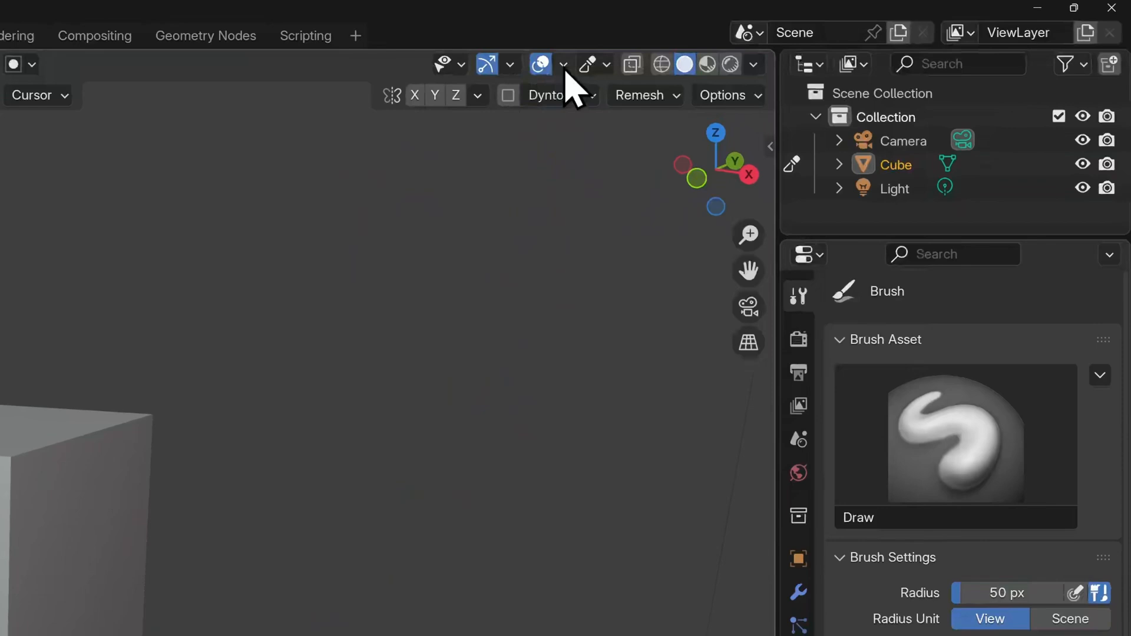
{"action": "left_click", "coordinate": [560, 65]}
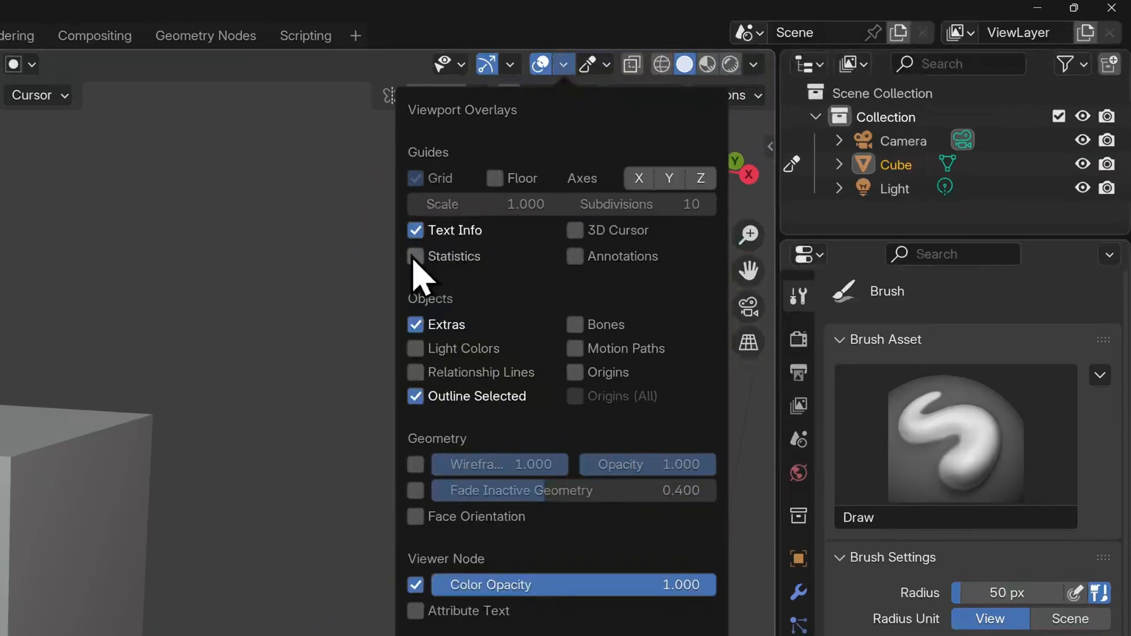
{"action": "left_click", "coordinate": [415, 256]}
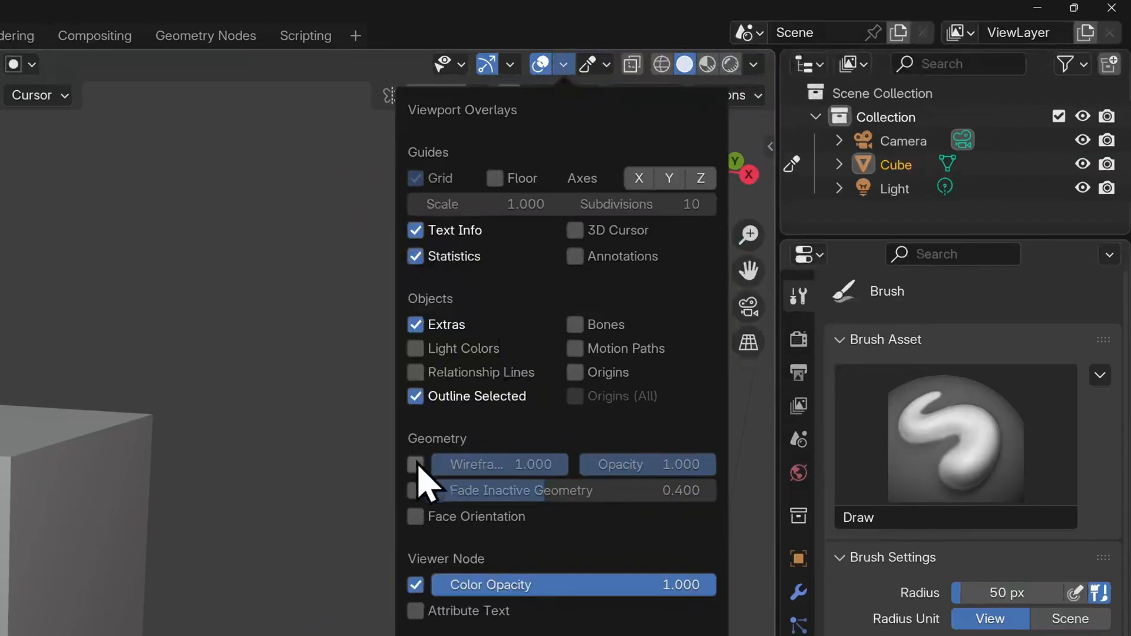
{"action": "left_click", "coordinate": [415, 464]}
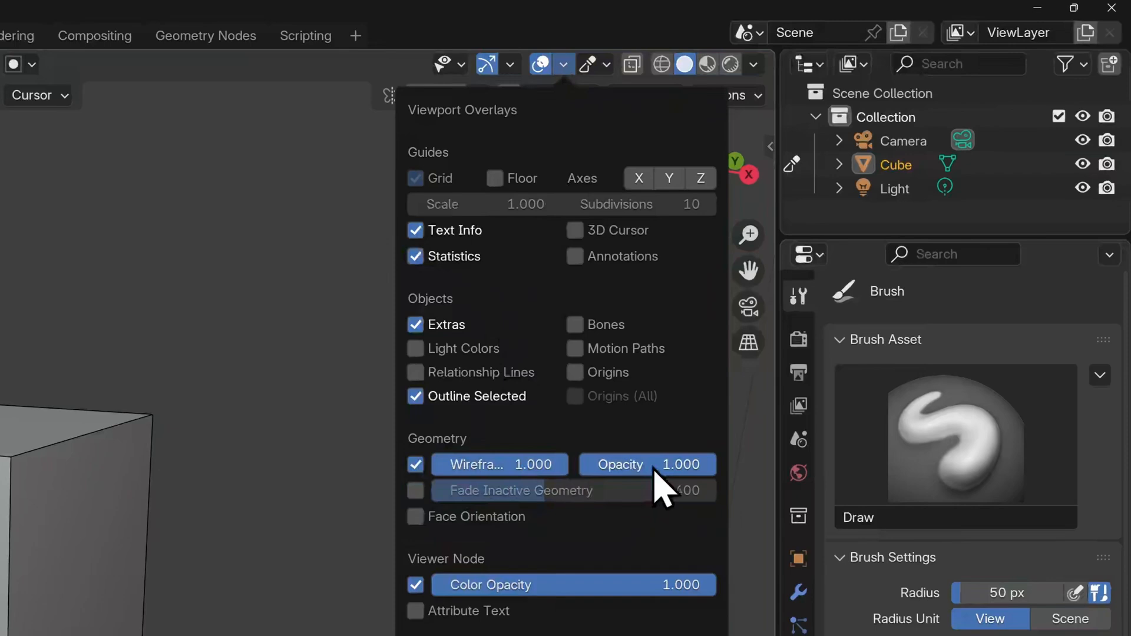
{"action": "left_click_drag", "start_coordinate": [679, 464], "coordinate": [635, 464]}
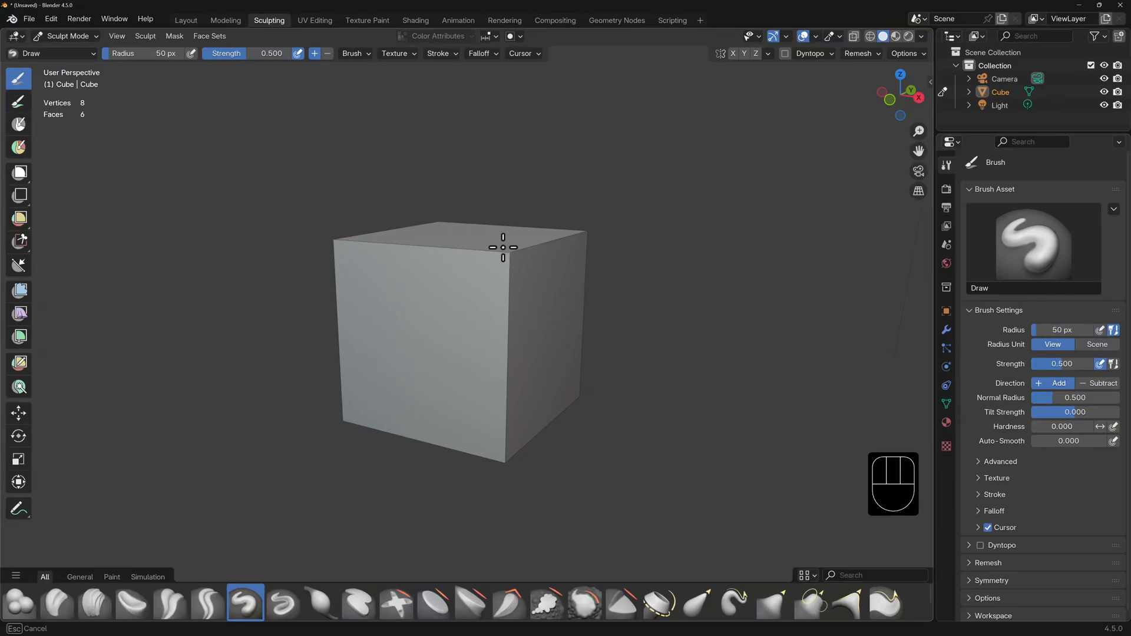
{"action": "mouse_move", "coordinate": [498, 429]}
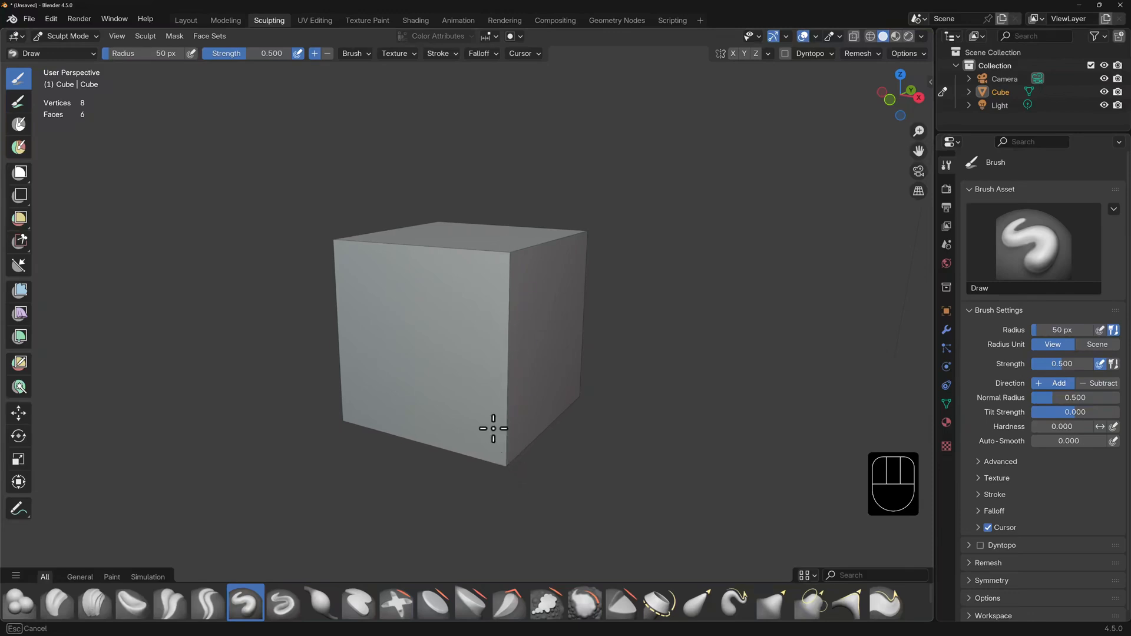
{"action": "mouse_move", "coordinate": [541, 335]}
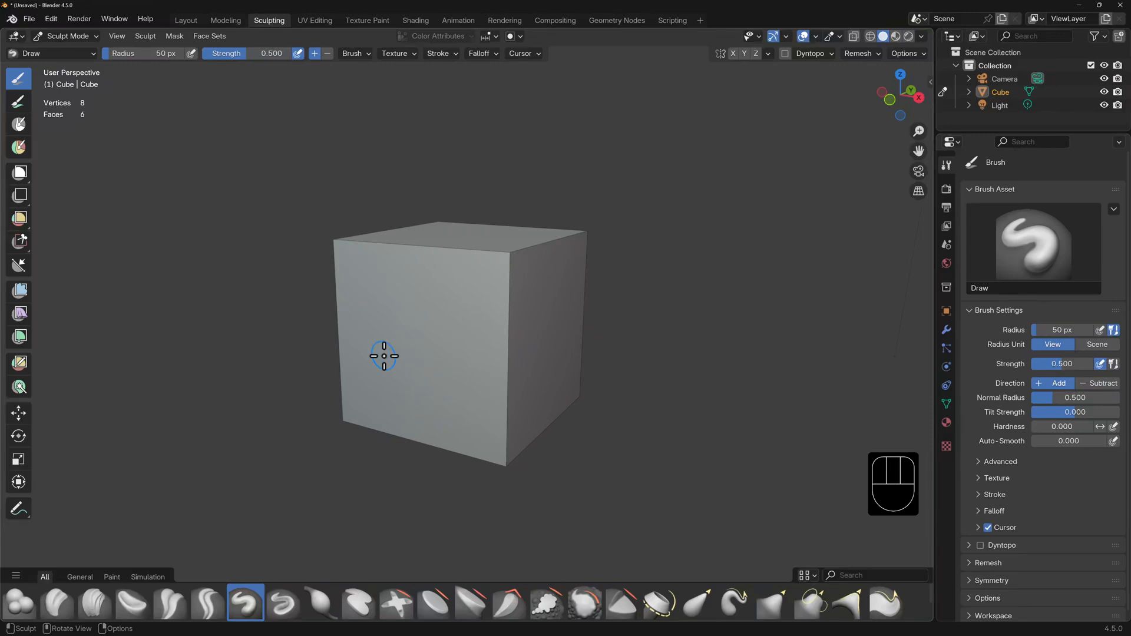
Subdivide the cube in Edit Mode to 726 faces, then sculpt a dent into its front.
{"action": "key", "text": "Ctrl+Tab"}
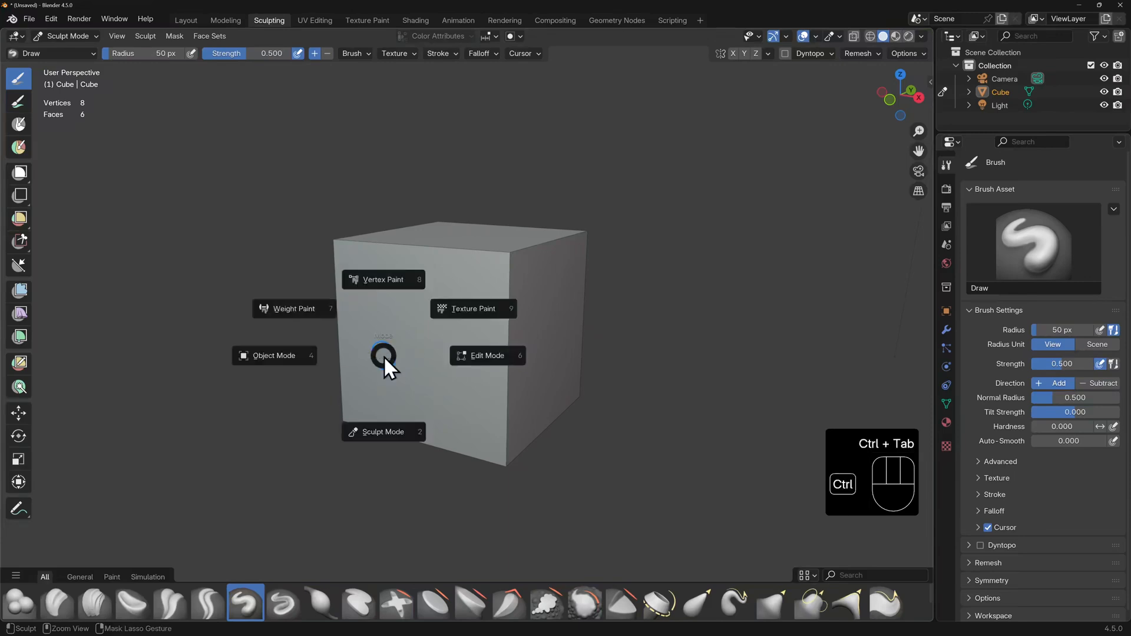
{"action": "left_click", "coordinate": [487, 355]}
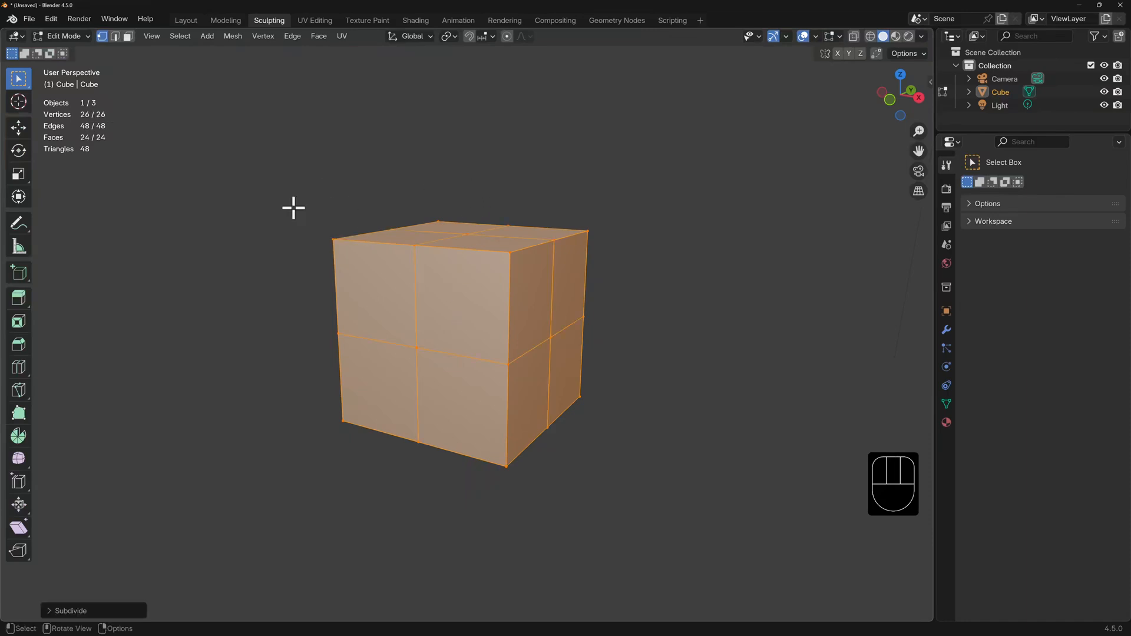
{"action": "left_click", "coordinate": [71, 610]}
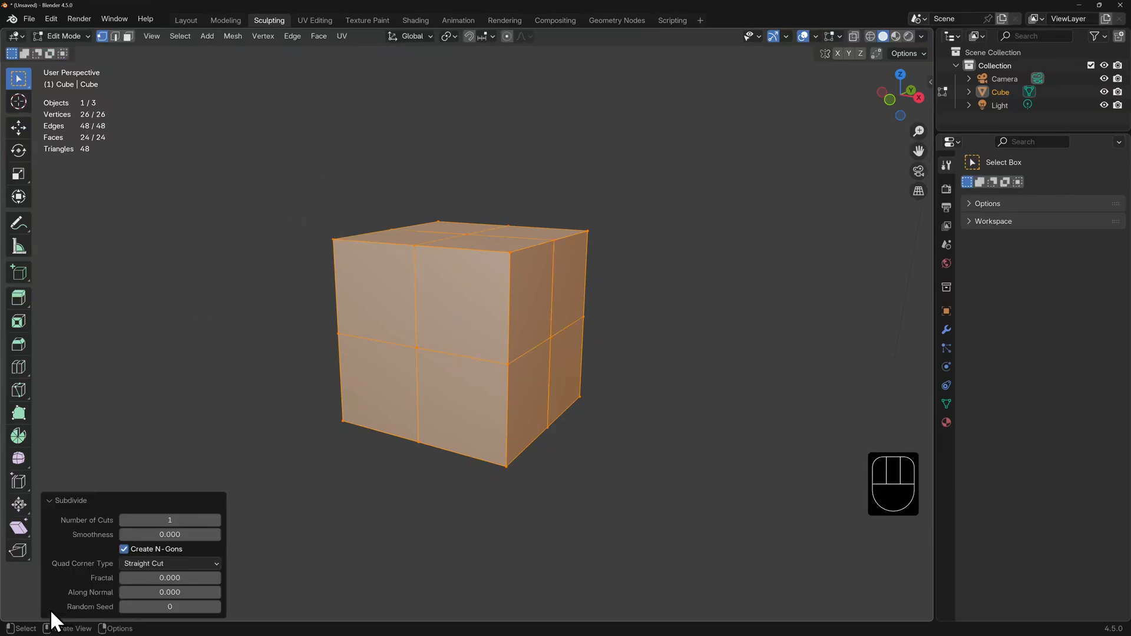
{"action": "left_click_drag", "start_coordinate": [170, 521], "coordinate": [216, 520]}
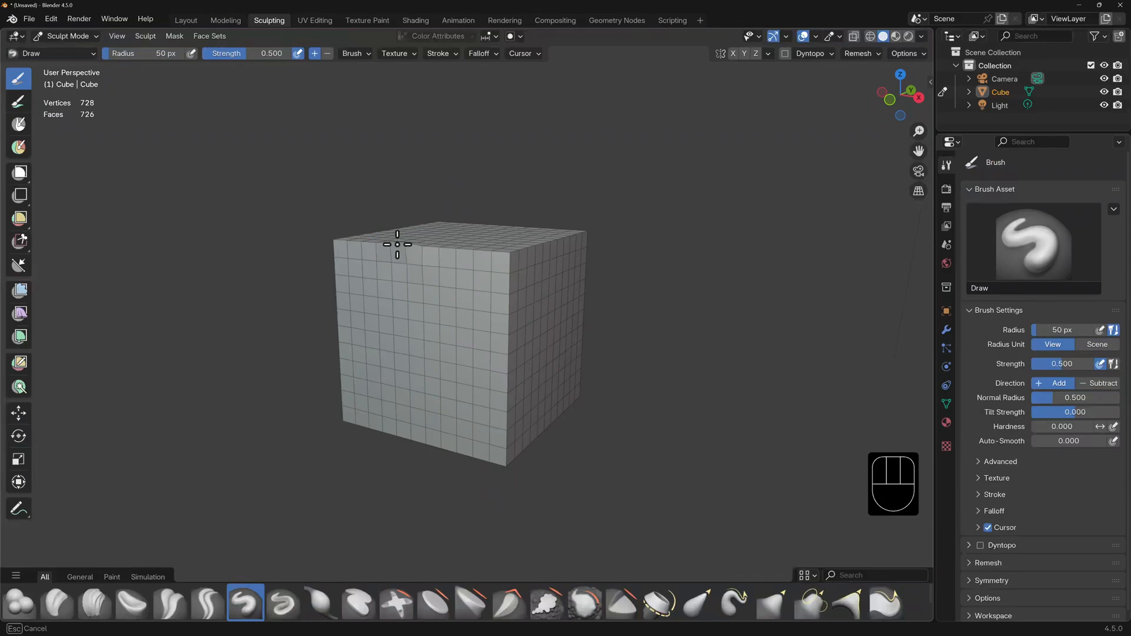
{"action": "left_click_drag", "start_coordinate": [398, 243], "coordinate": [428, 287]}
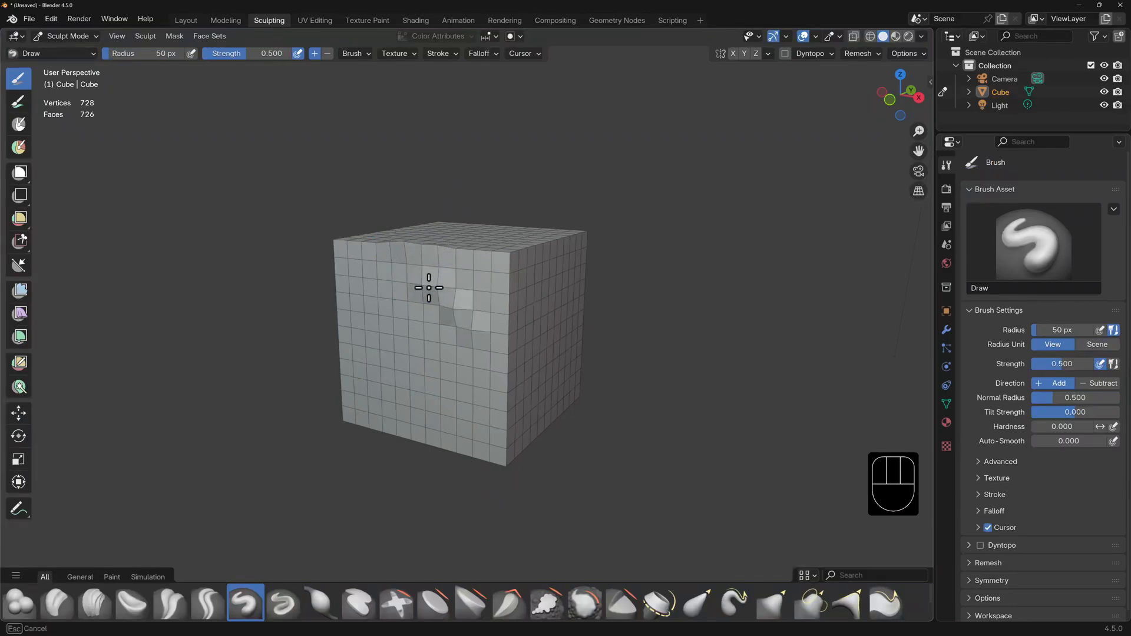
{"action": "left_click_drag", "start_coordinate": [428, 287], "coordinate": [472, 348]}
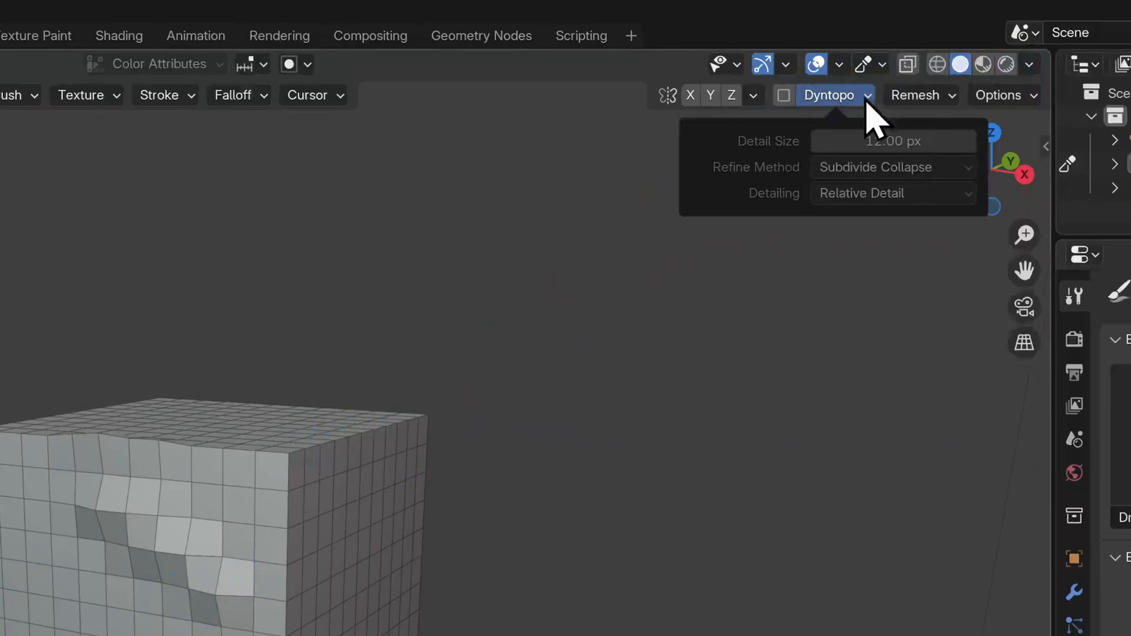
{"action": "mouse_move", "coordinate": [708, 203]}
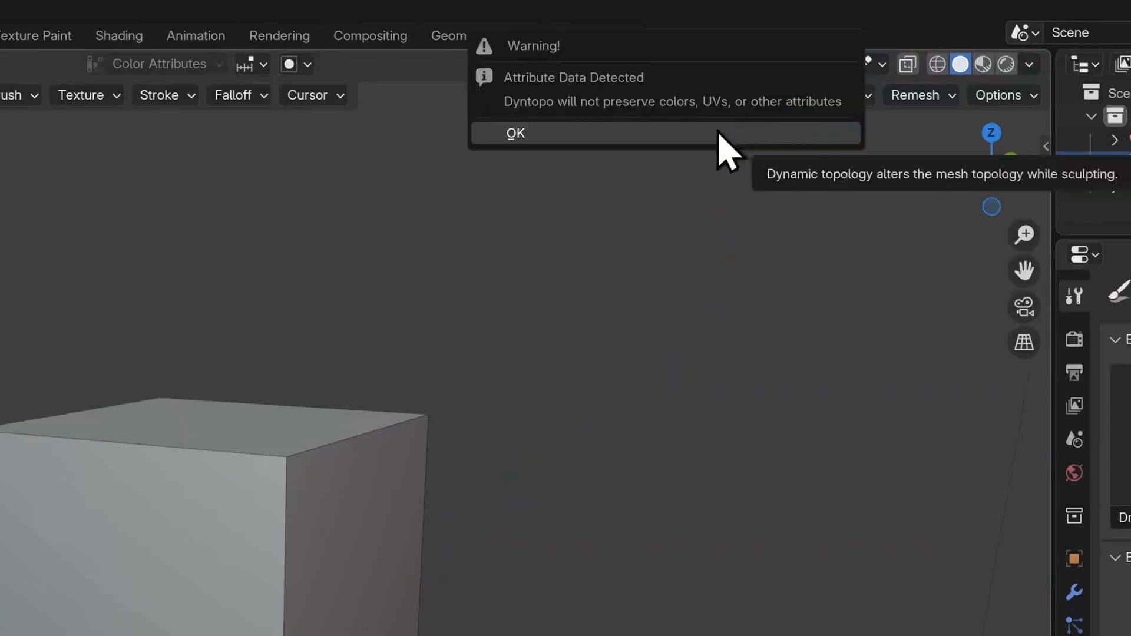
Confirm Dyntopo despite the warning and sculpt eye sockets, a top ridge and brow.
{"action": "left_click", "coordinate": [515, 133]}
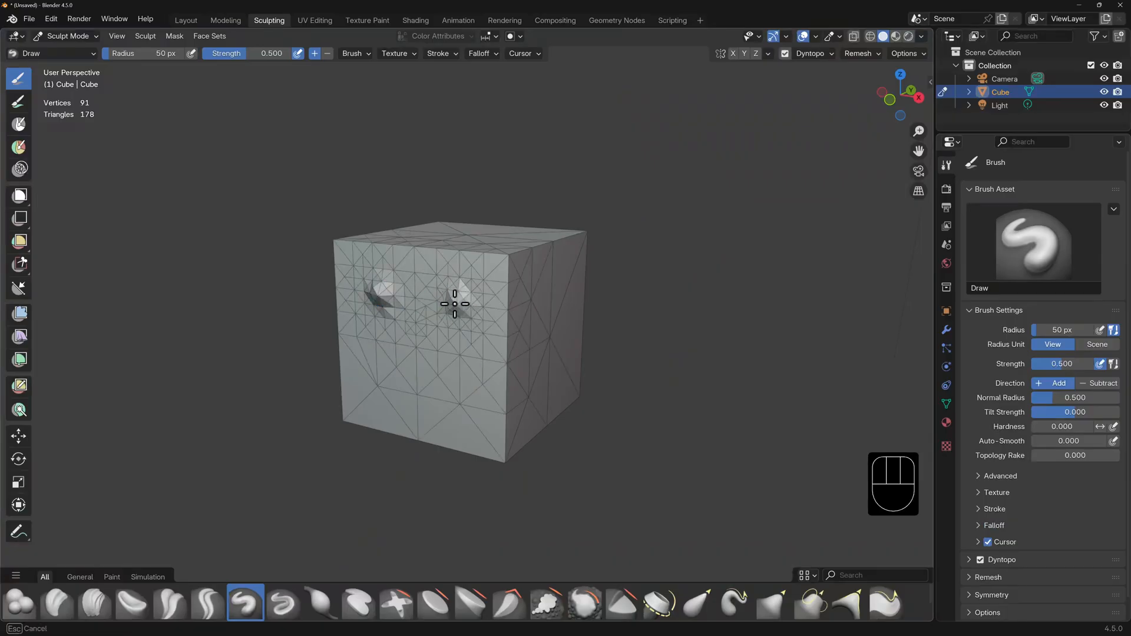
{"action": "left_click_drag", "start_coordinate": [455, 303], "coordinate": [411, 367]}
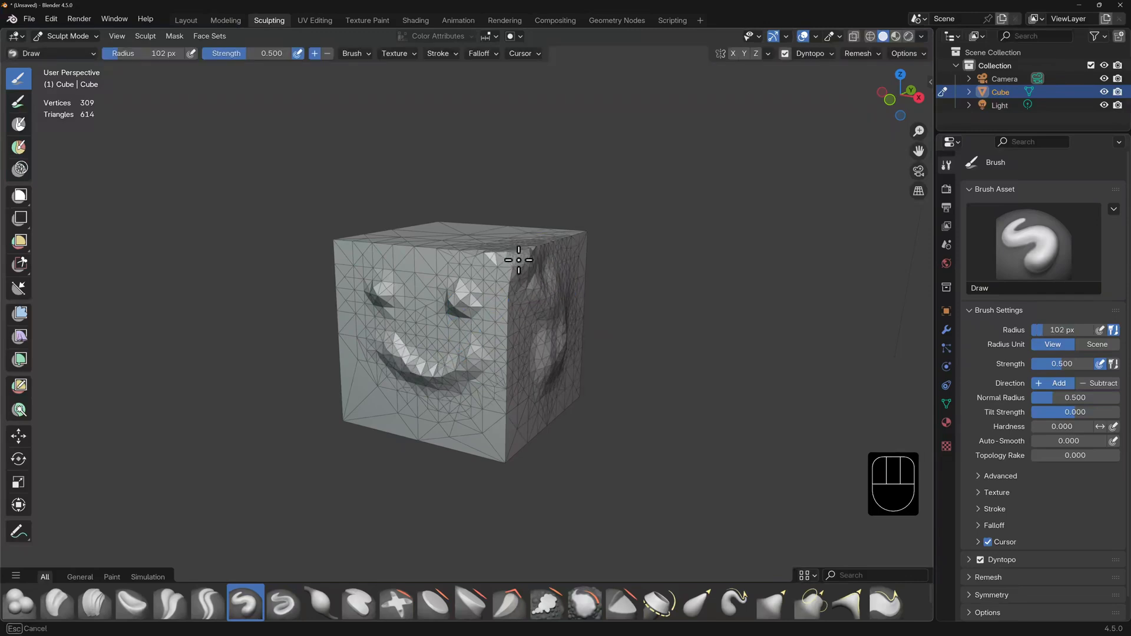
{"action": "left_click_drag", "start_coordinate": [518, 260], "coordinate": [457, 250]}
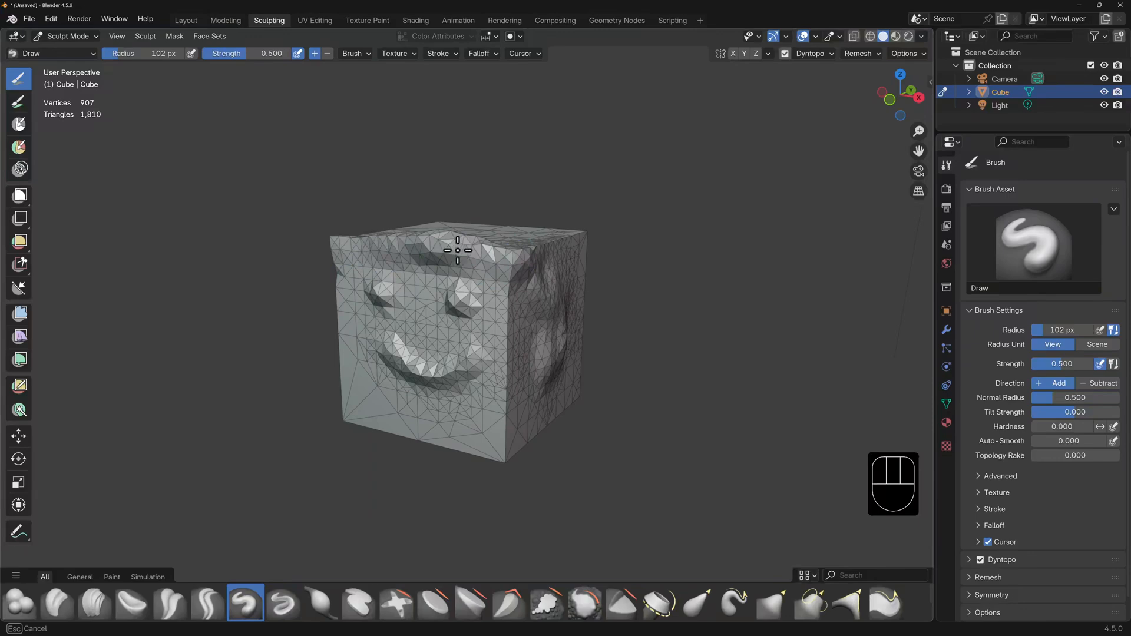
{"action": "left_click_drag", "start_coordinate": [457, 250], "coordinate": [456, 440]}
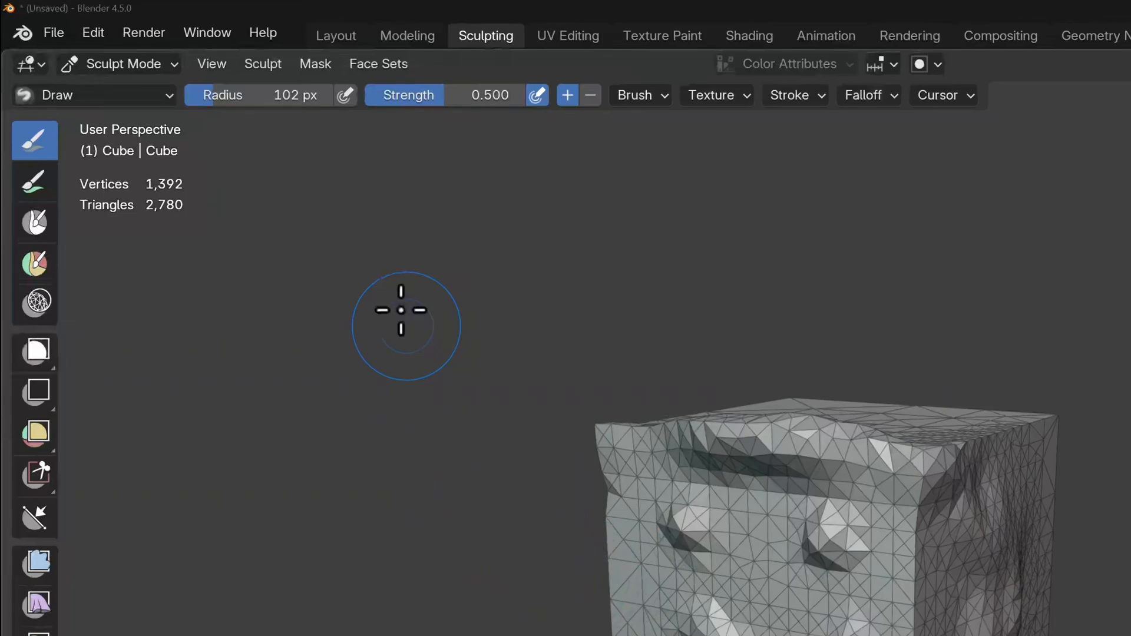
Change the Display Graphics Backend from OpenGL to Vulkan in the System preferences.
{"action": "left_click", "coordinate": [93, 32]}
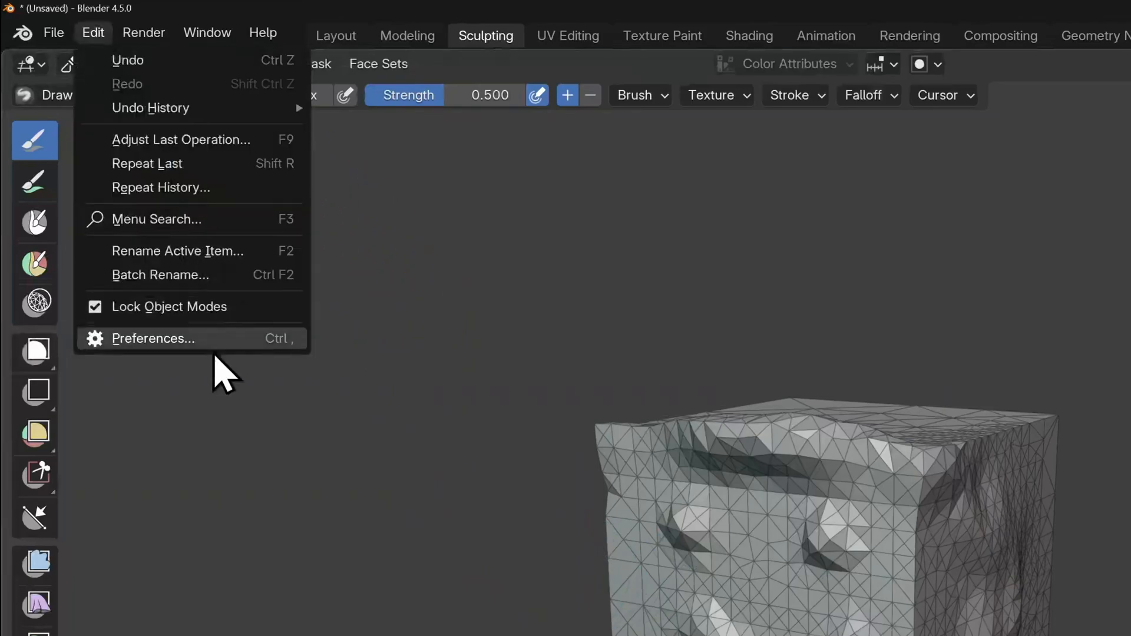
{"action": "left_click", "coordinate": [153, 338]}
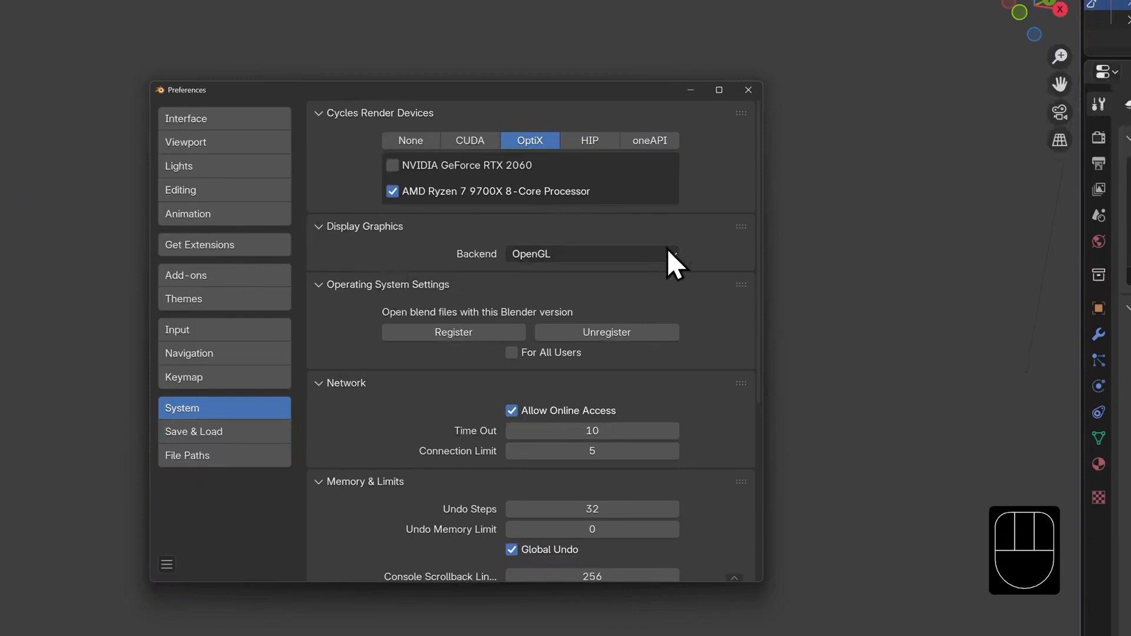
{"action": "left_click", "coordinate": [591, 254]}
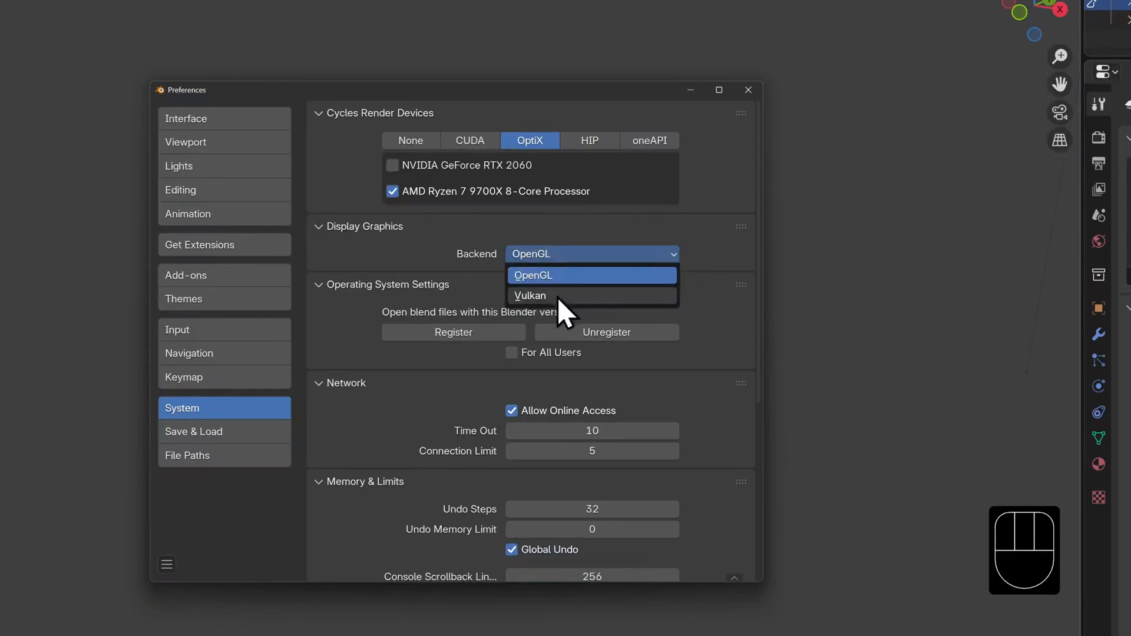
{"action": "left_click", "coordinate": [529, 295]}
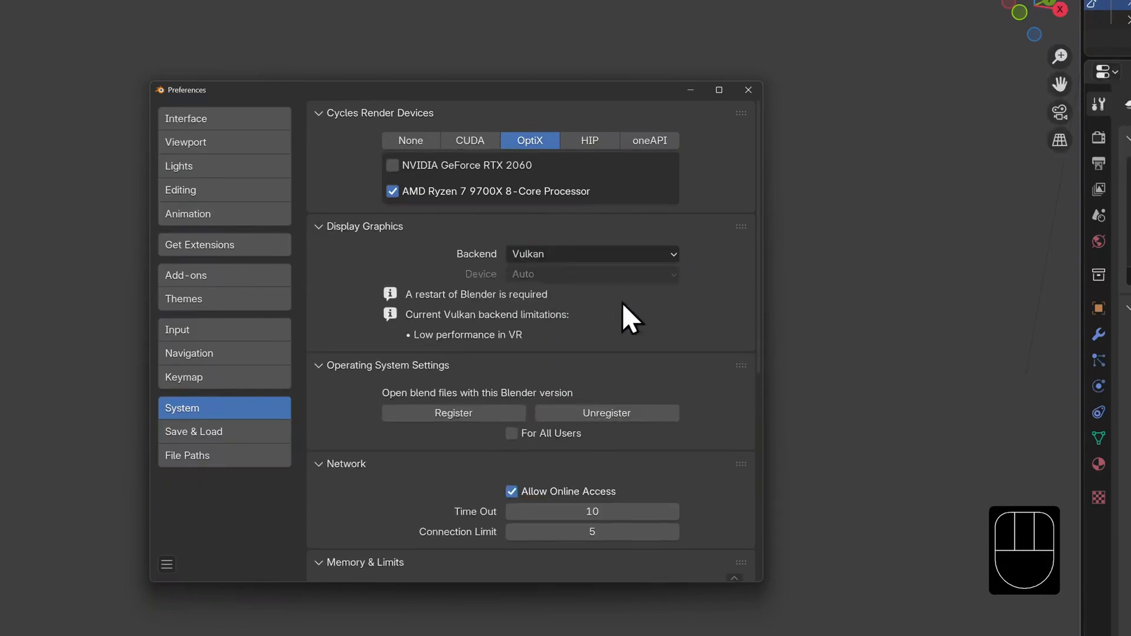
{"action": "mouse_move", "coordinate": [641, 322]}
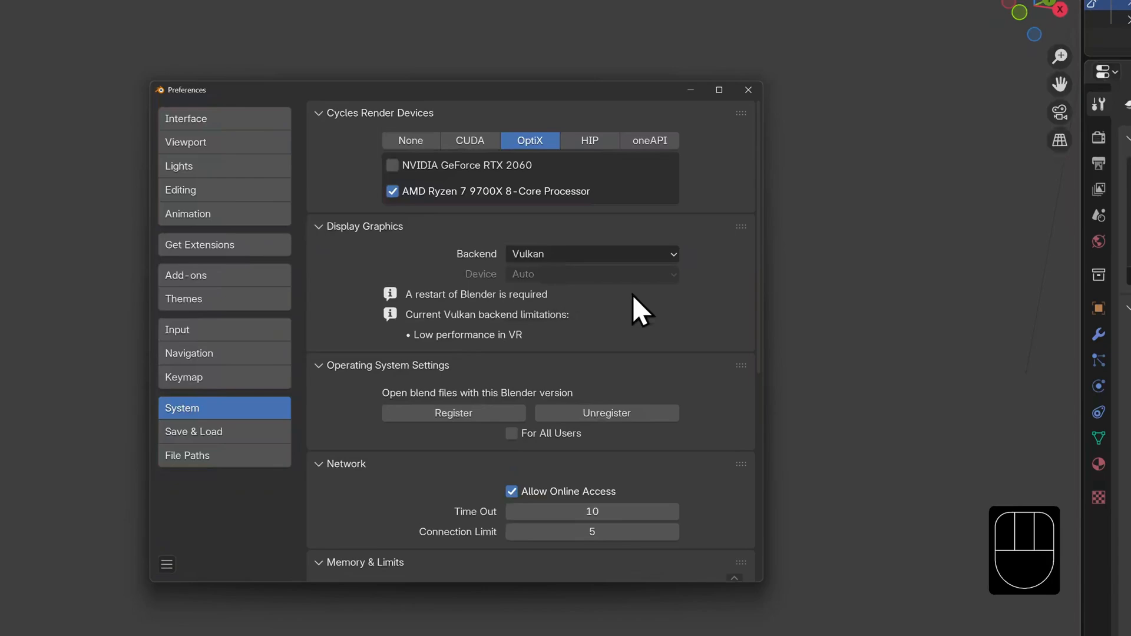
{"action": "left_click", "coordinate": [592, 254]}
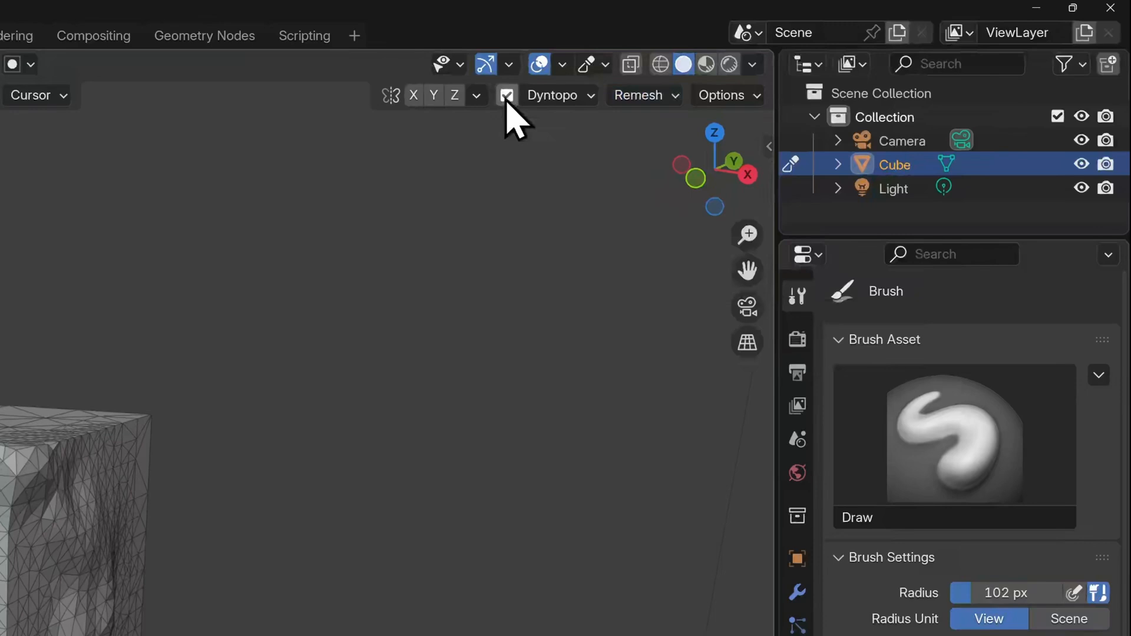
Remesh the sculpted cube with 0.005 m adaptivity and Fix Poles enabled.
{"action": "left_click", "coordinate": [638, 95]}
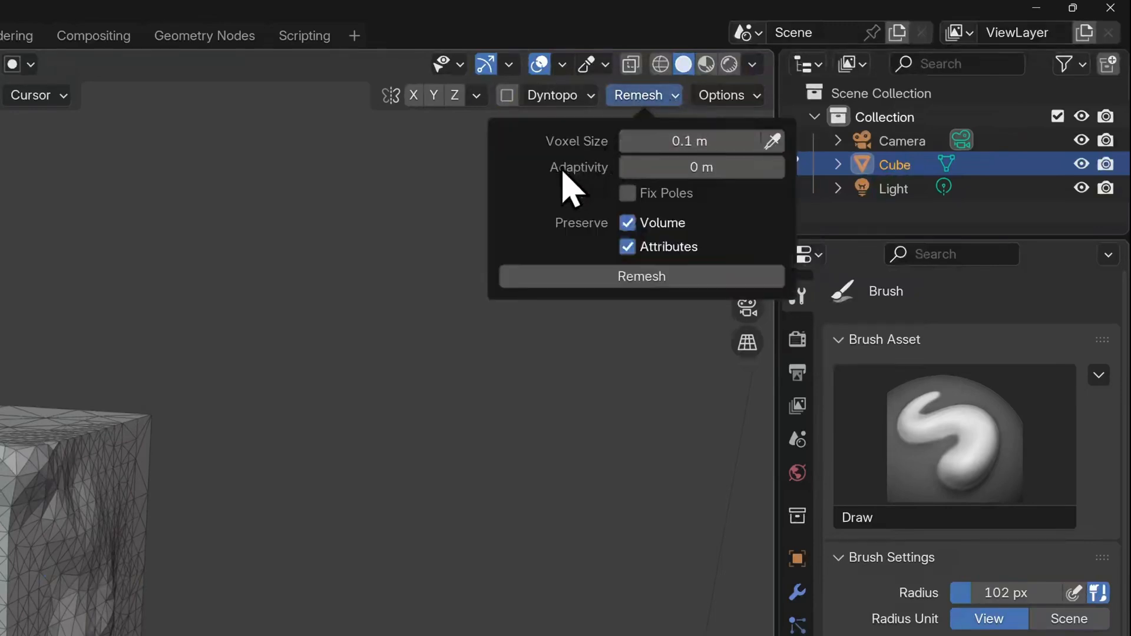
{"action": "mouse_move", "coordinate": [516, 174]}
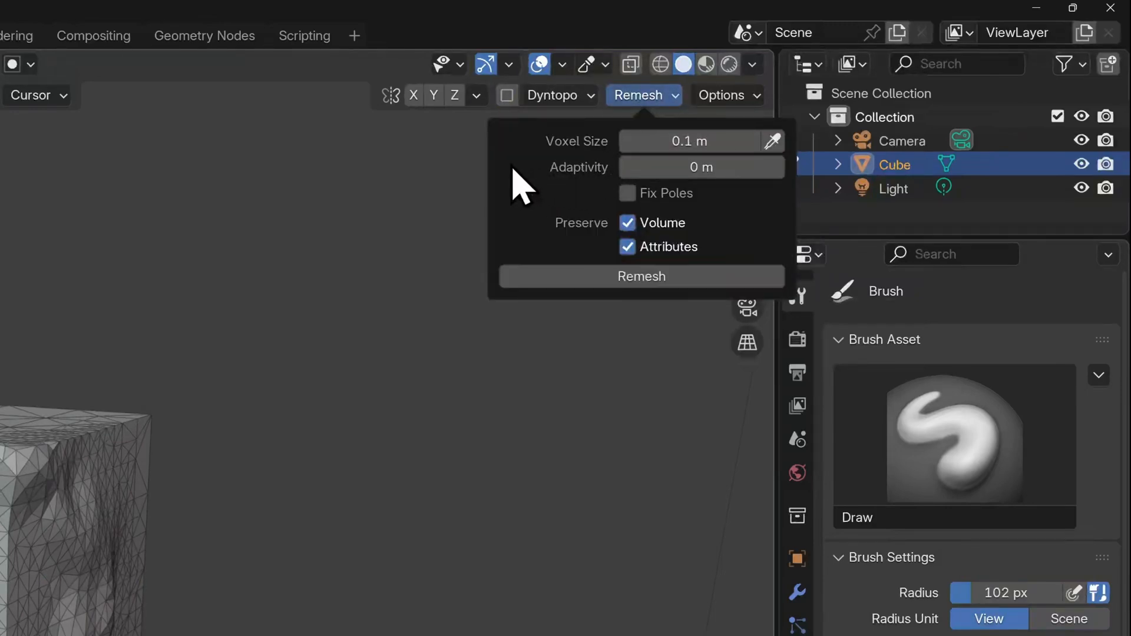
{"action": "left_click", "coordinate": [780, 167]}
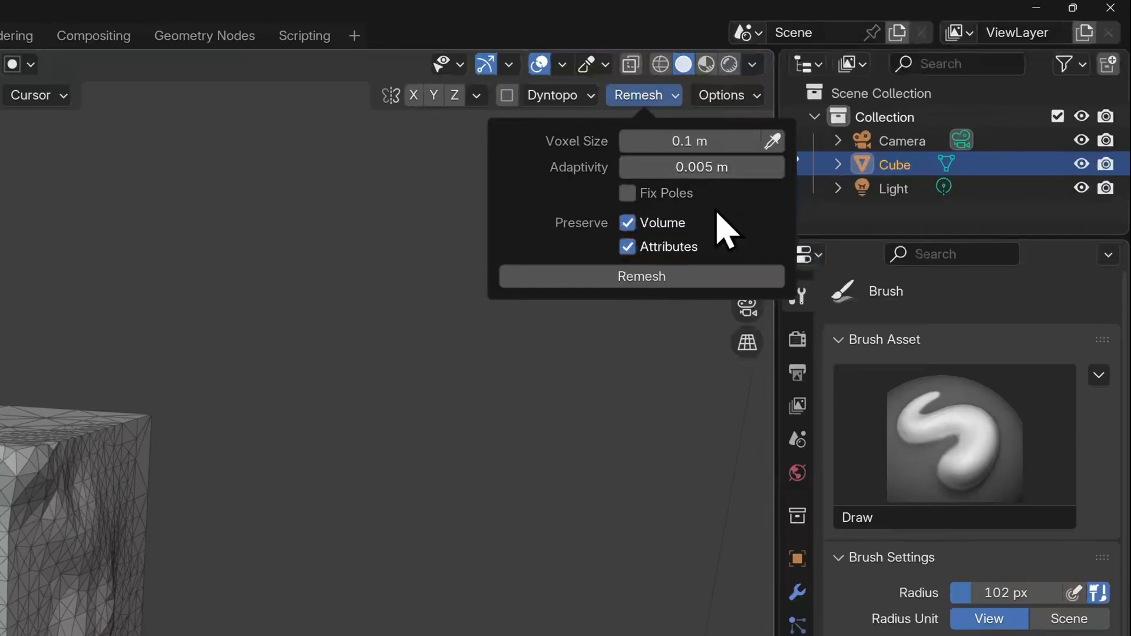
{"action": "left_click", "coordinate": [627, 193]}
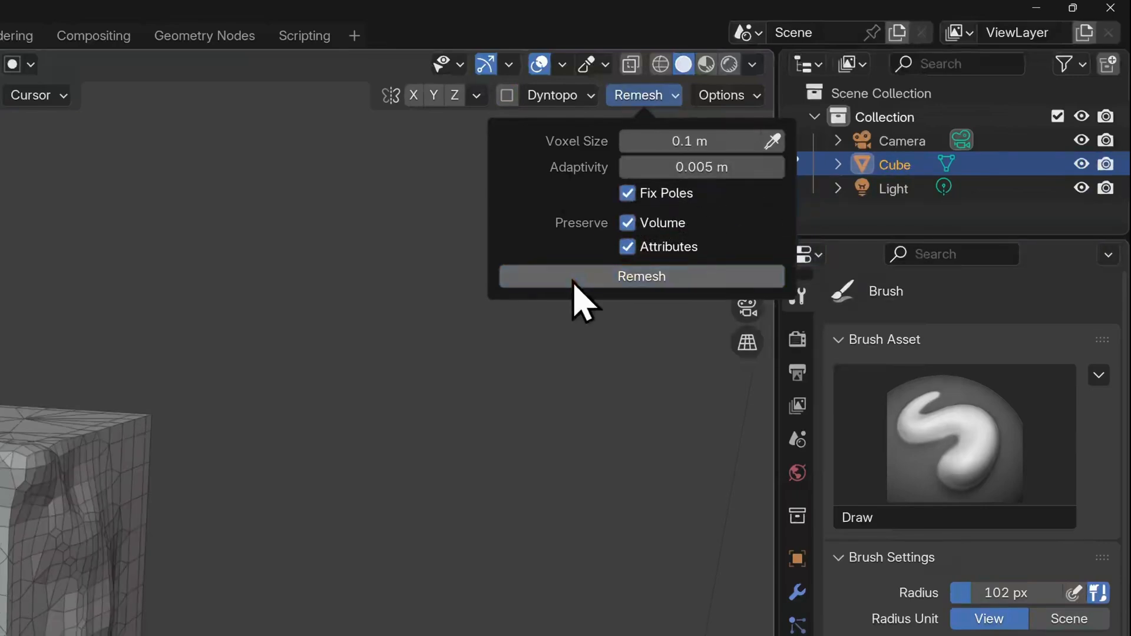
{"action": "left_click", "coordinate": [642, 277]}
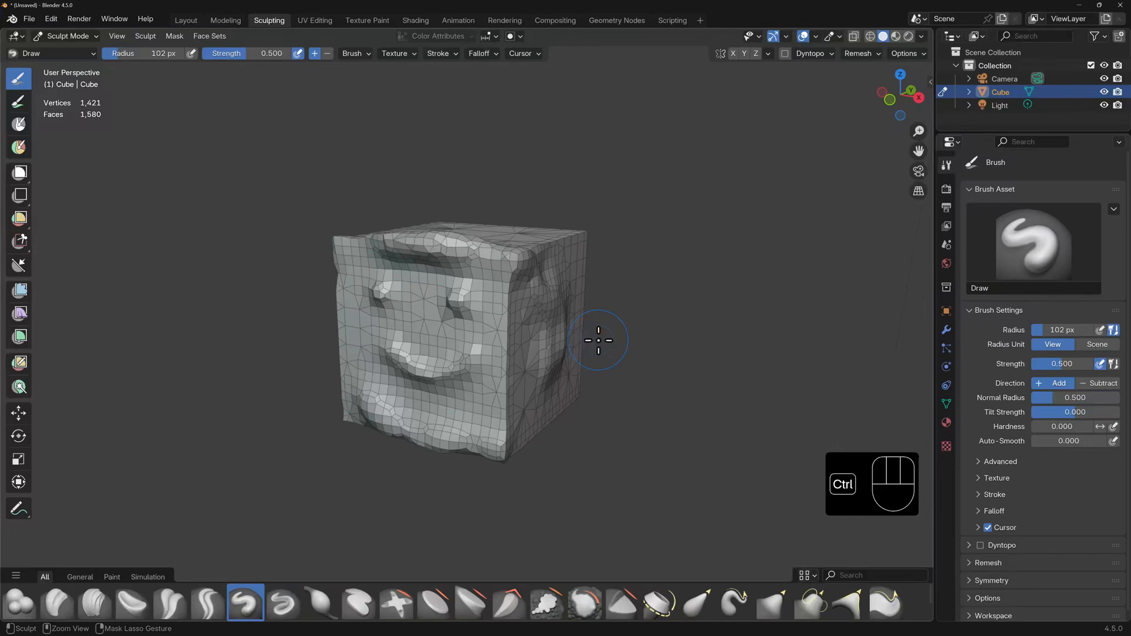
Remesh again at a finer 0.02 m voxel size, reaching 22,167 faces.
{"action": "left_click", "coordinate": [858, 54]}
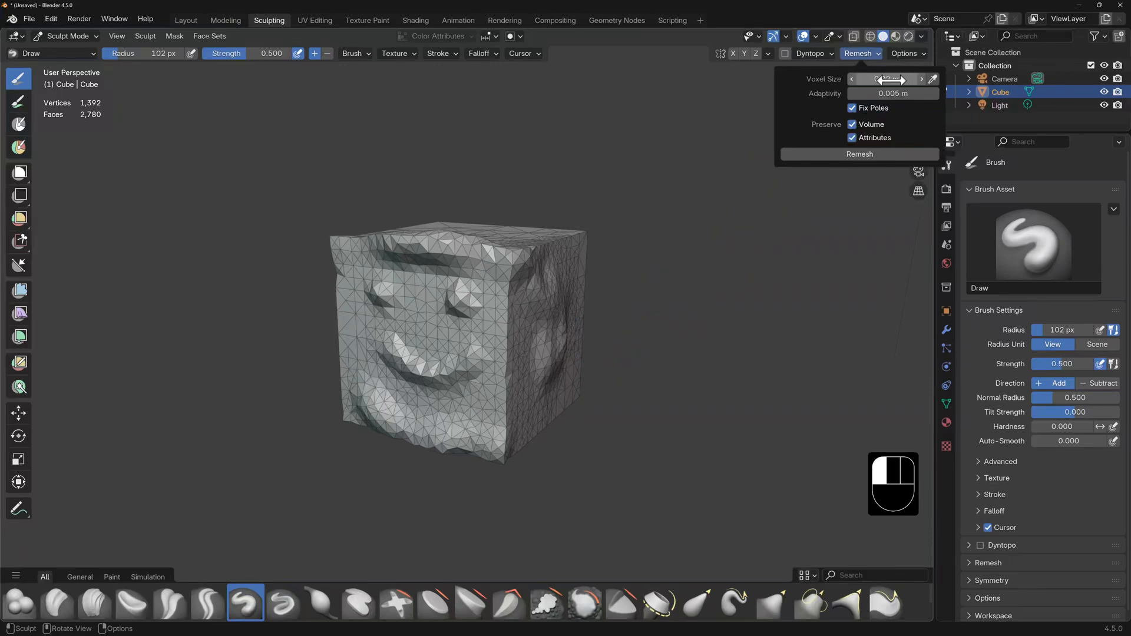
{"action": "left_click", "coordinate": [860, 154]}
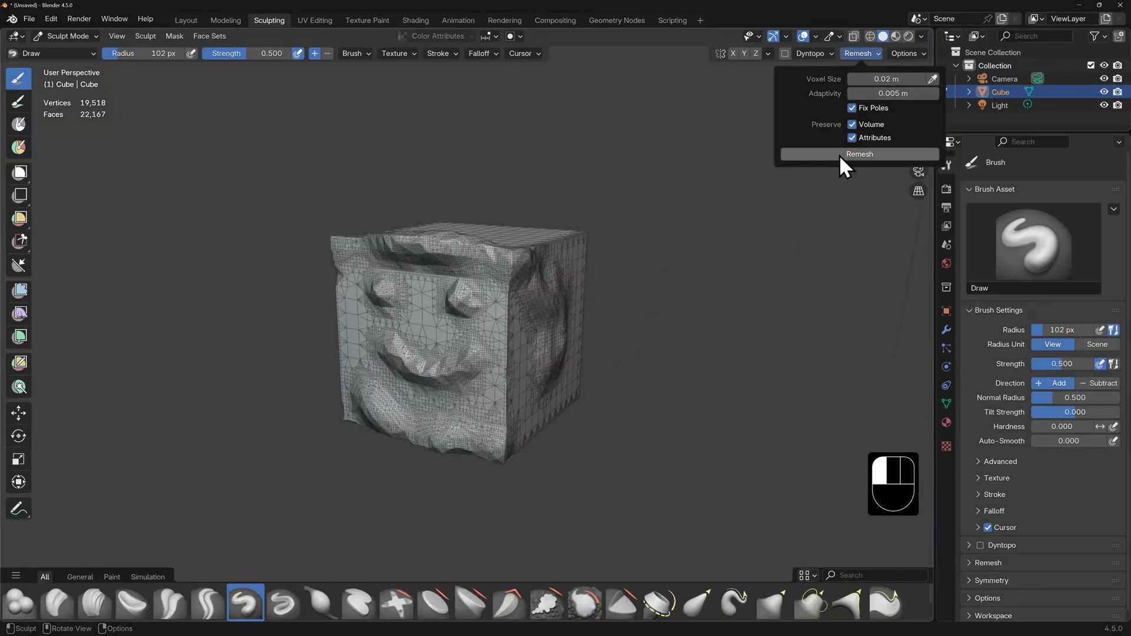
{"action": "left_click", "coordinate": [859, 154]}
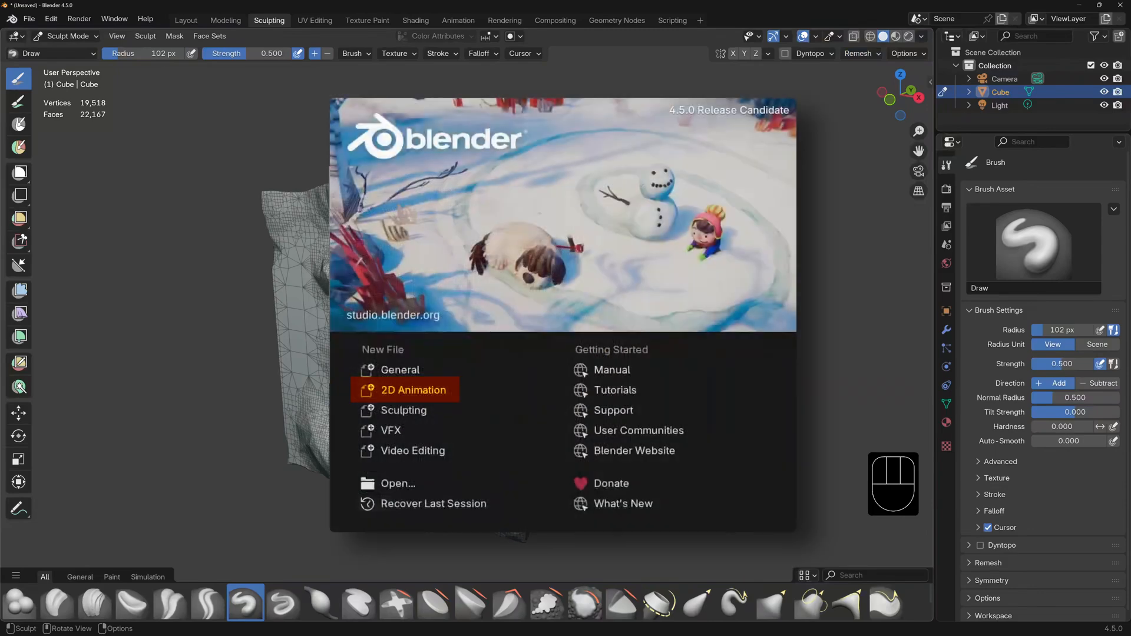
{"action": "mouse_move", "coordinate": [403, 410]}
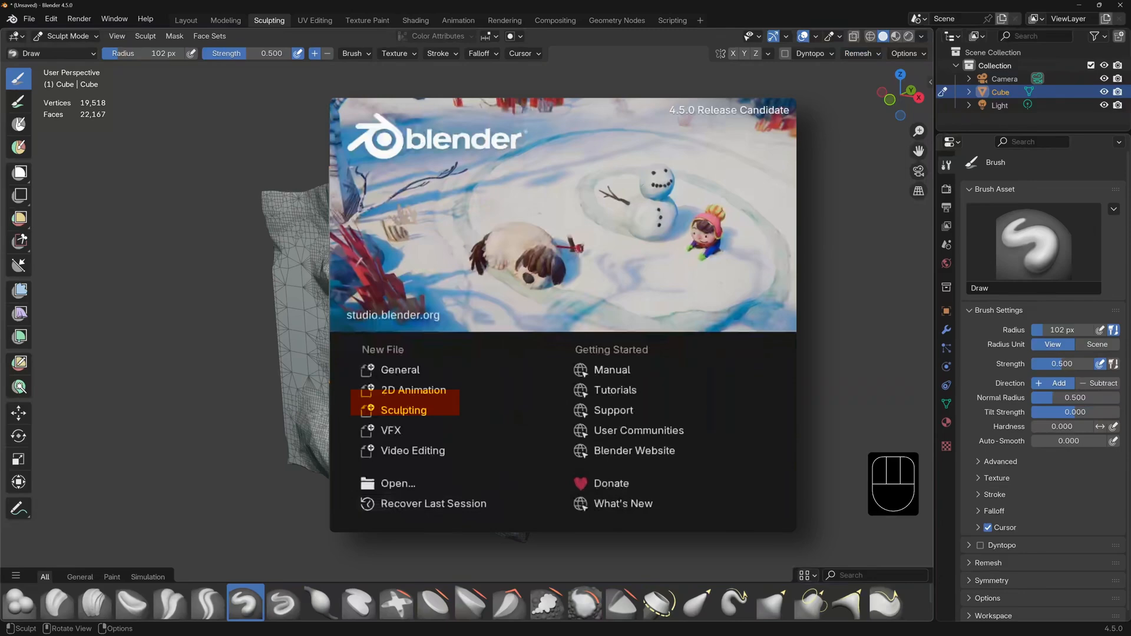
{"action": "mouse_move", "coordinate": [403, 411]}
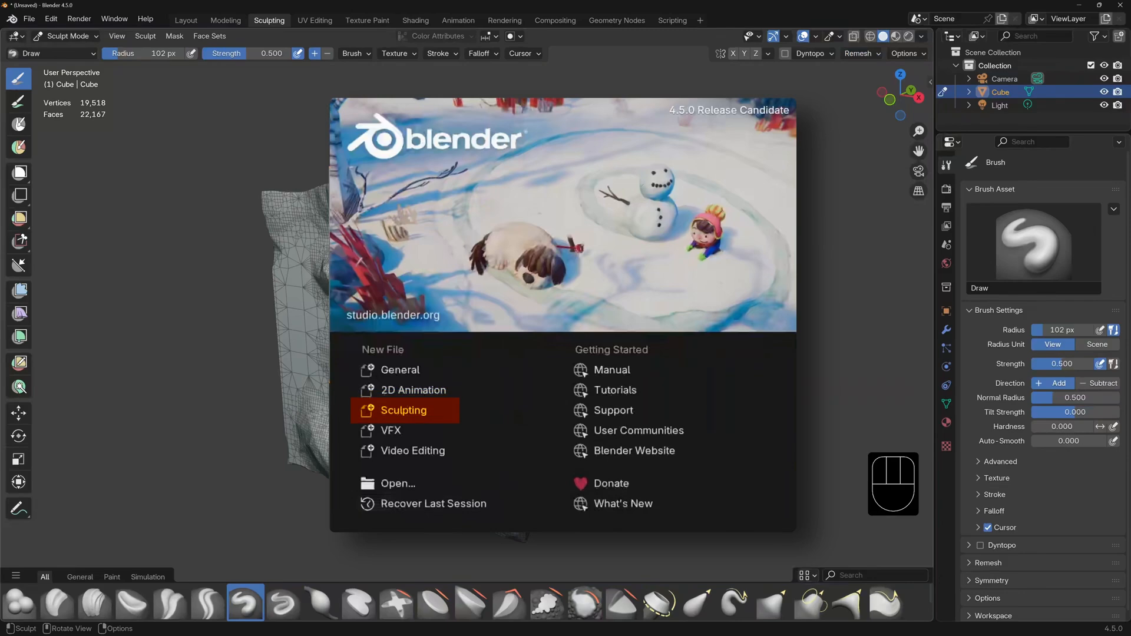
Close the splash screen and bring up the File menu to start a new file.
{"action": "left_click", "coordinate": [404, 410]}
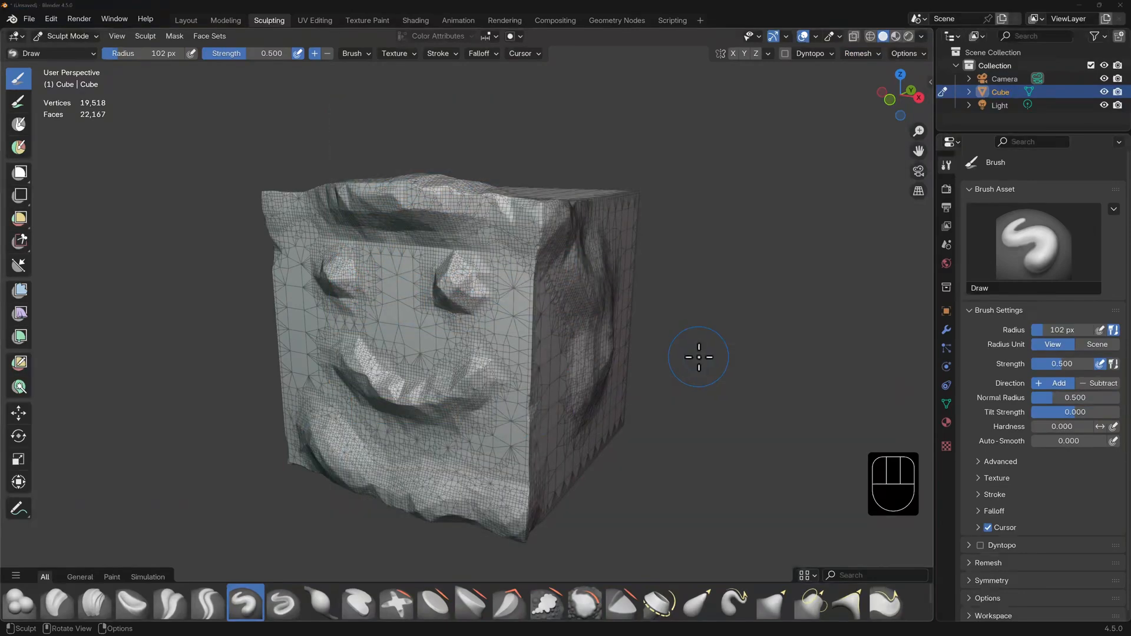
{"action": "left_click", "coordinate": [30, 18]}
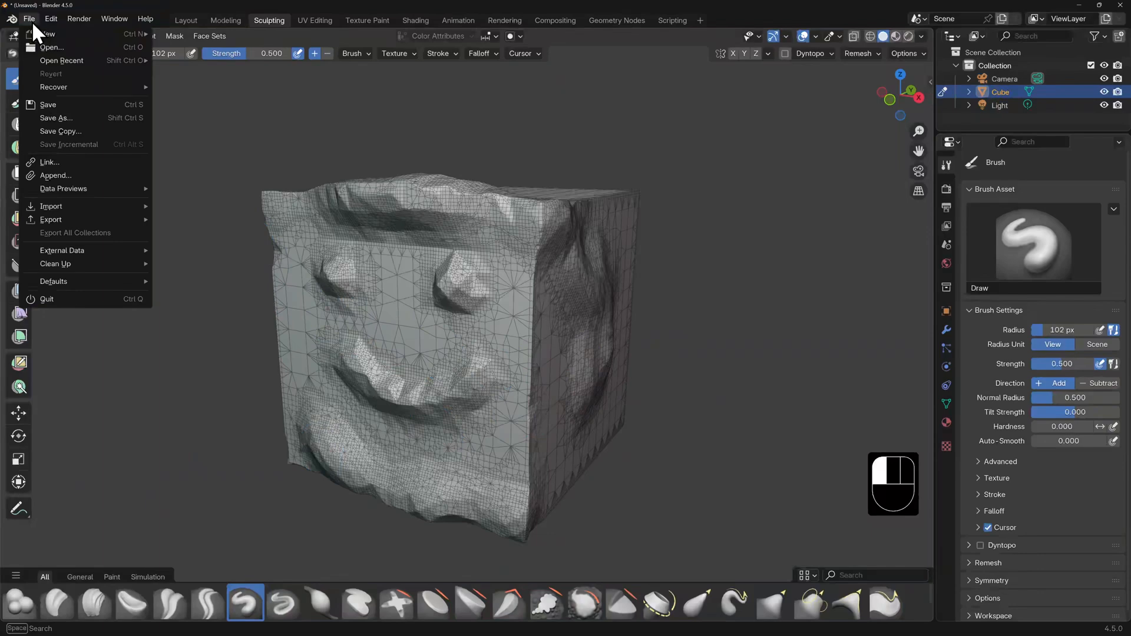
{"action": "mouse_move", "coordinate": [44, 34]}
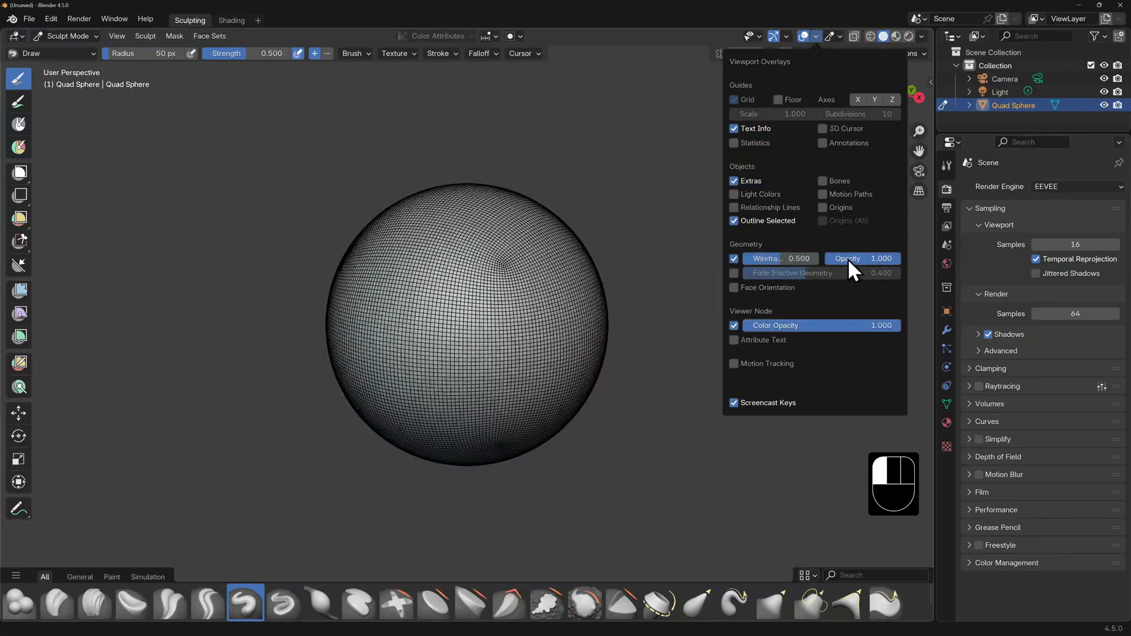
Fade the quad sphere's wireframe overlay, then remove the extra subdivided cube and reselect the sphere.
{"action": "left_click_drag", "start_coordinate": [880, 258], "coordinate": [852, 258]}
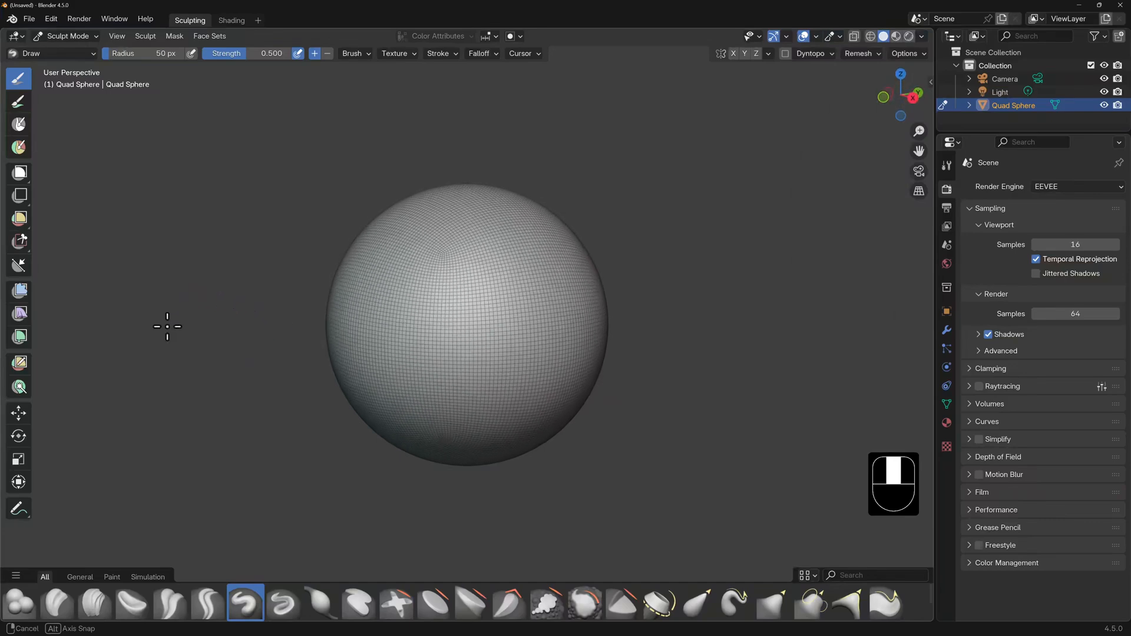
{"action": "key", "text": "ctrl+tab"}
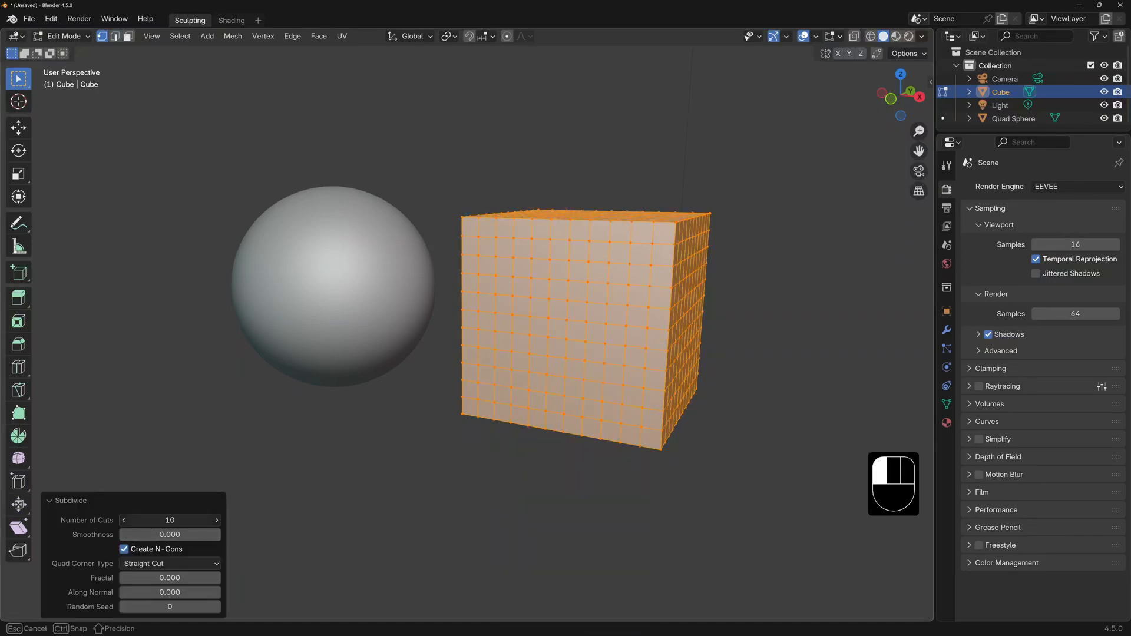
{"action": "left_click", "coordinate": [65, 36]}
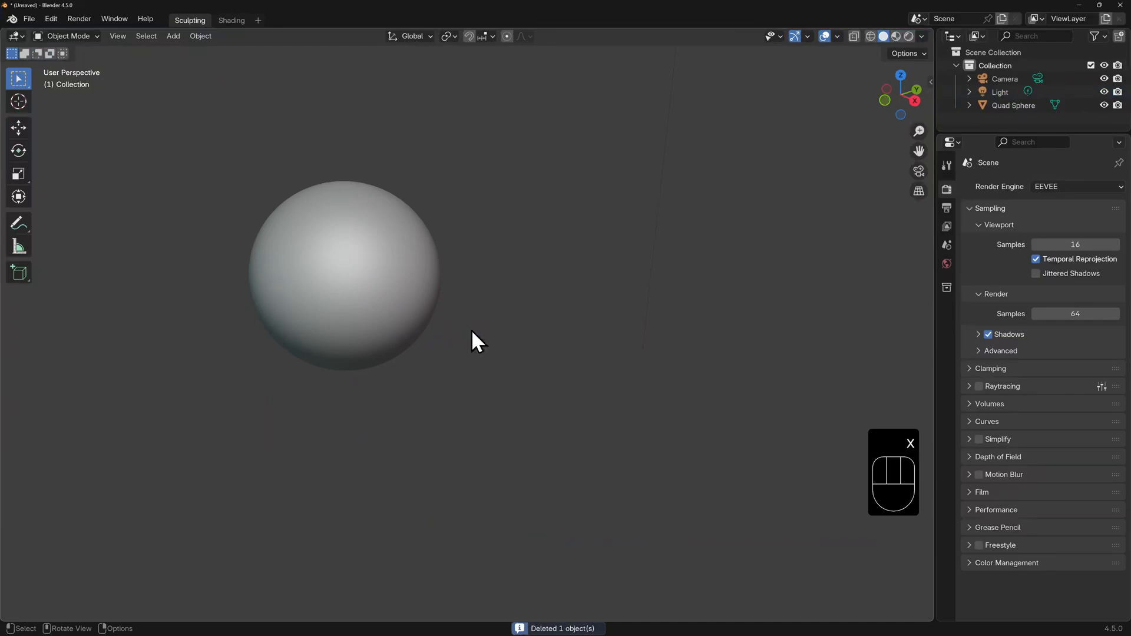
{"action": "left_click", "coordinate": [69, 36]}
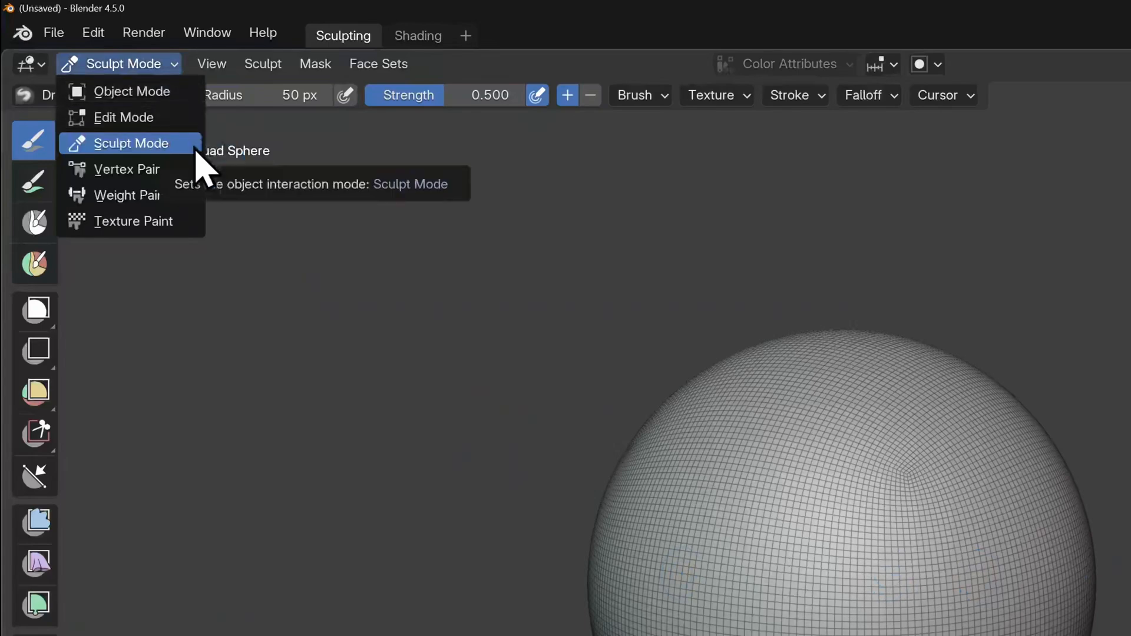
Put the quad sphere in Sculpt Mode and browse the All, General and Paint brush tabs.
{"action": "left_click", "coordinate": [131, 143]}
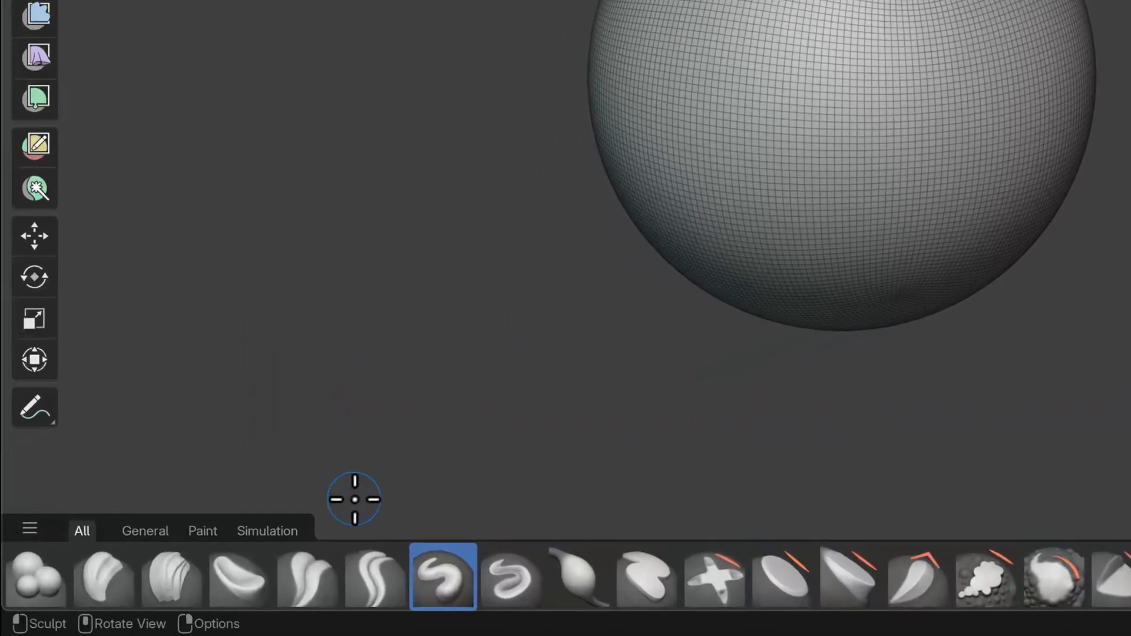
{"action": "left_click", "coordinate": [144, 531]}
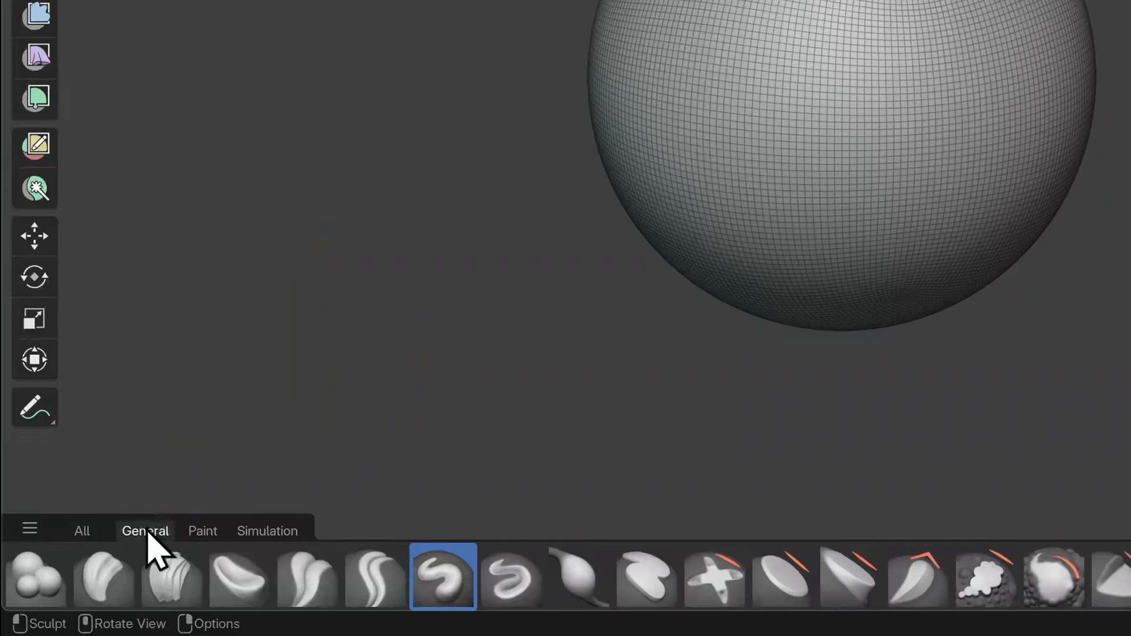
{"action": "left_click", "coordinate": [202, 531]}
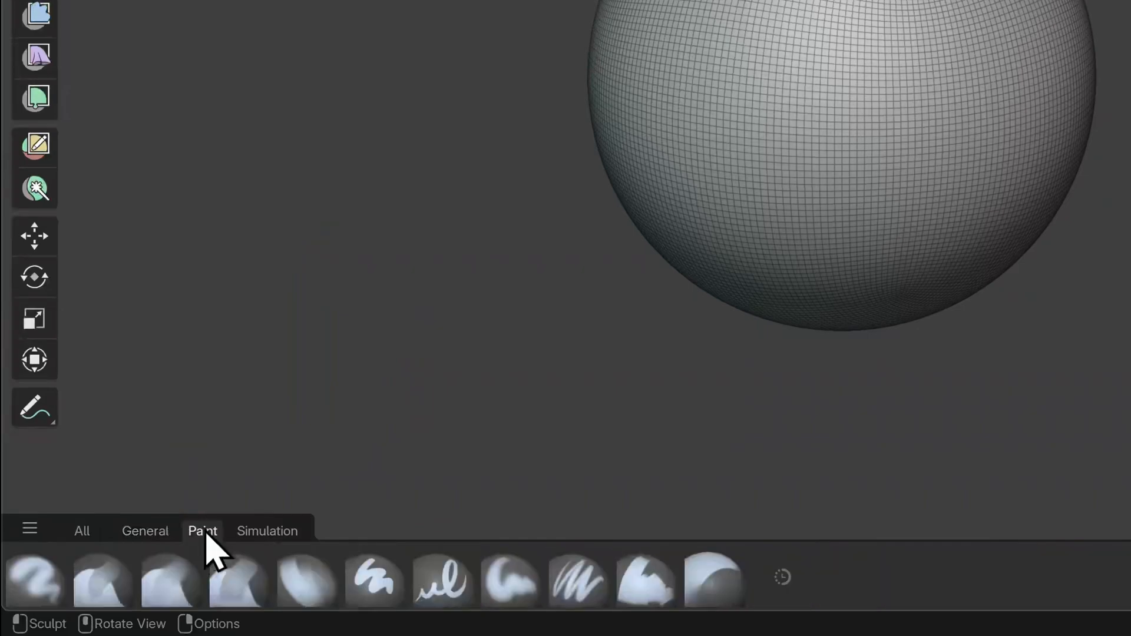
{"action": "left_click", "coordinate": [267, 530]}
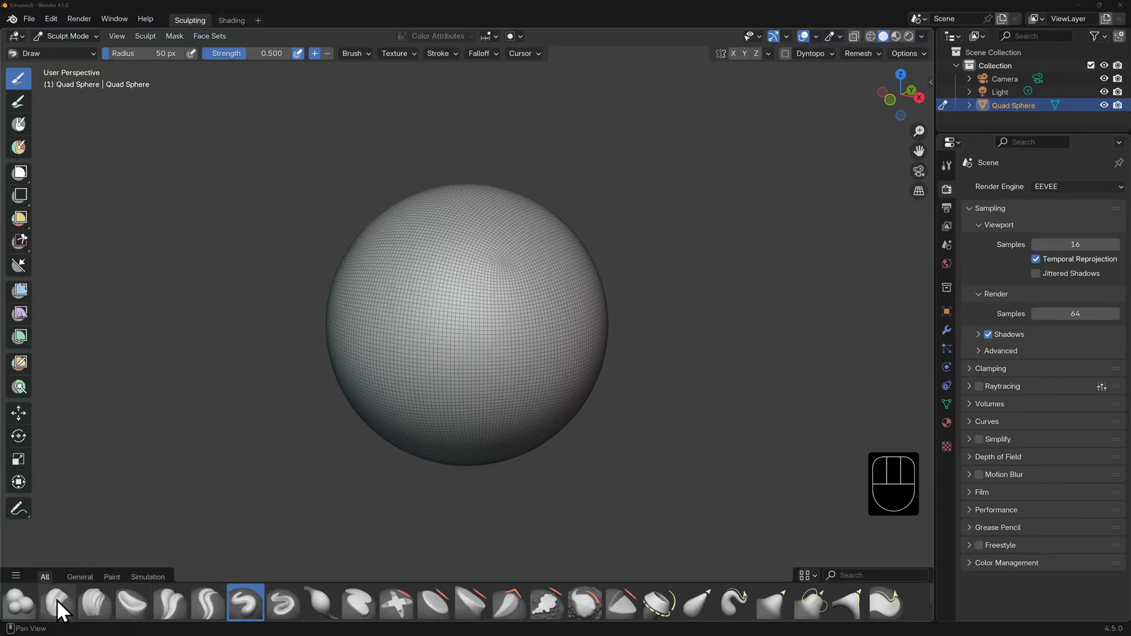
{"action": "mouse_move", "coordinate": [245, 611]}
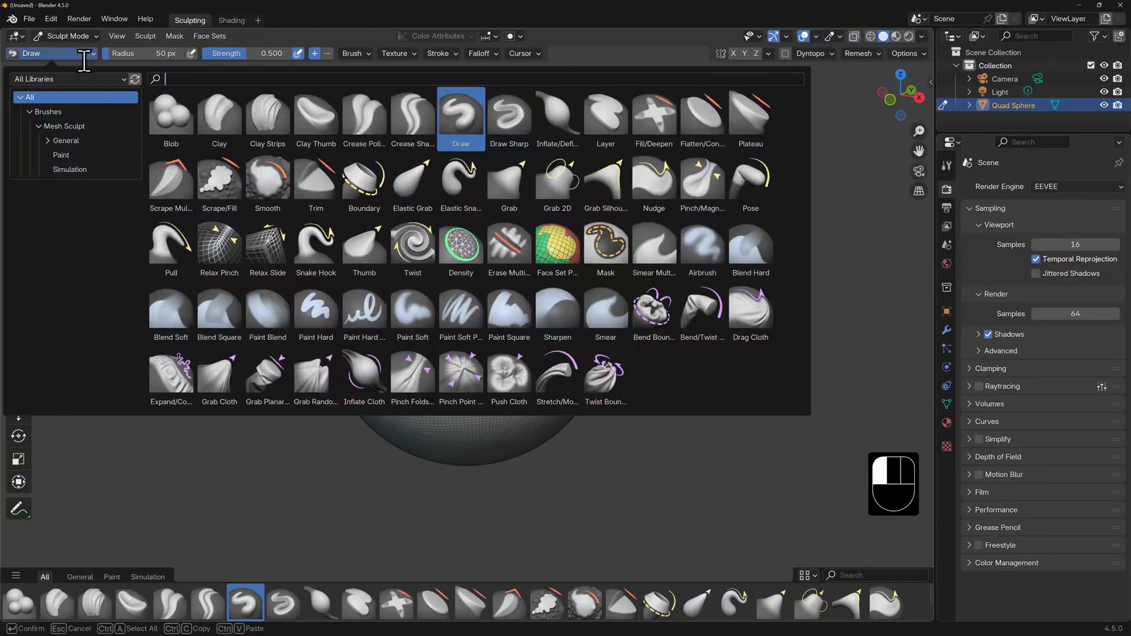
Dismiss the mesh sculpt brush library, keeping Draw as the active brush.
{"action": "left_click", "coordinate": [461, 112]}
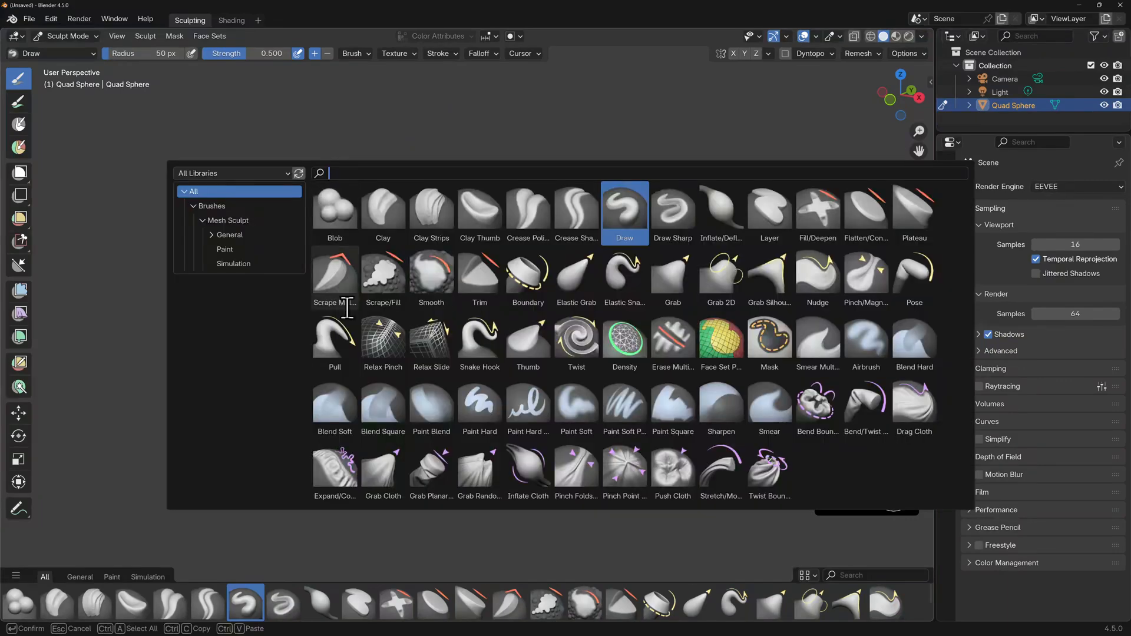
{"action": "mouse_move", "coordinate": [829, 487]}
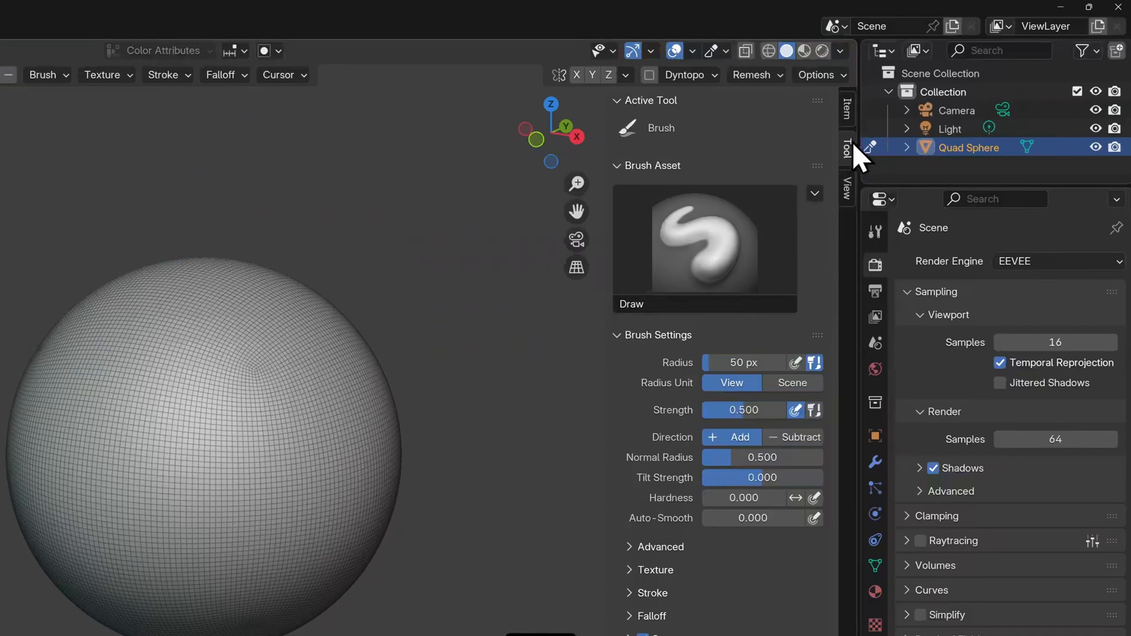
{"action": "mouse_move", "coordinate": [722, 616]}
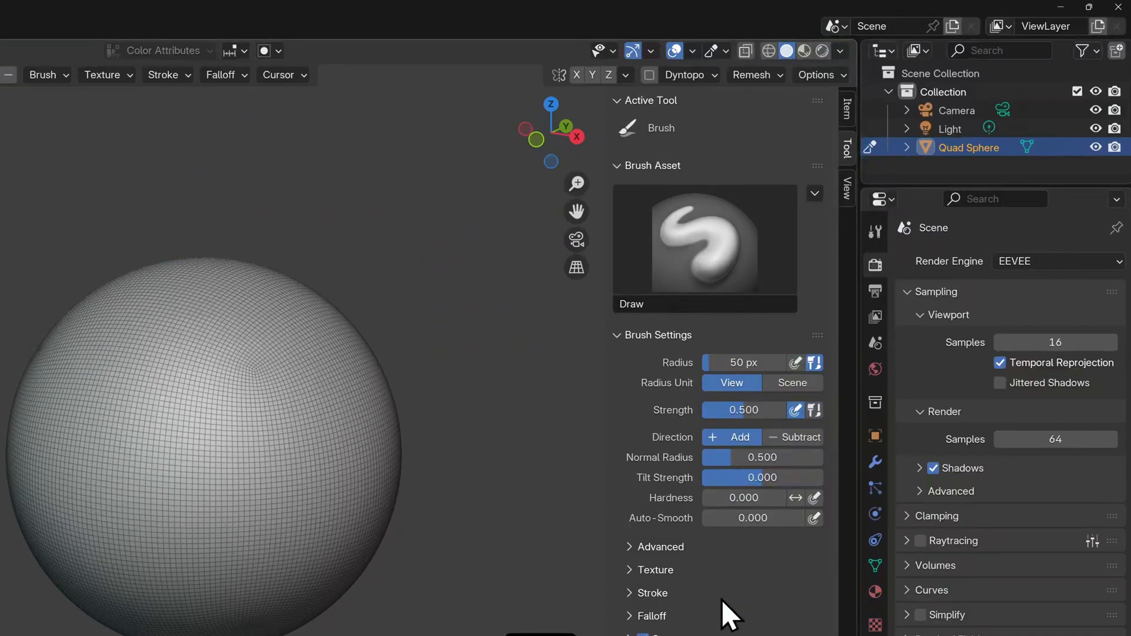
Adjust the sidebar and reopen the brush library from the Draw brush asset preview.
{"action": "left_click_drag", "start_coordinate": [758, 410], "coordinate": [721, 410]}
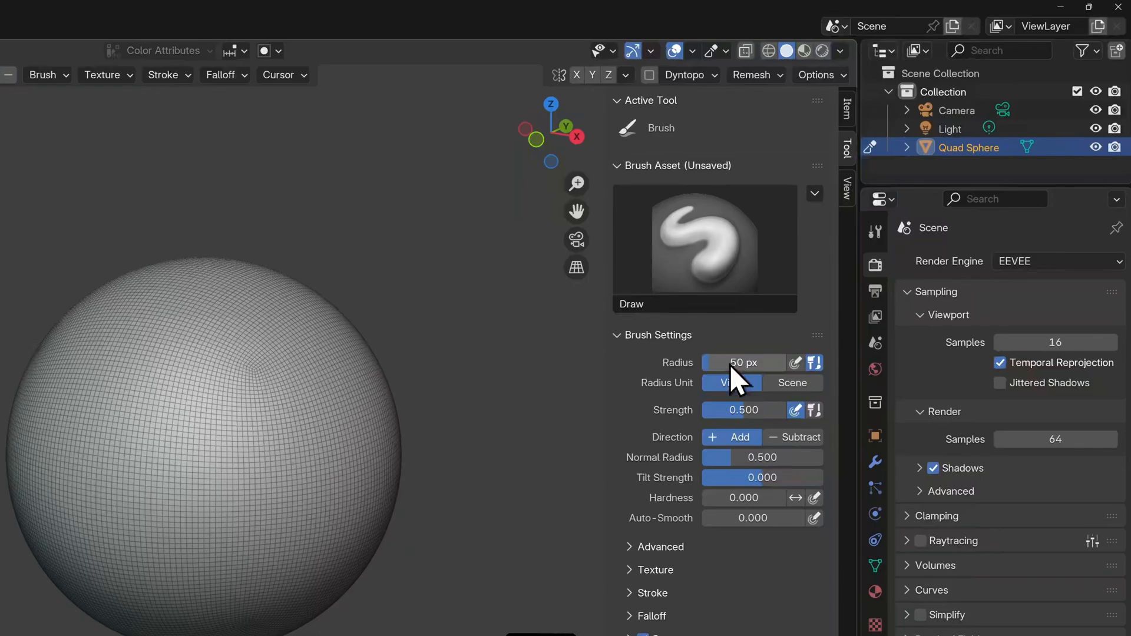
{"action": "left_click", "coordinate": [705, 239]}
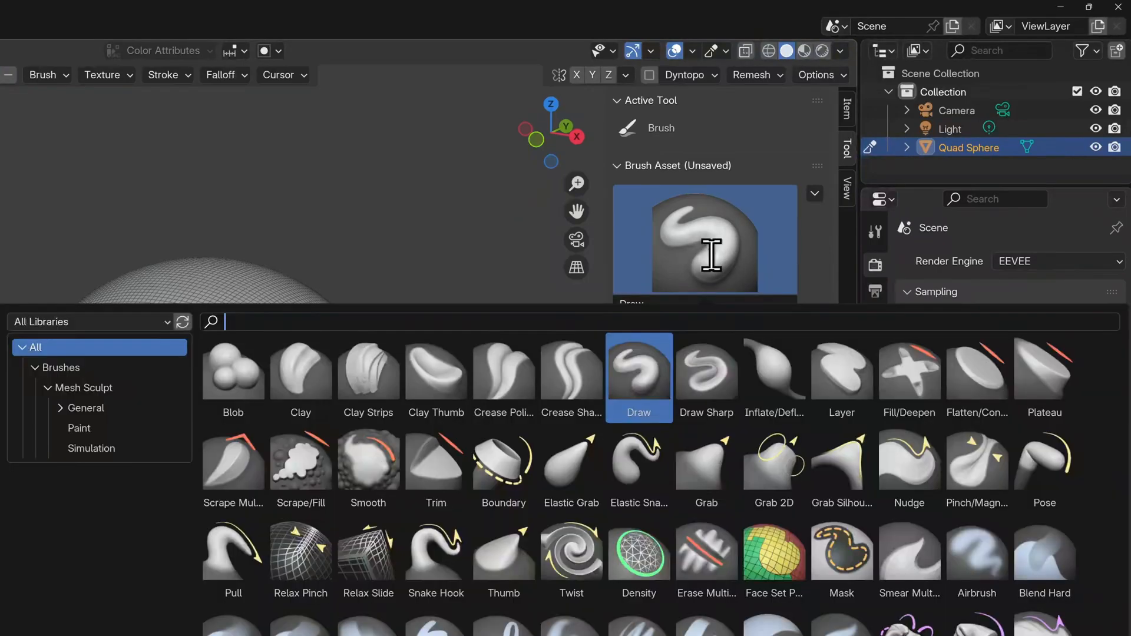
{"action": "mouse_move", "coordinate": [640, 374]}
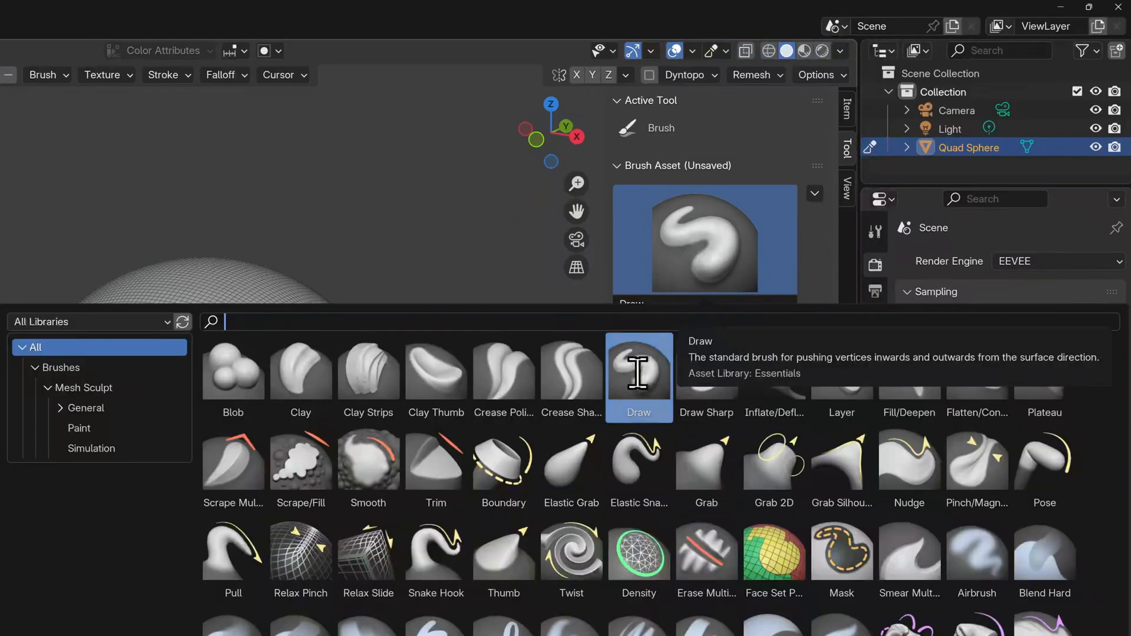
Keep the radius-140 Draw brush, sculpt raised ridges, and carve a groove along one.
{"action": "left_click", "coordinate": [639, 371]}
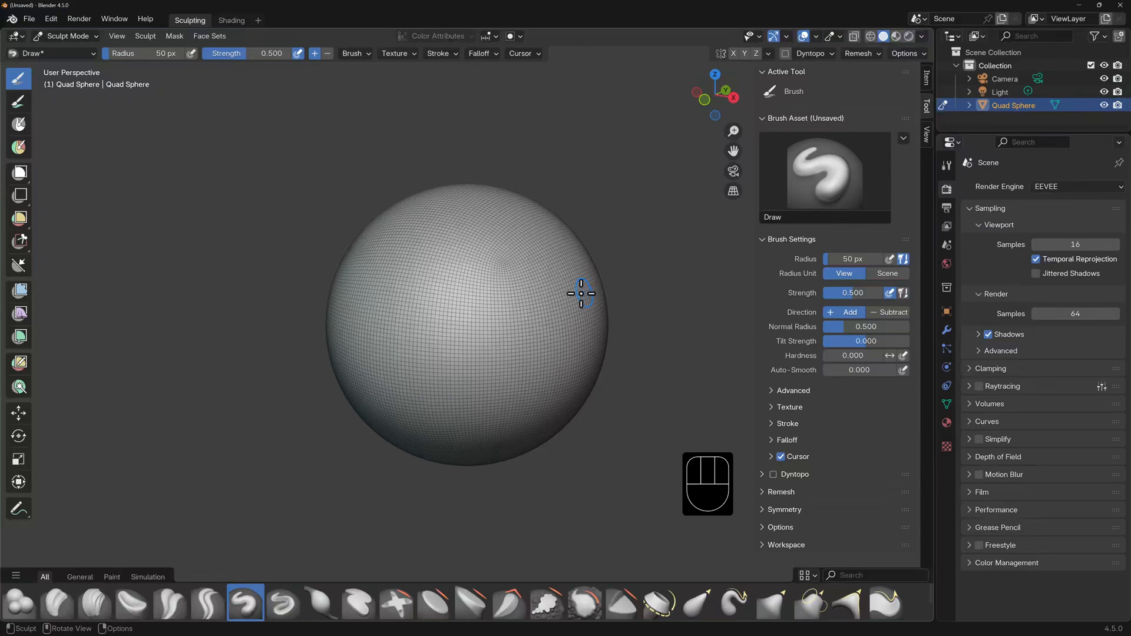
{"action": "mouse_move", "coordinate": [364, 241]}
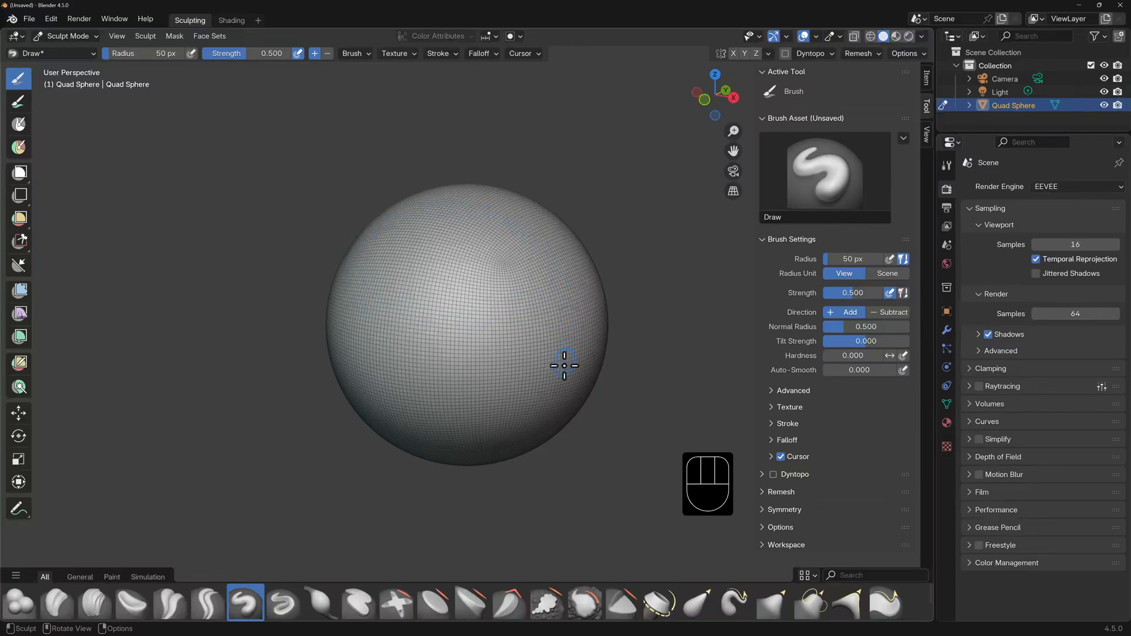
{"action": "mouse_move", "coordinate": [413, 280]}
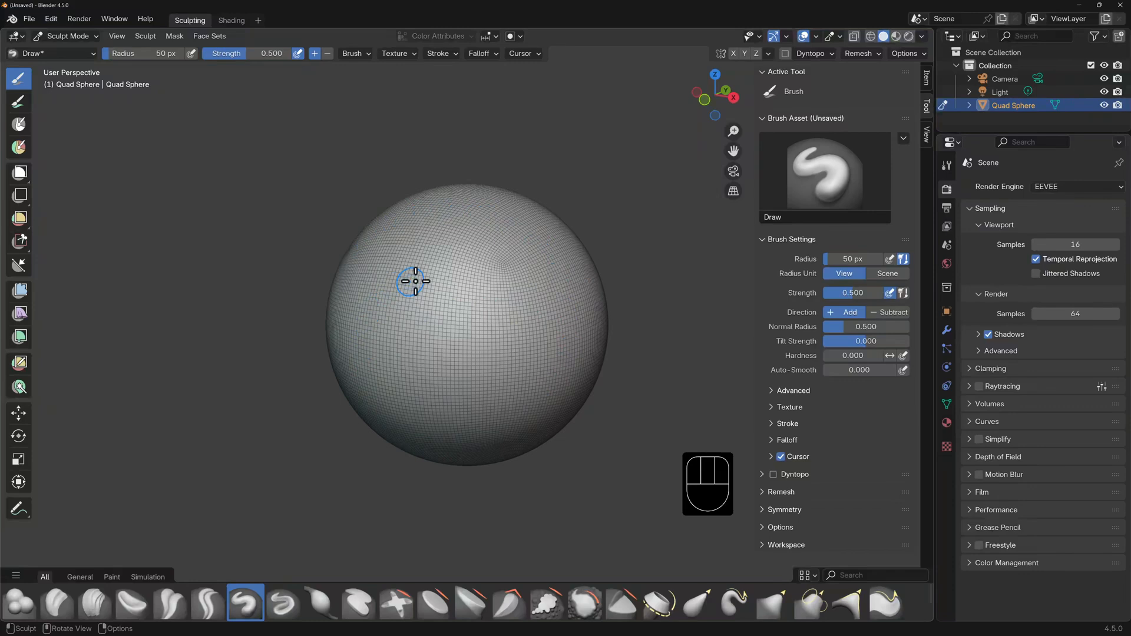
{"action": "mouse_move", "coordinate": [462, 302]}
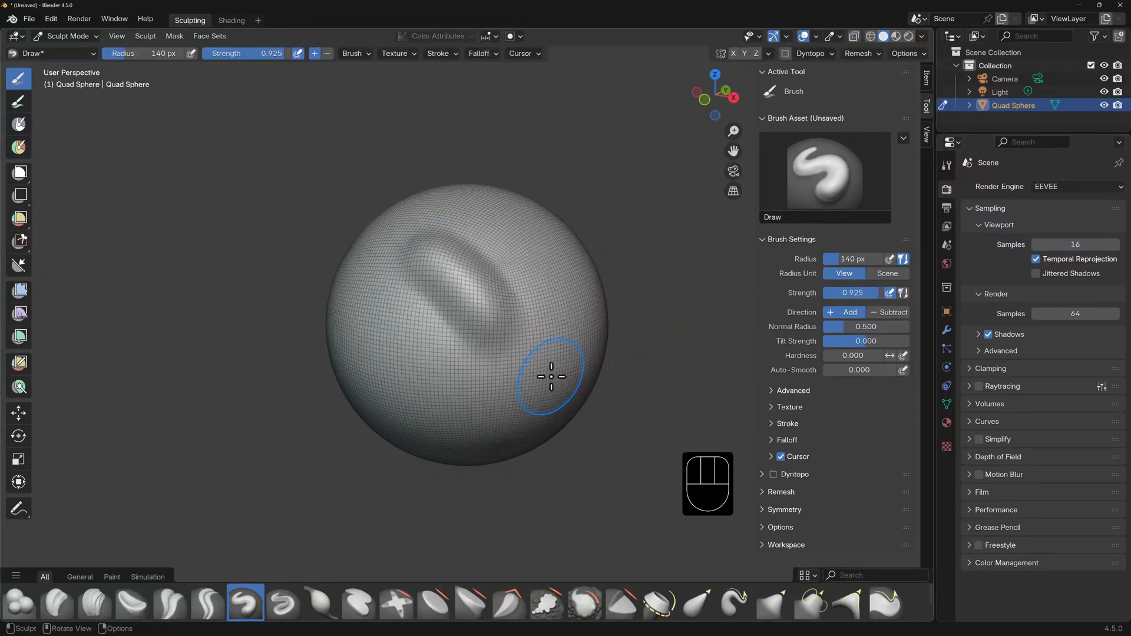
{"action": "left_click_drag", "start_coordinate": [552, 376], "coordinate": [534, 295]}
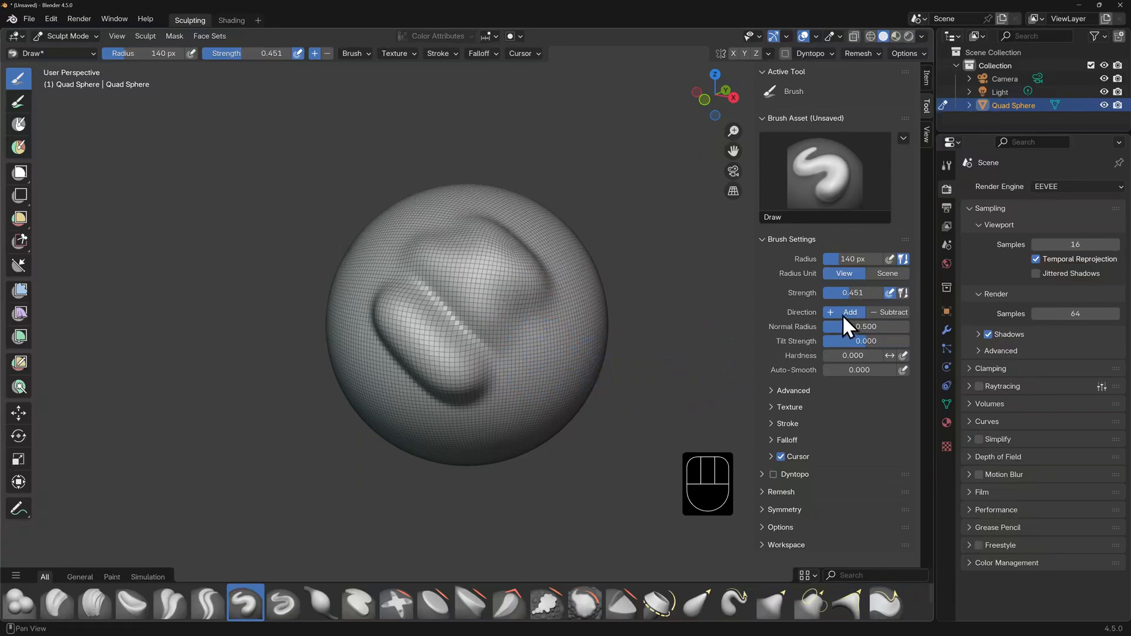
{"action": "mouse_move", "coordinate": [850, 313]}
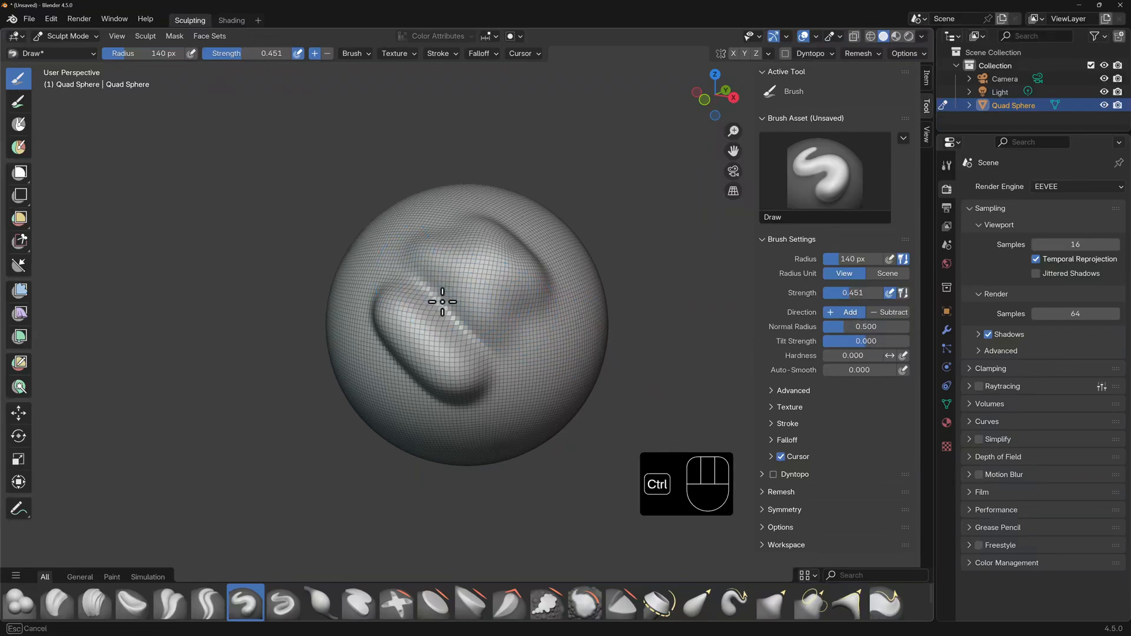
{"action": "left_click_drag", "start_coordinate": [443, 302], "coordinate": [468, 324]}
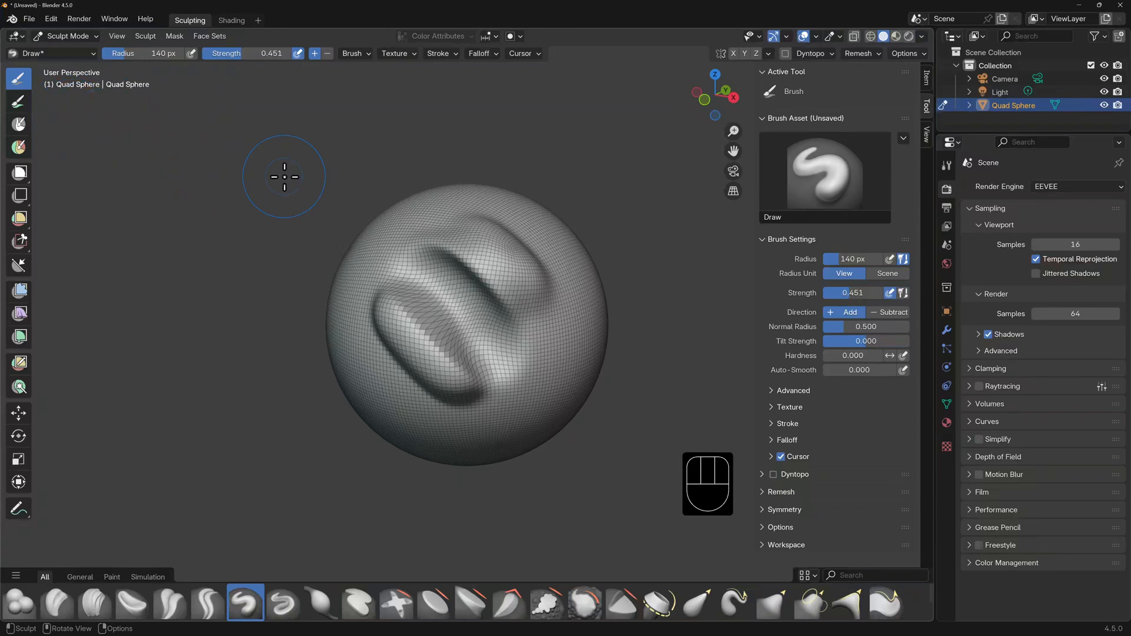
{"action": "mouse_move", "coordinate": [19, 77]}
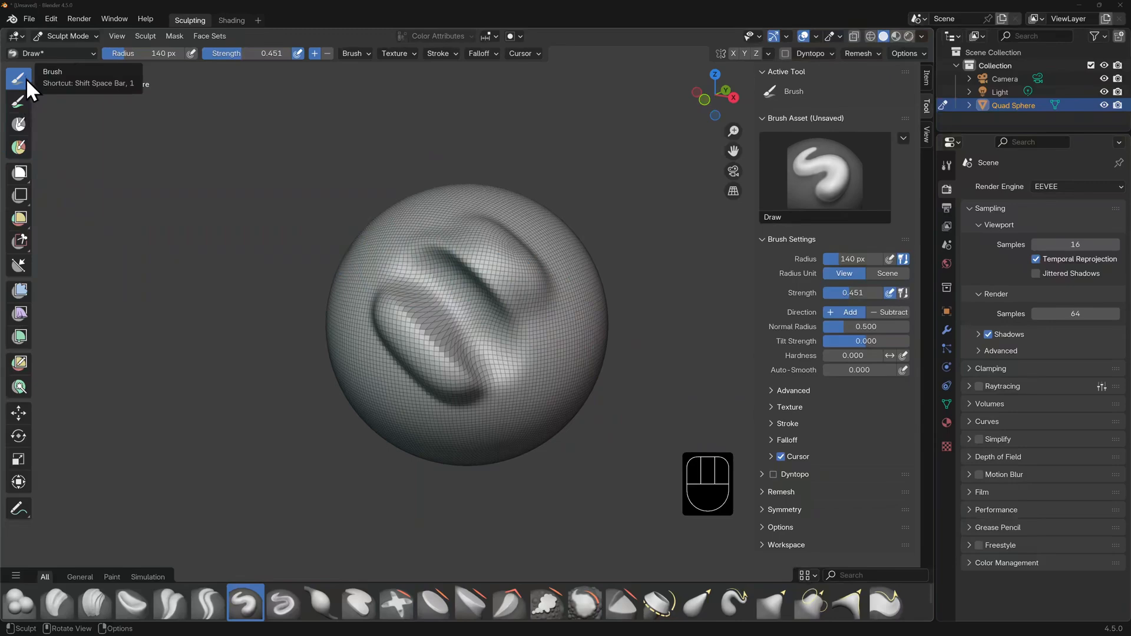
{"action": "mouse_move", "coordinate": [23, 106]}
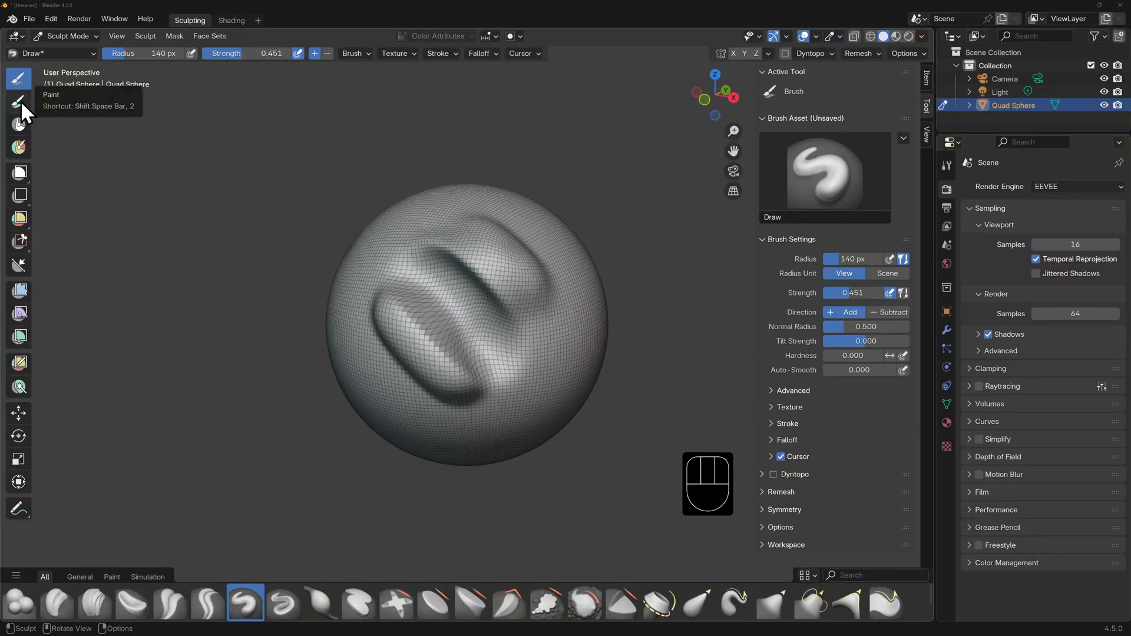
Switch to the Paint tool and paint dark, magenta, green and teal patches over the ridges.
{"action": "left_click", "coordinate": [18, 86]}
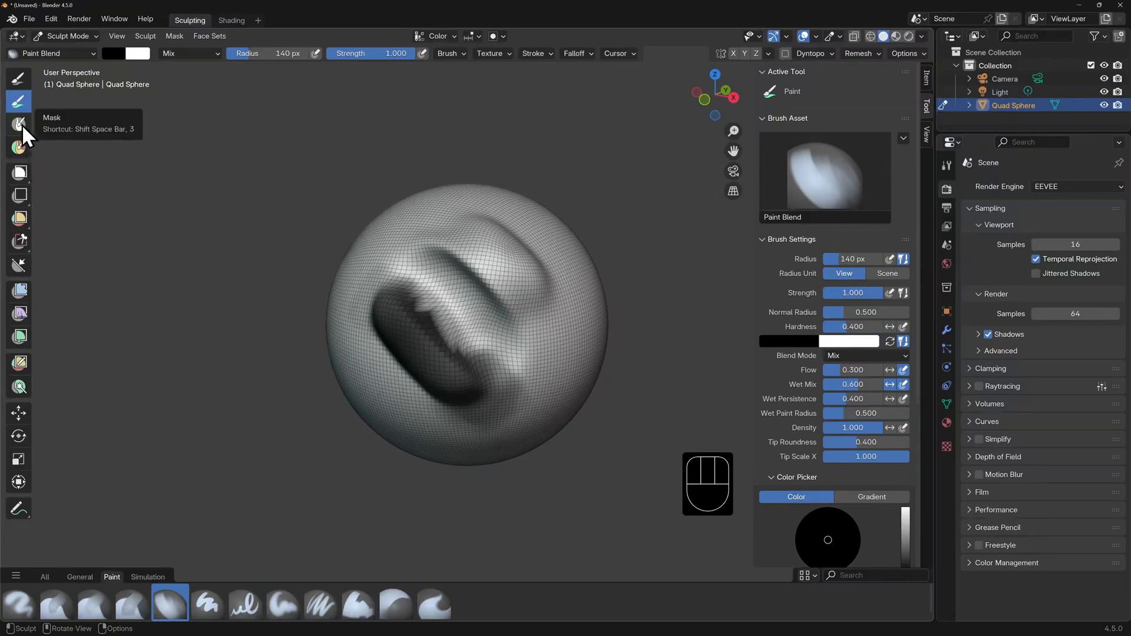
{"action": "left_click", "coordinate": [18, 146]}
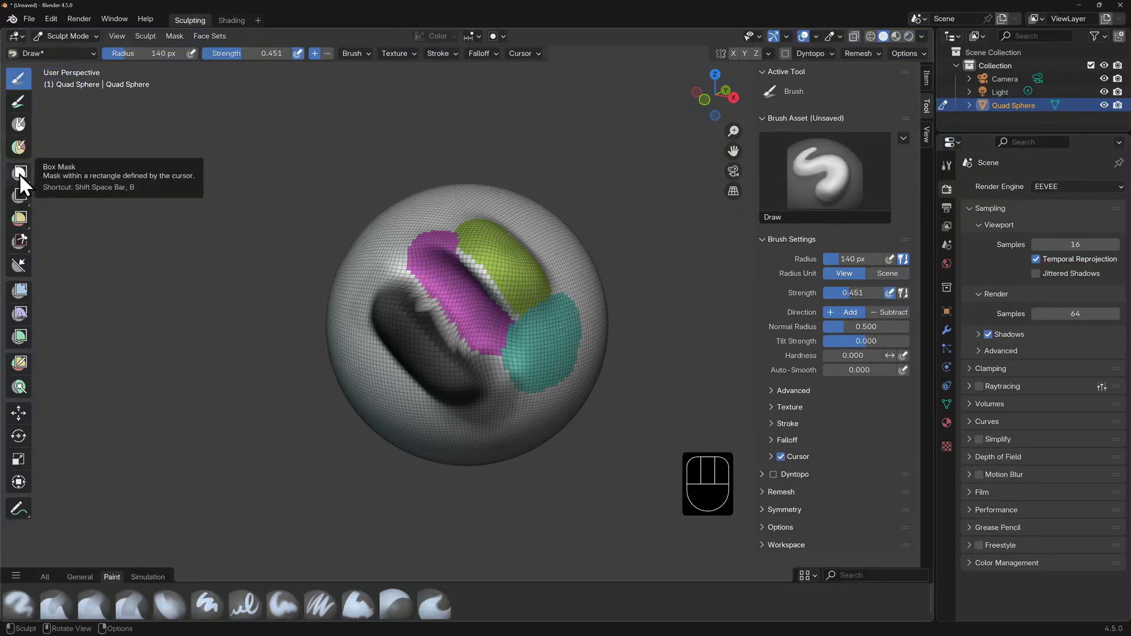
Mask a freehand region with Lasso Mask, then switch back to Box Mask.
{"action": "left_click", "coordinate": [17, 174]}
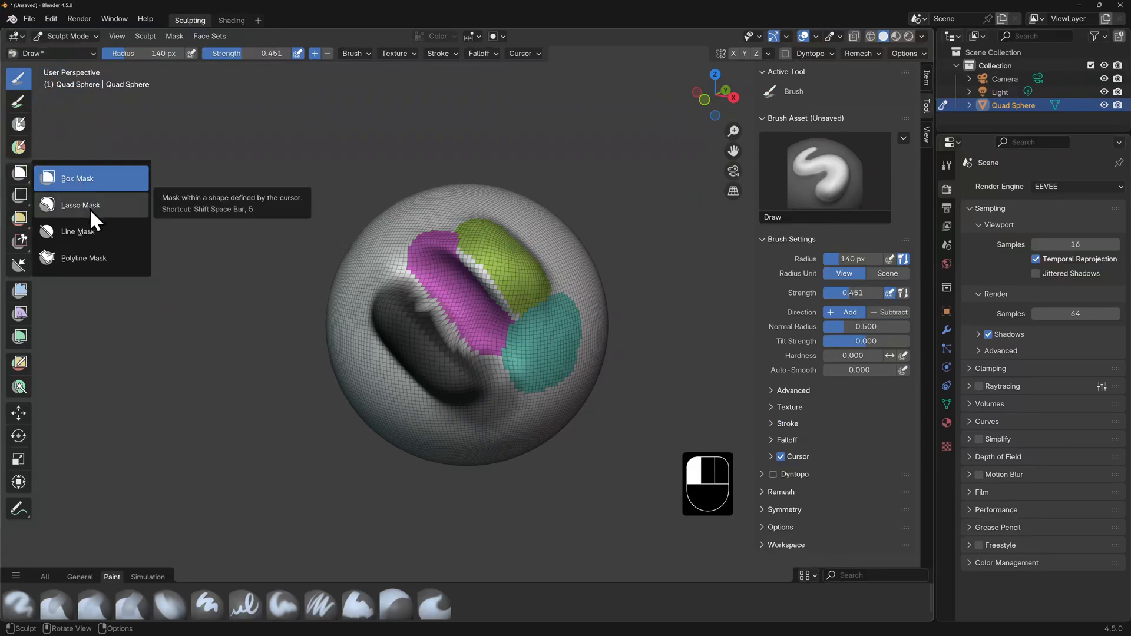
{"action": "left_click", "coordinate": [79, 205]}
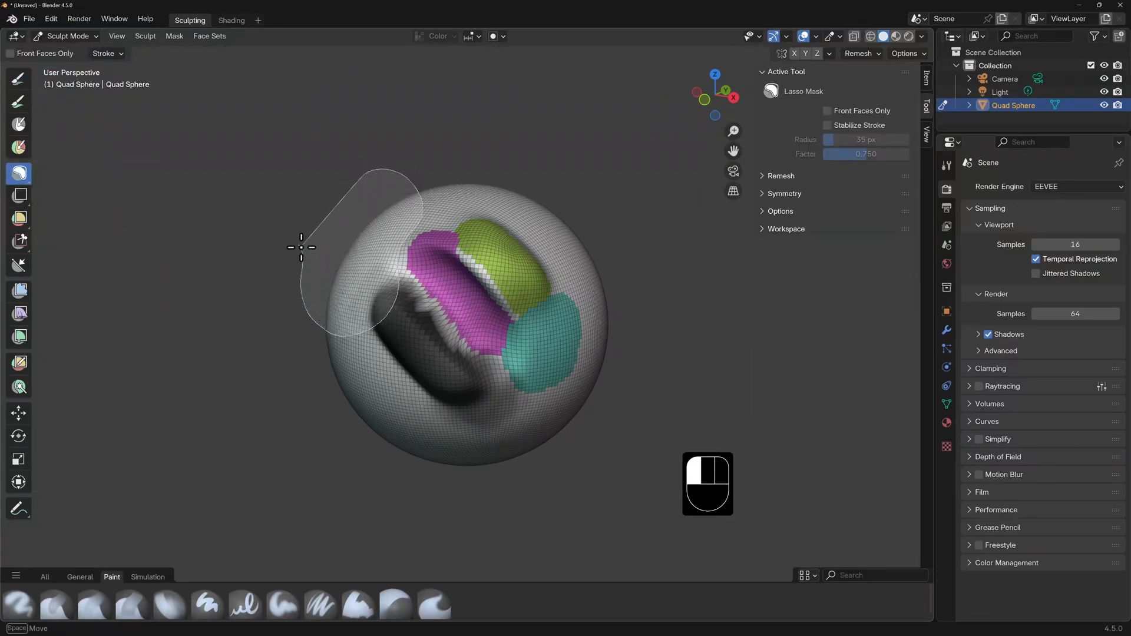
{"action": "left_click", "coordinate": [18, 173]}
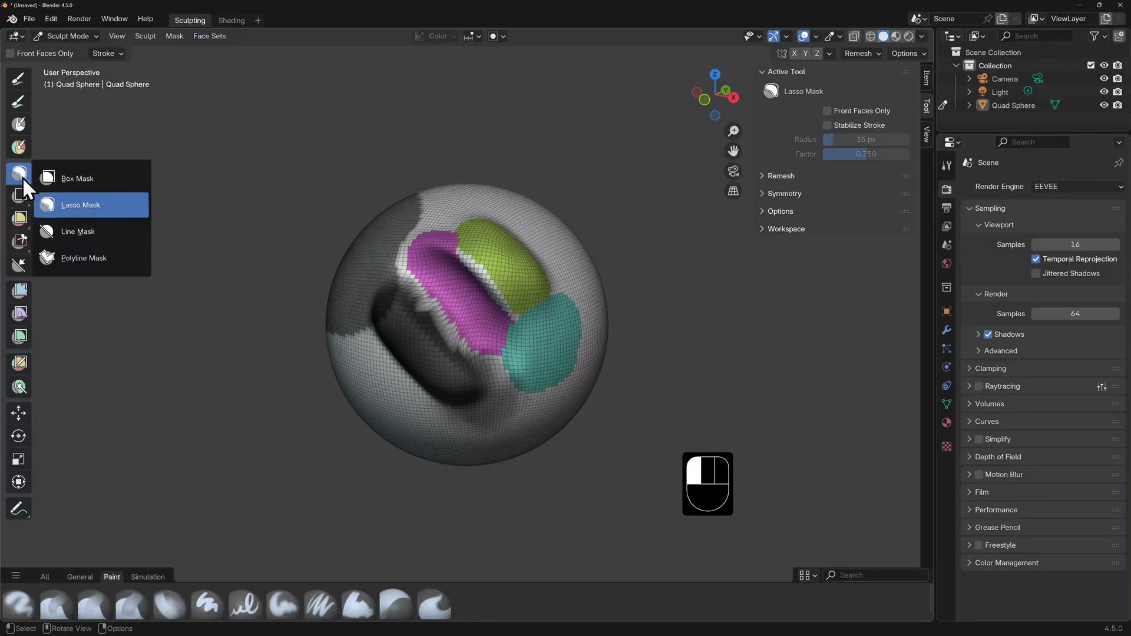
{"action": "left_click", "coordinate": [83, 258]}
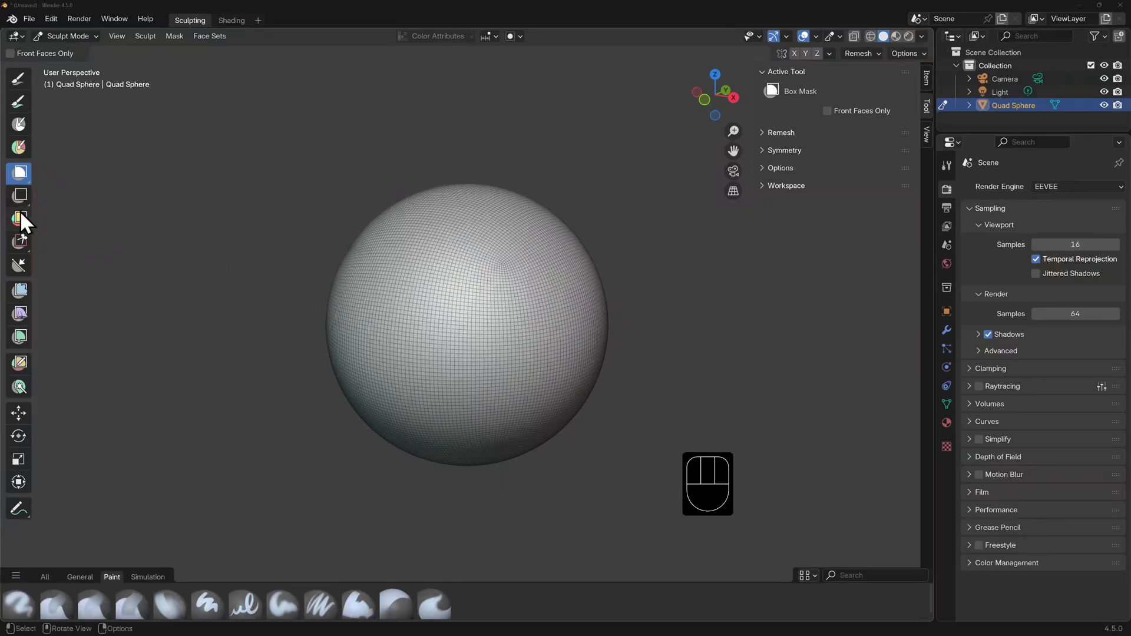
{"action": "mouse_move", "coordinate": [19, 314]}
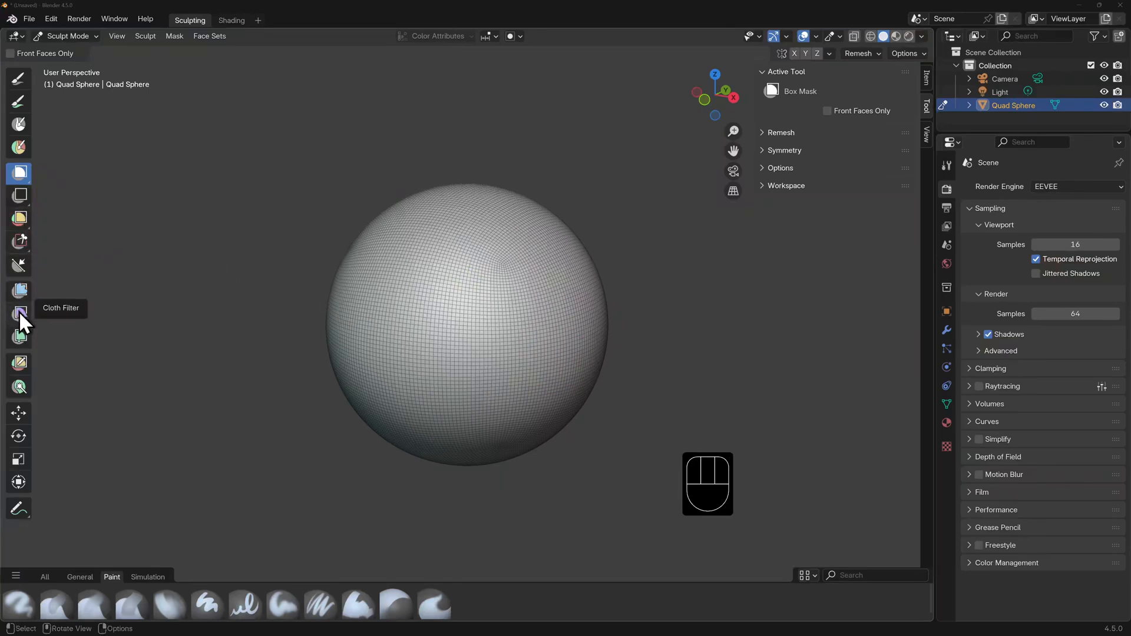
Box-mask the upper half and drag cloth wrinkles into the lower half with Drag Cloth.
{"action": "left_click", "coordinate": [18, 313]}
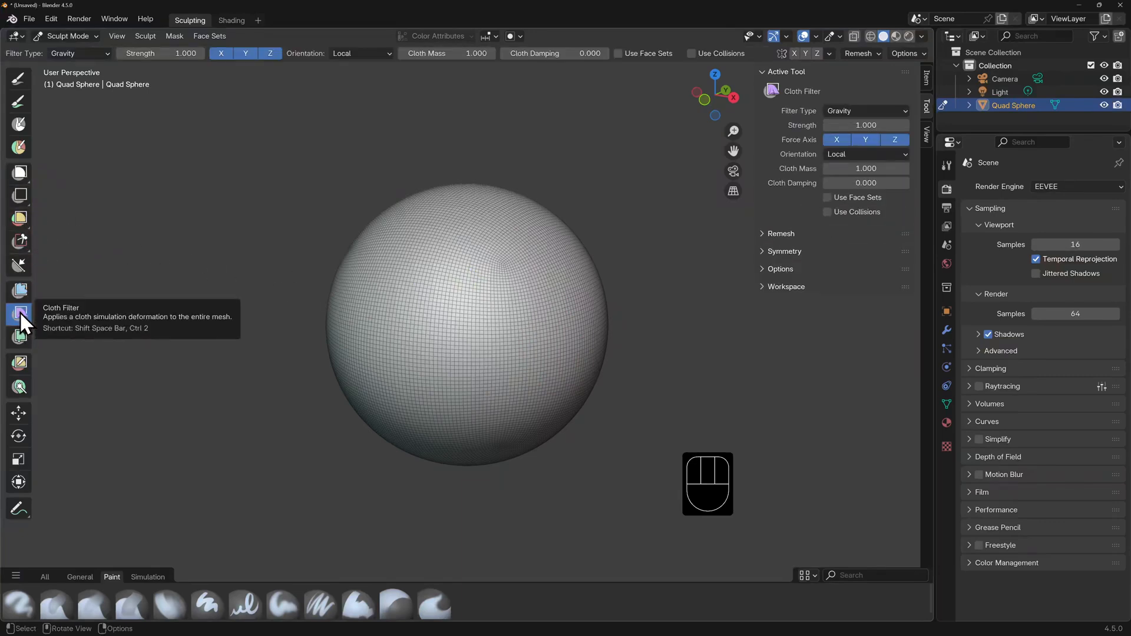
{"action": "left_click", "coordinate": [18, 174]}
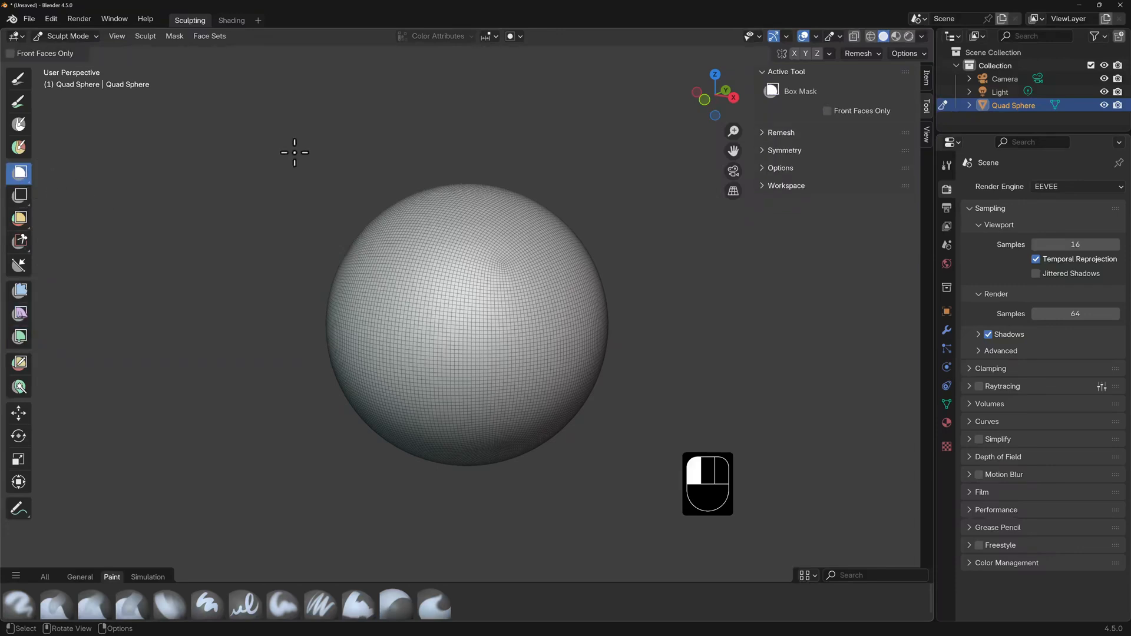
{"action": "left_click", "coordinate": [148, 577]}
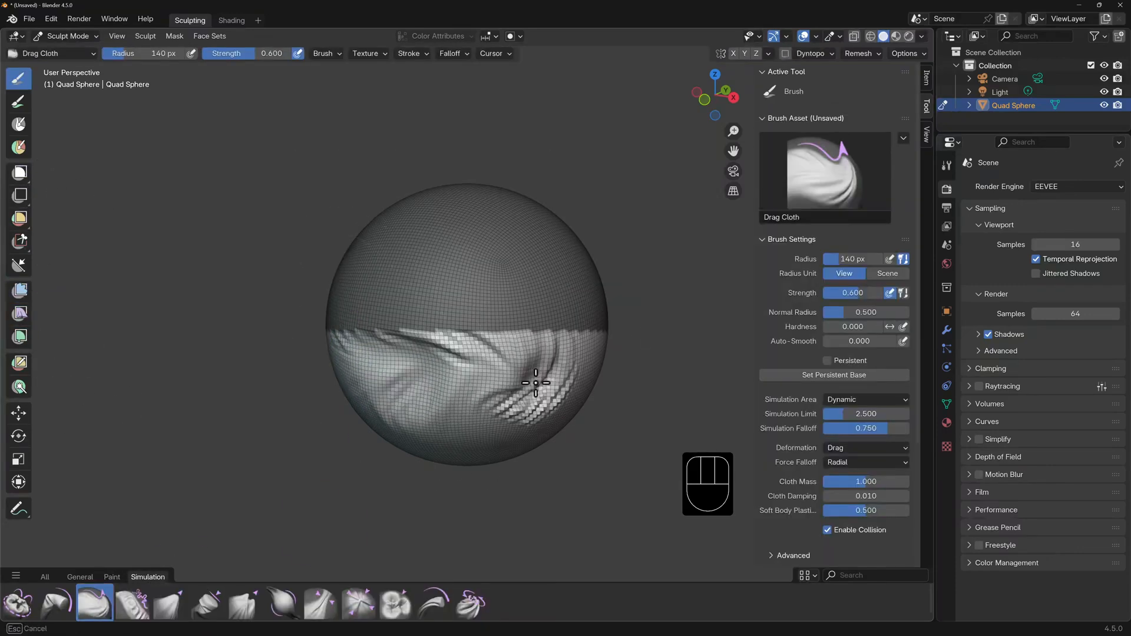
{"action": "left_click_drag", "start_coordinate": [535, 383], "coordinate": [442, 424]}
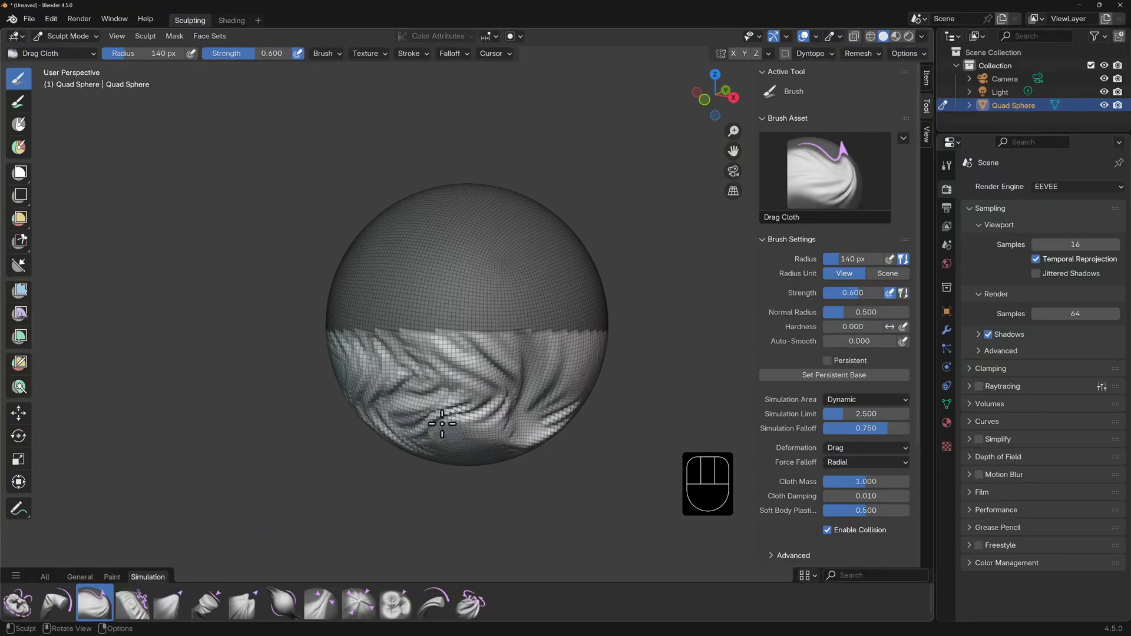
{"action": "left_click", "coordinate": [37, 19]}
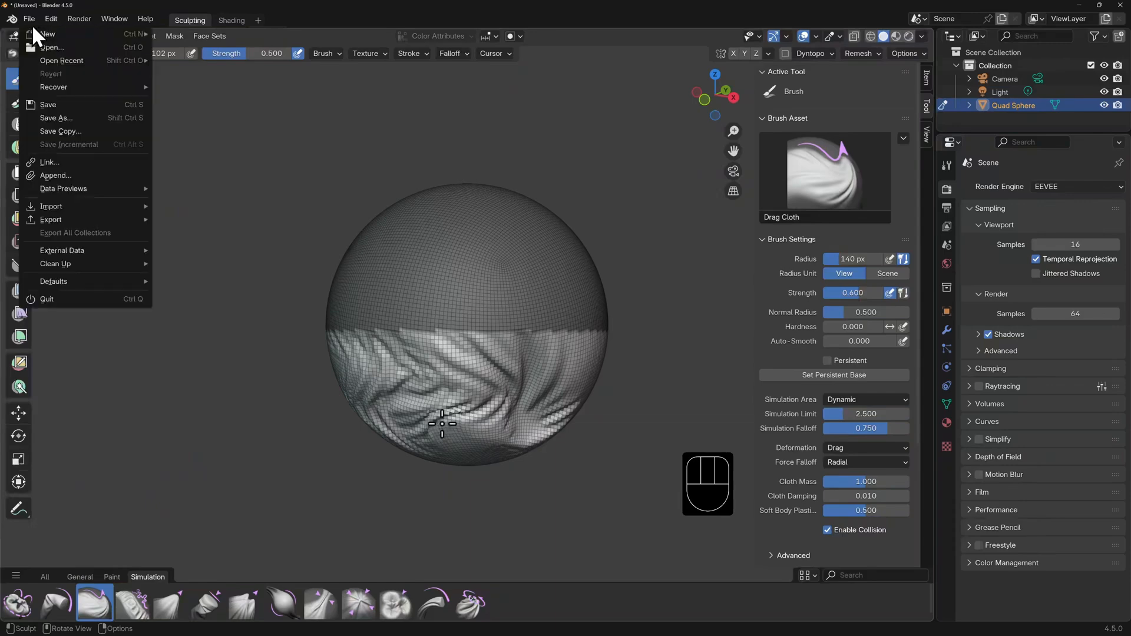
{"action": "mouse_move", "coordinate": [52, 35]}
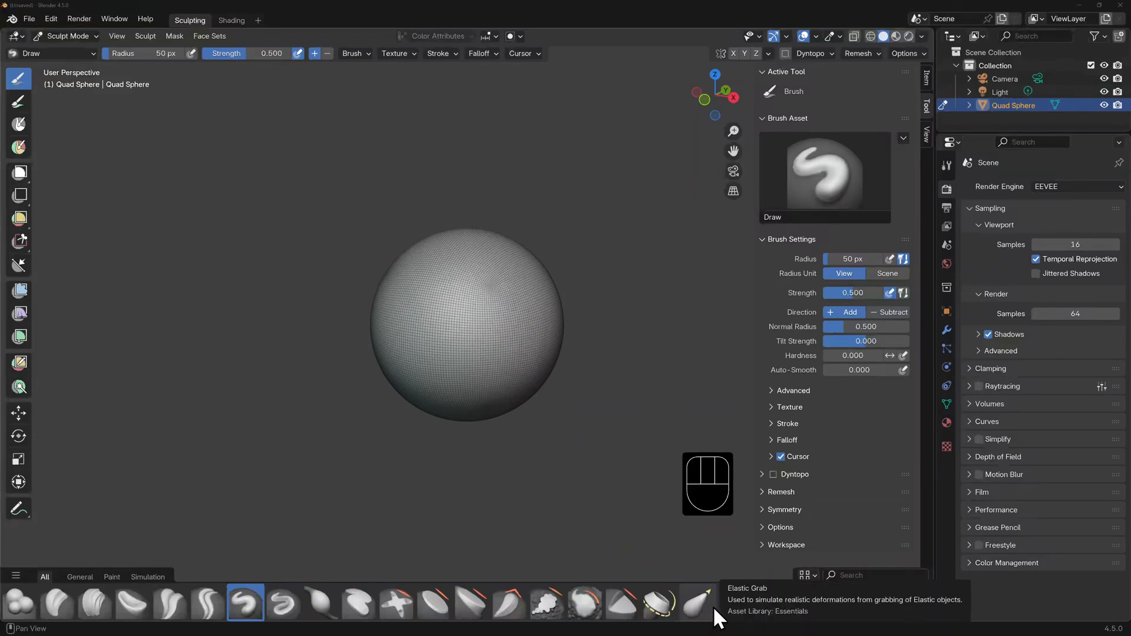
Pick the Grab brush and frame the new quad sphere from the side.
{"action": "left_click", "coordinate": [773, 603]}
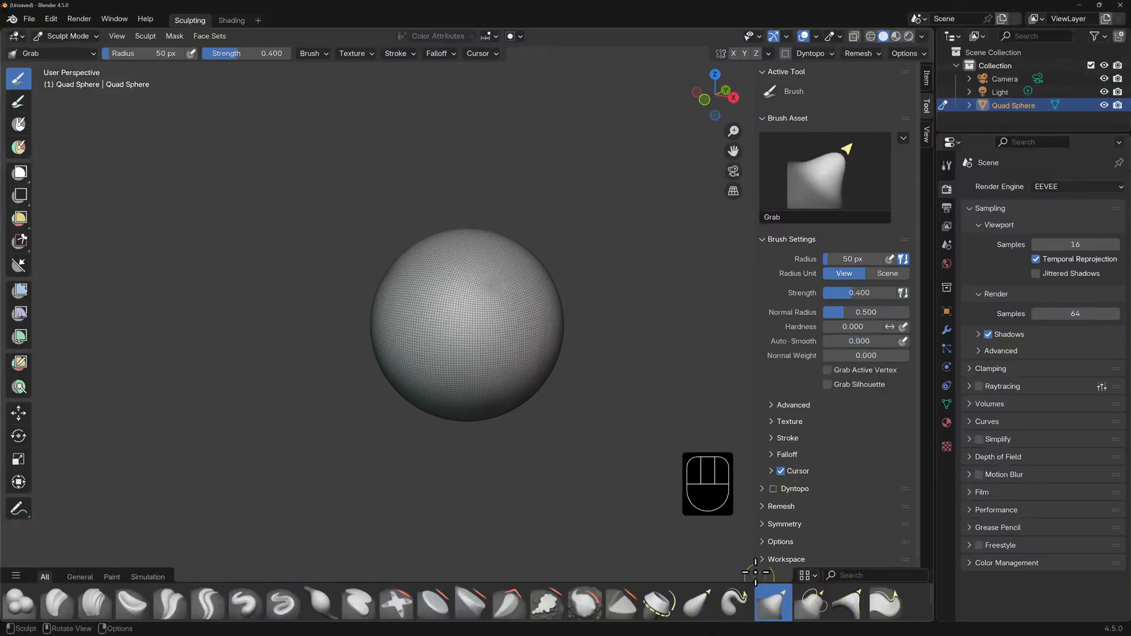
{"action": "key", "text": "f"}
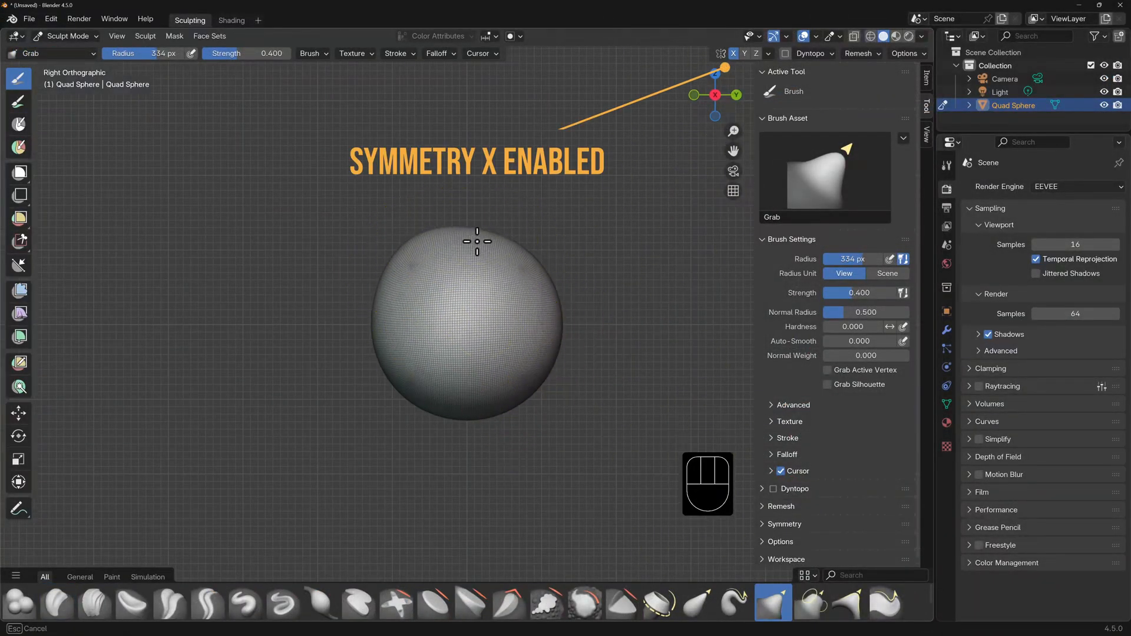
Grab the sphere into an egg-shaped head, carve mirrored eye sockets, and apply a mesh filter.
{"action": "left_click_drag", "start_coordinate": [476, 241], "coordinate": [565, 228]}
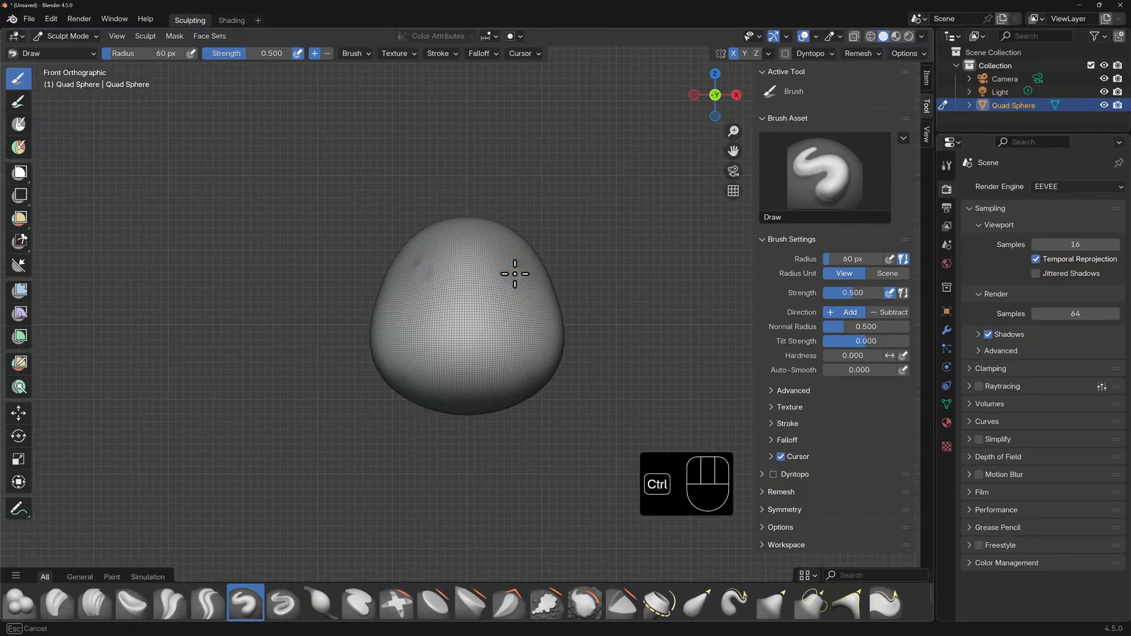
{"action": "left_click_drag", "start_coordinate": [514, 273], "coordinate": [508, 269]}
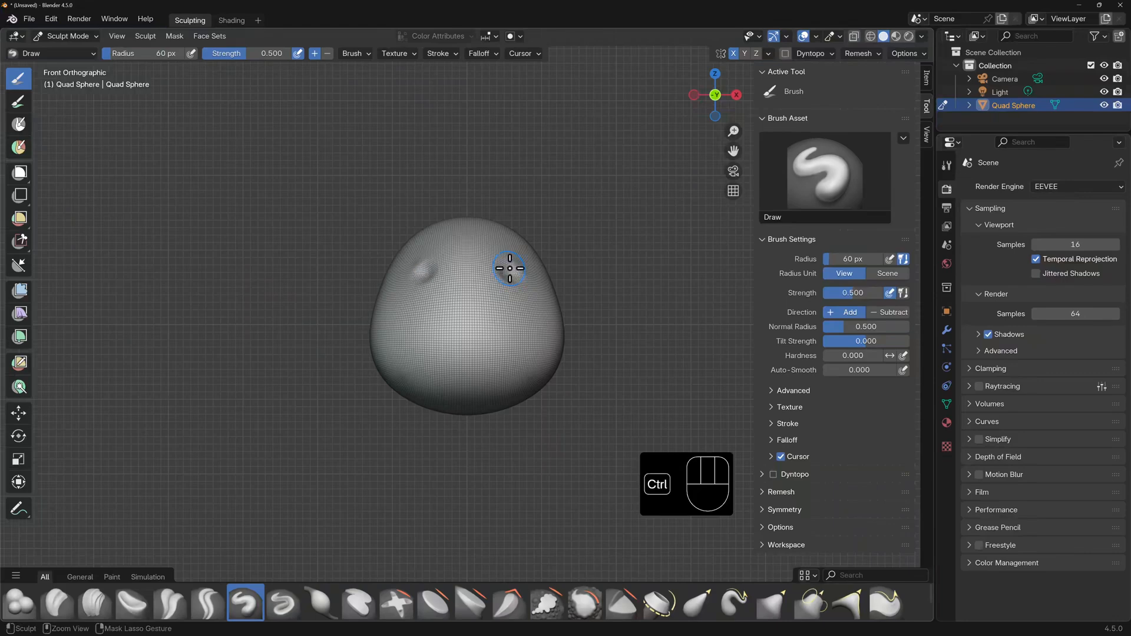
{"action": "left_click_drag", "start_coordinate": [509, 269], "coordinate": [528, 276]}
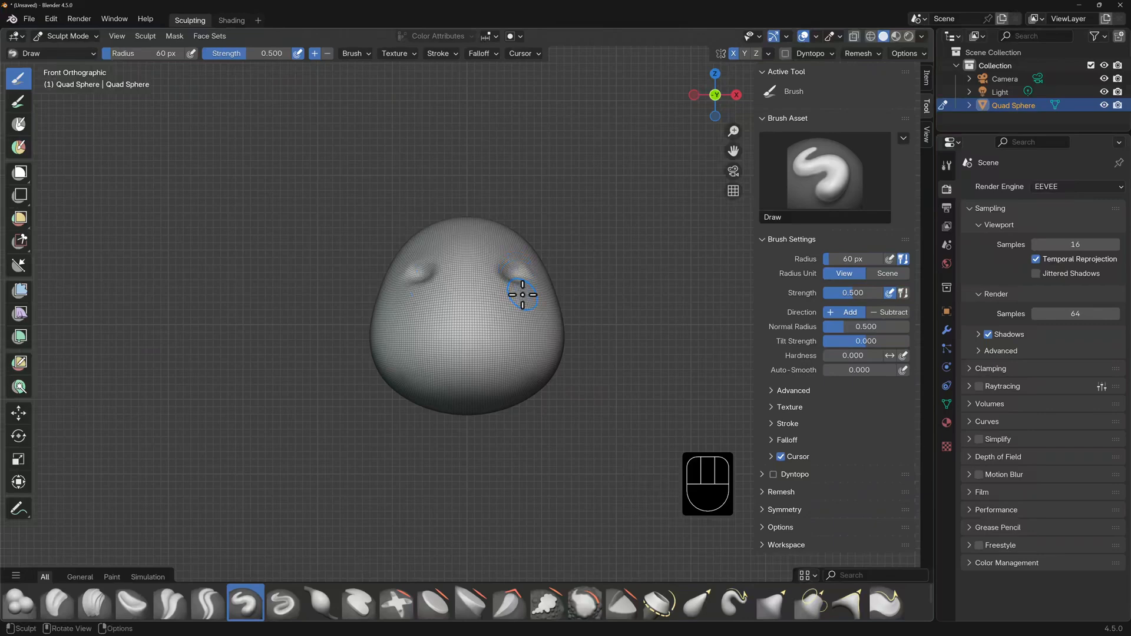
{"action": "key", "text": "f"}
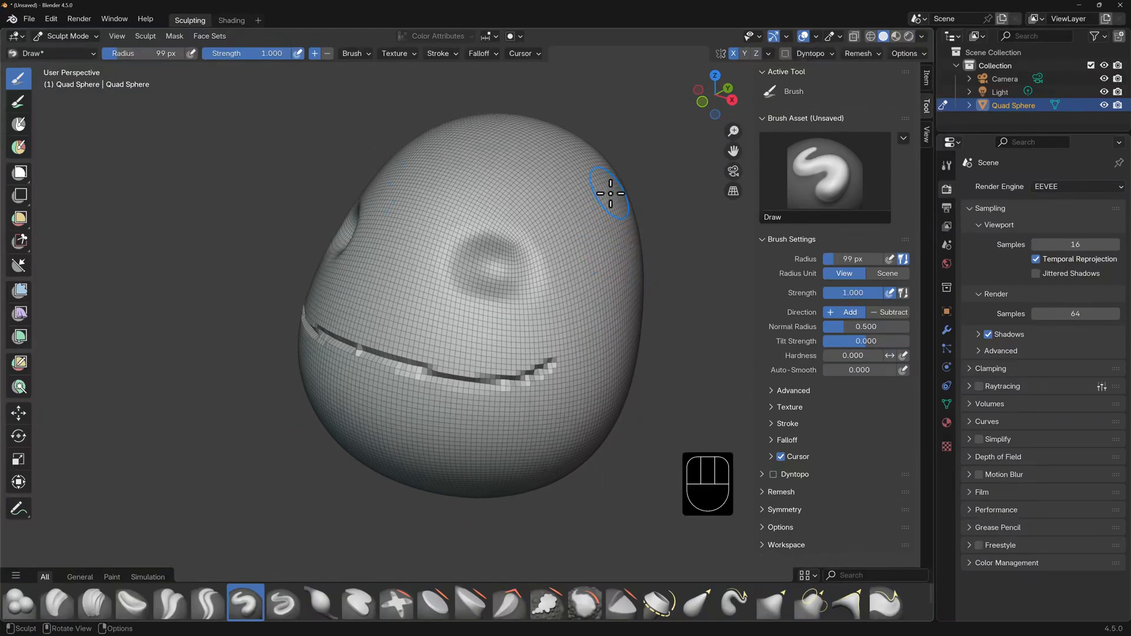
{"action": "key", "text": "ctrl"}
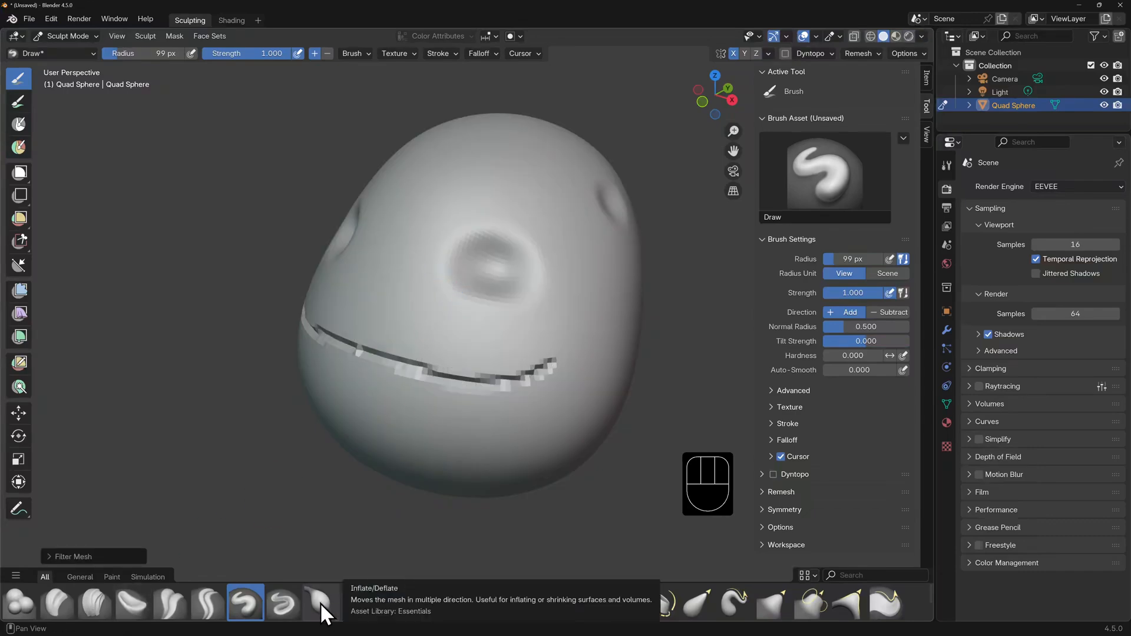
Sculpt the wide grin by switching between Crease, Clay, Smooth and Draw brushes.
{"action": "left_click", "coordinate": [321, 608]}
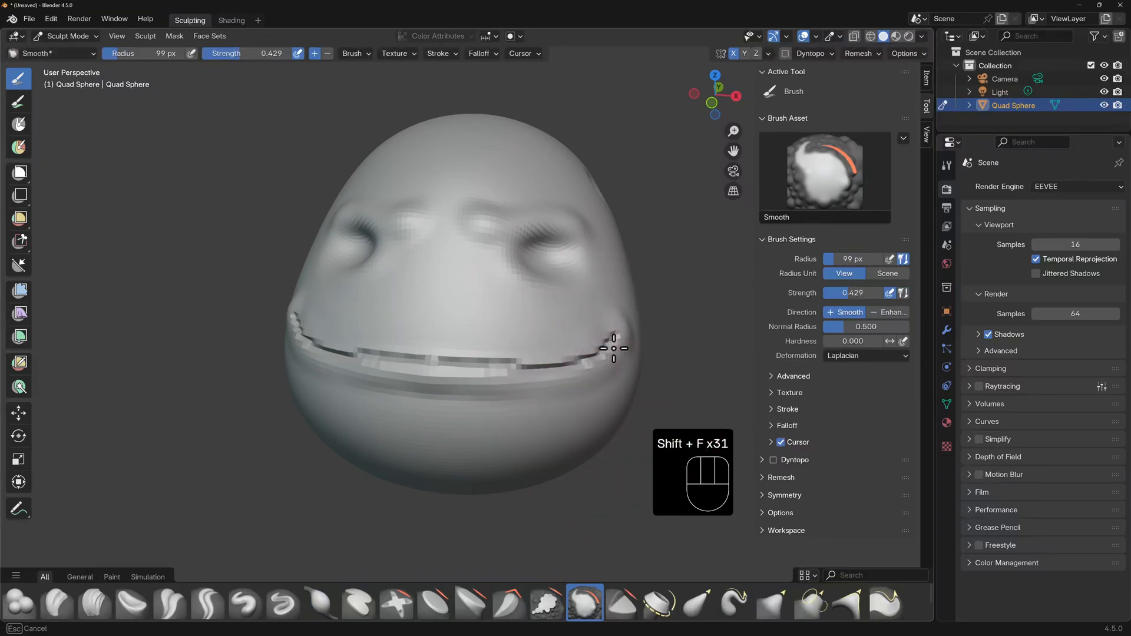
{"action": "left_click", "coordinate": [204, 608]}
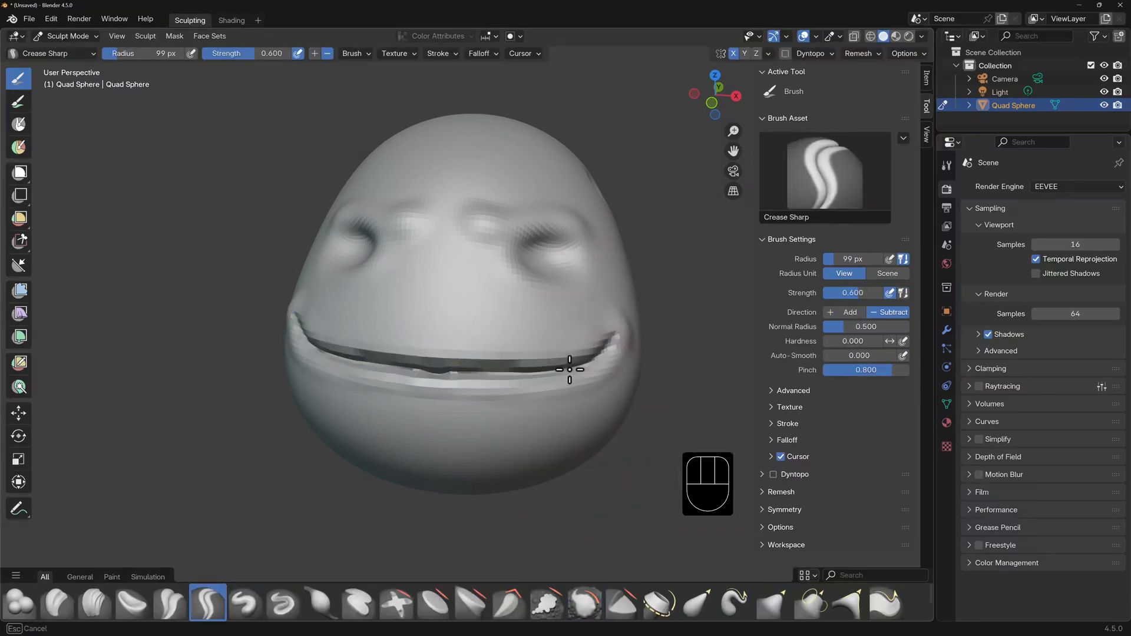
{"action": "left_click", "coordinate": [56, 603]}
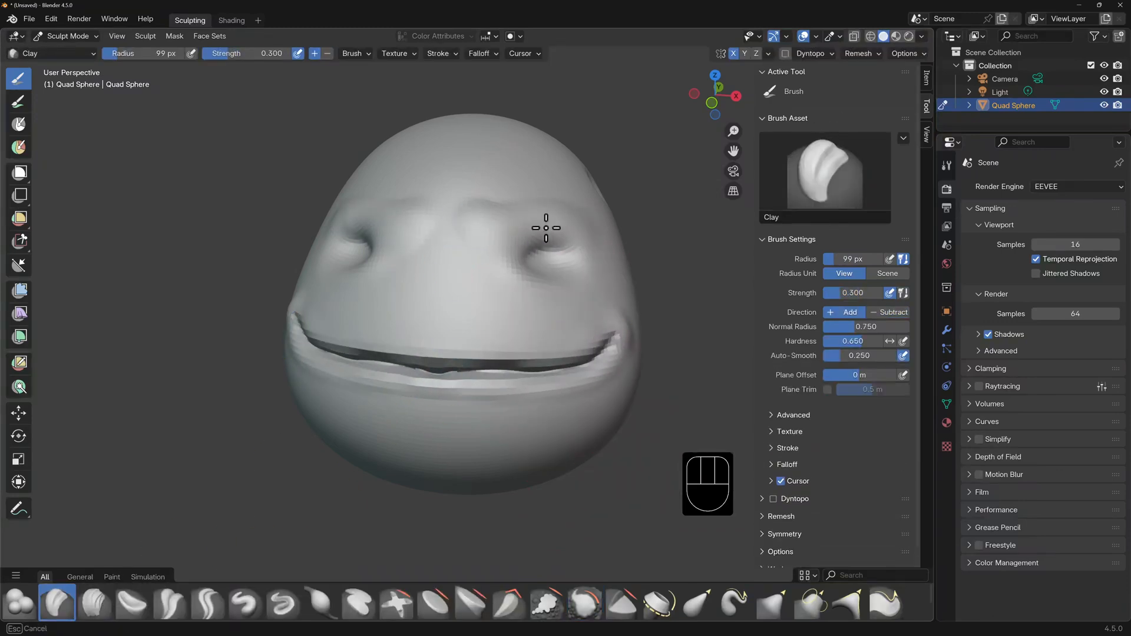
{"action": "left_click", "coordinate": [585, 603]}
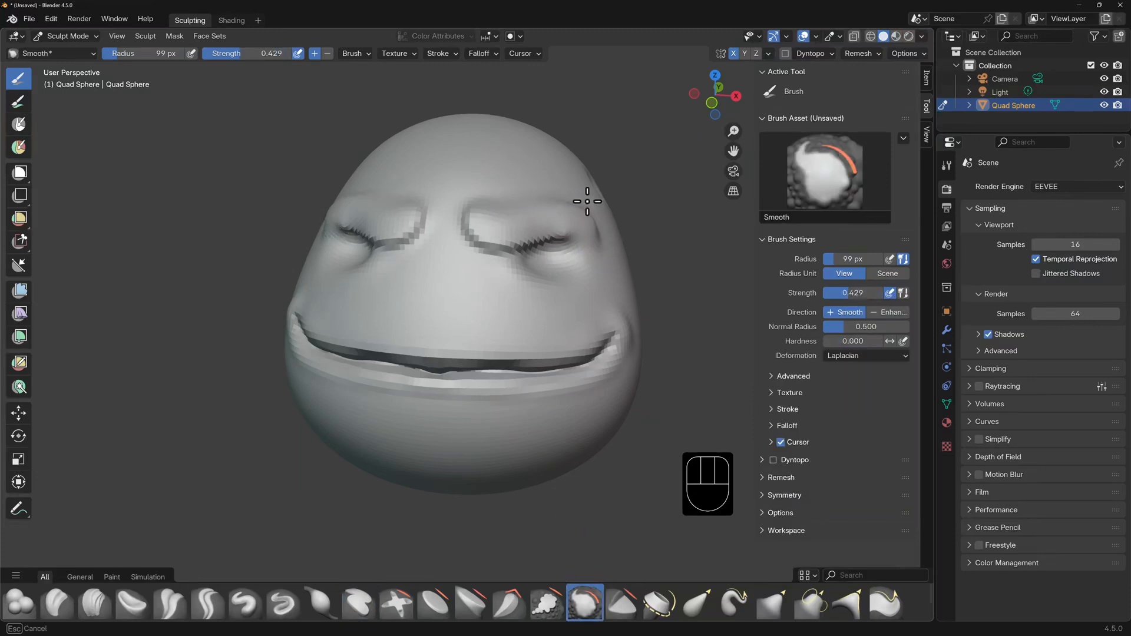
{"action": "left_click", "coordinate": [248, 608]}
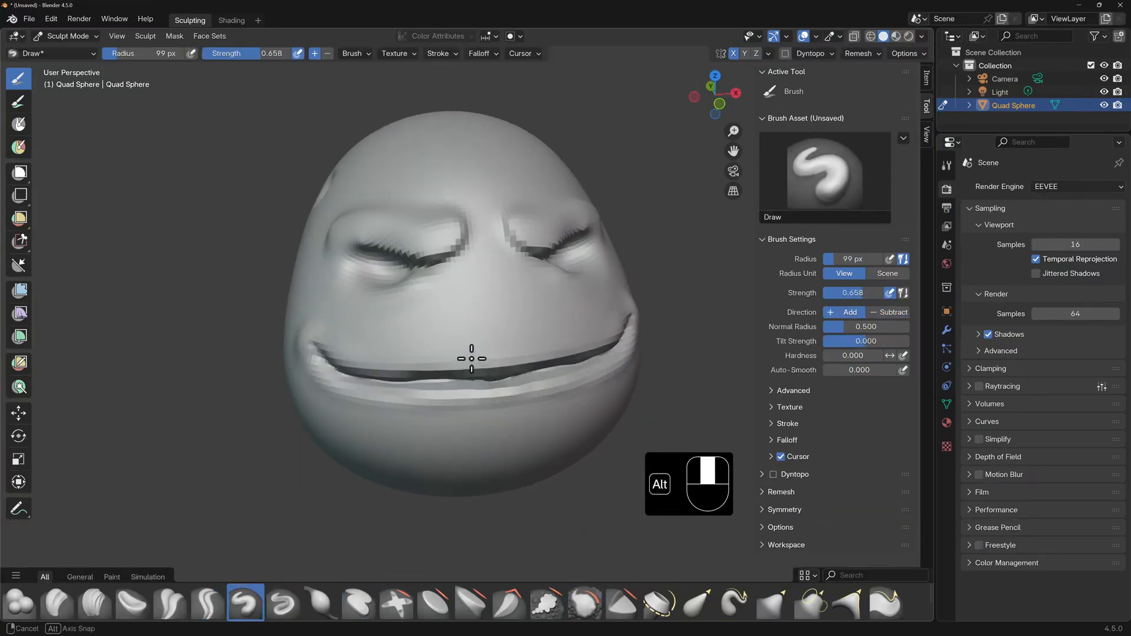
{"action": "left_click", "coordinate": [773, 603]}
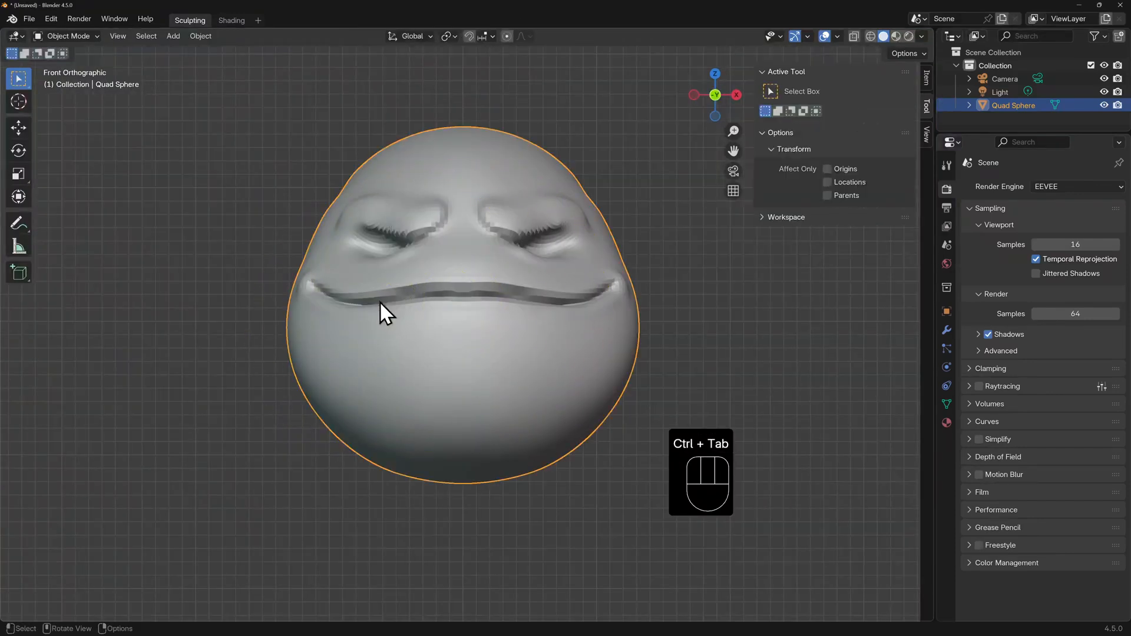
Add a UV sphere eyeball, move it into the socket, and mirror it around Quad Sphere.
{"action": "key", "text": "shift+a"}
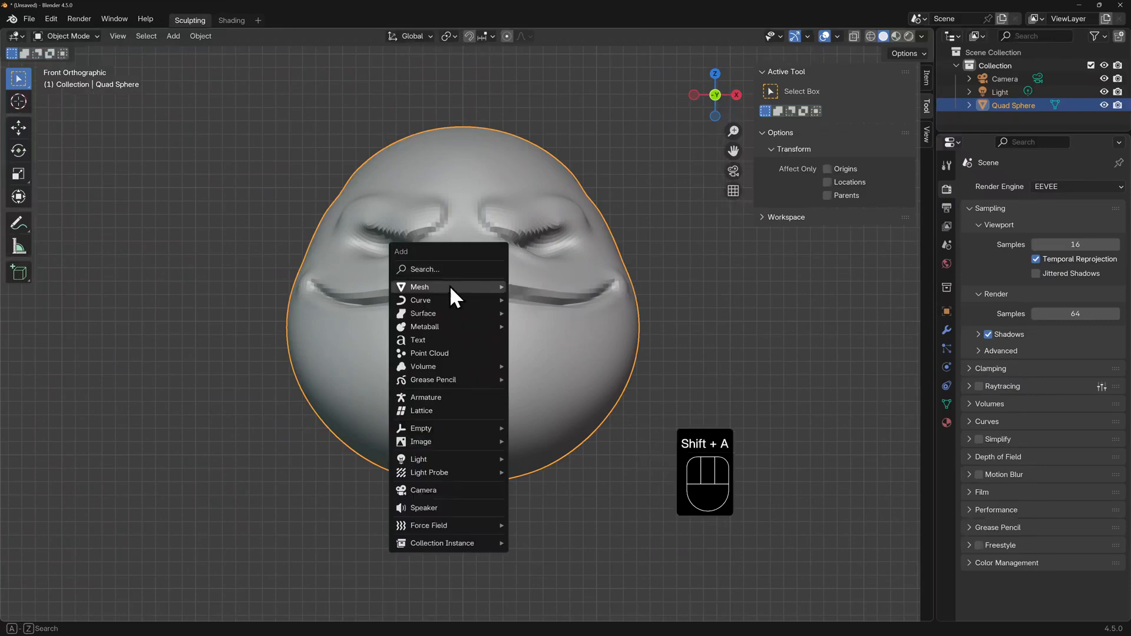
{"action": "left_click", "coordinate": [419, 287]}
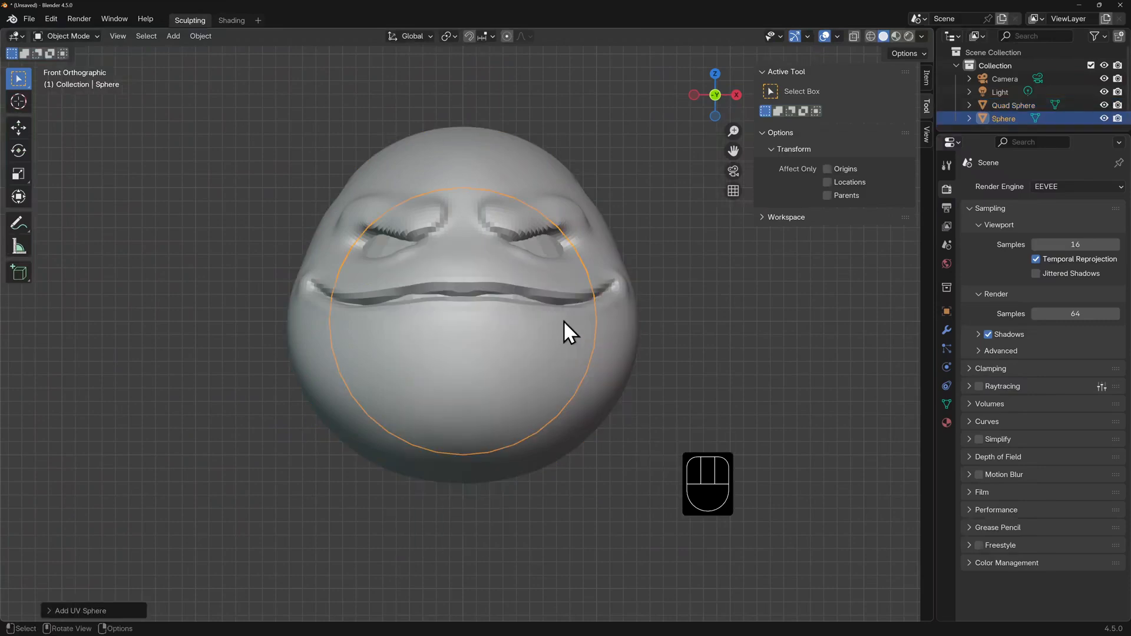
{"action": "key", "text": "g"}
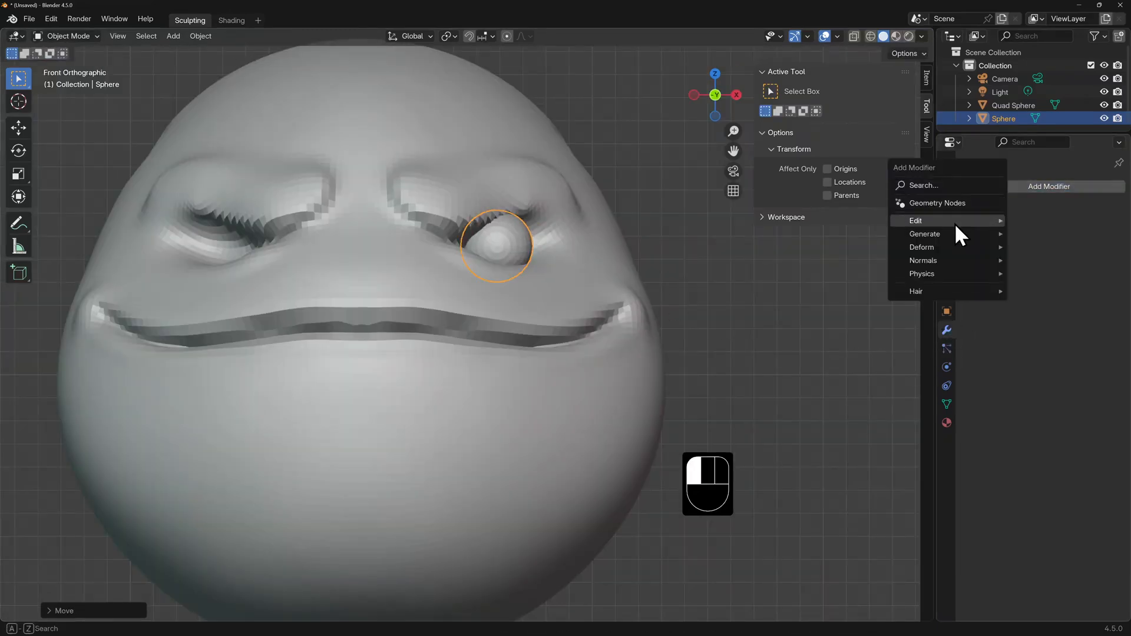
{"action": "mouse_move", "coordinate": [924, 234]}
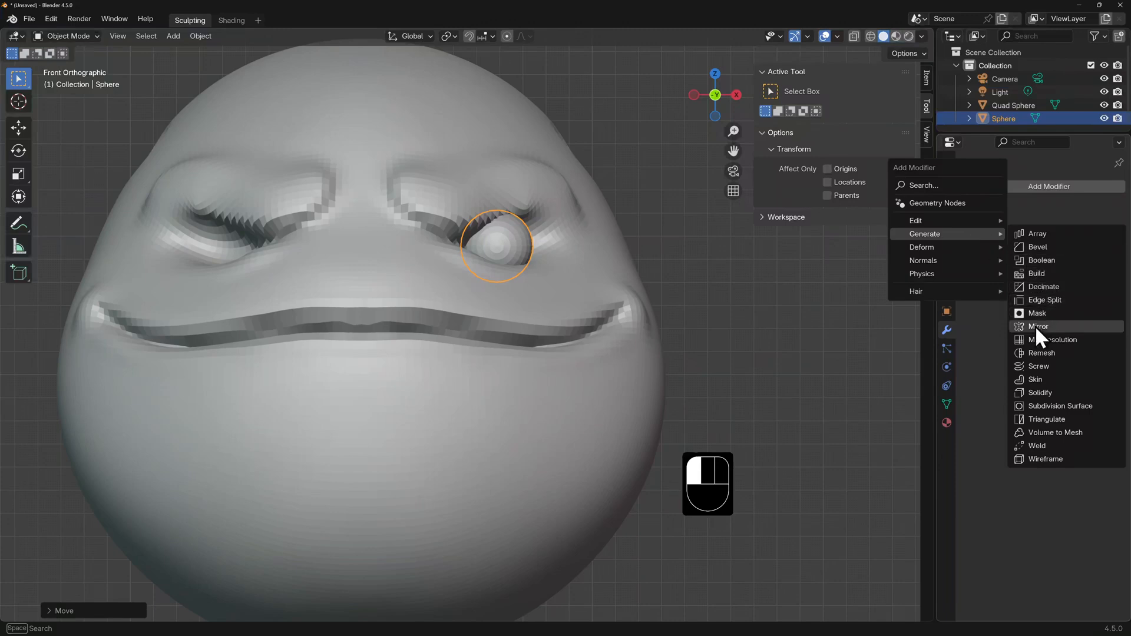
{"action": "left_click", "coordinate": [1038, 326]}
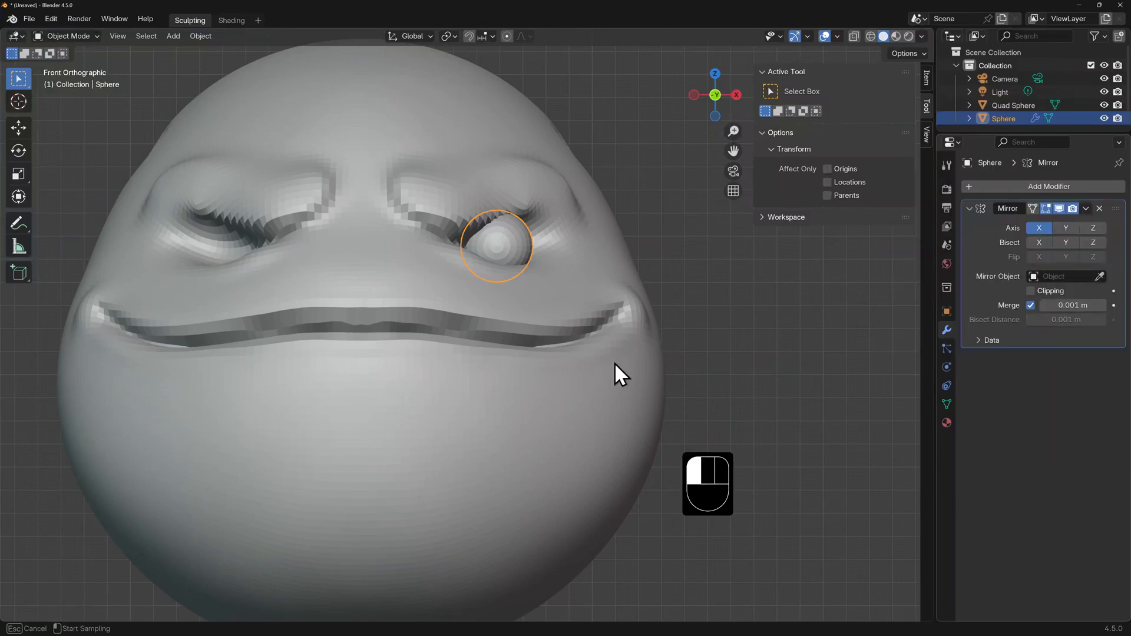
{"action": "left_click", "coordinate": [1065, 276]}
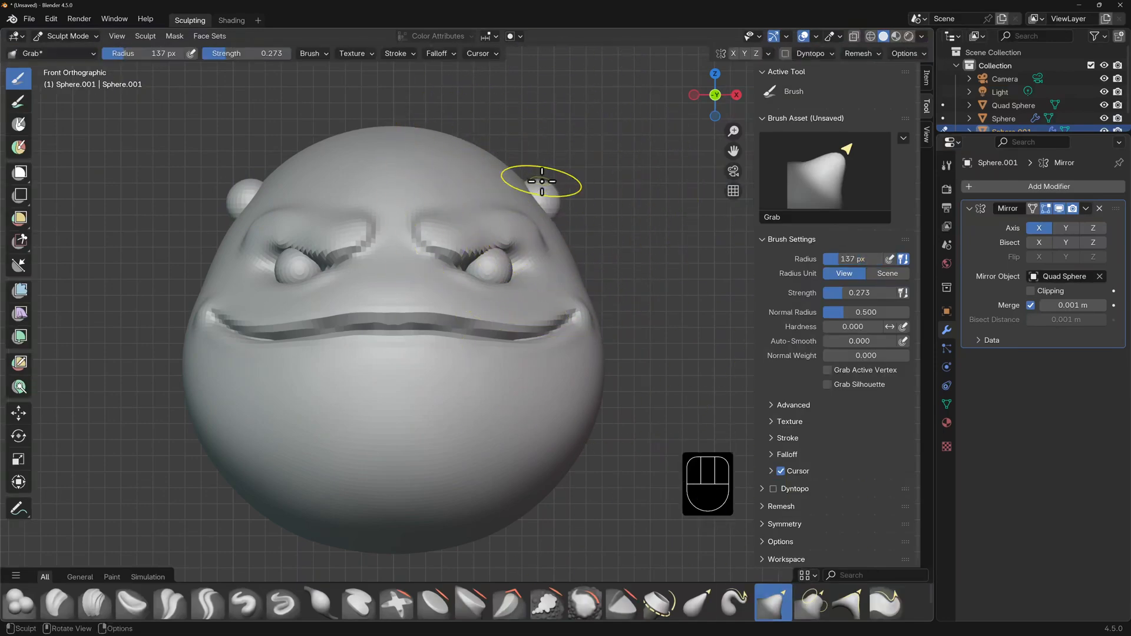
Pull the top spheres into pointed horns, then duplicate and scale copies as mouth teeth.
{"action": "left_click_drag", "start_coordinate": [541, 180], "coordinate": [529, 176]}
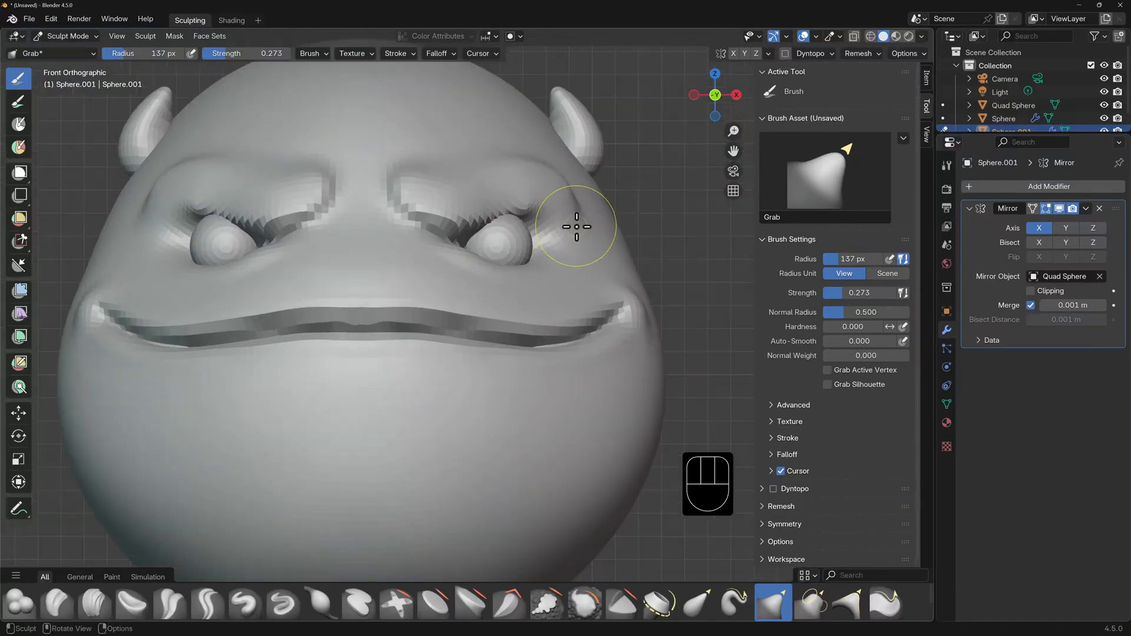
{"action": "key", "text": "Ctrl+Tab"}
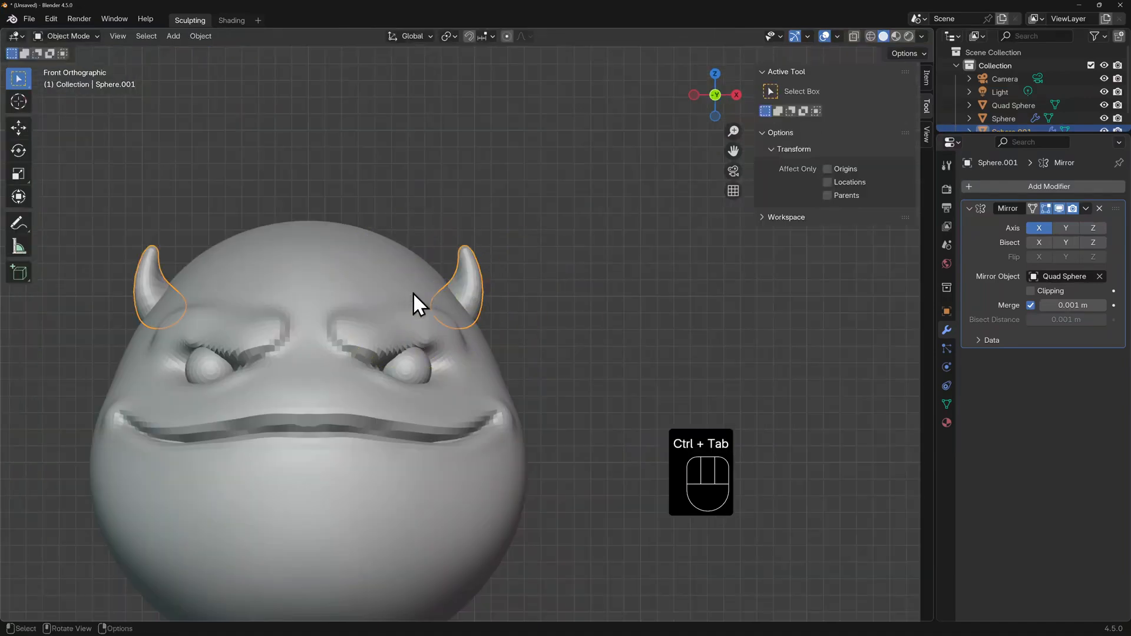
{"action": "key", "text": "shift+d"}
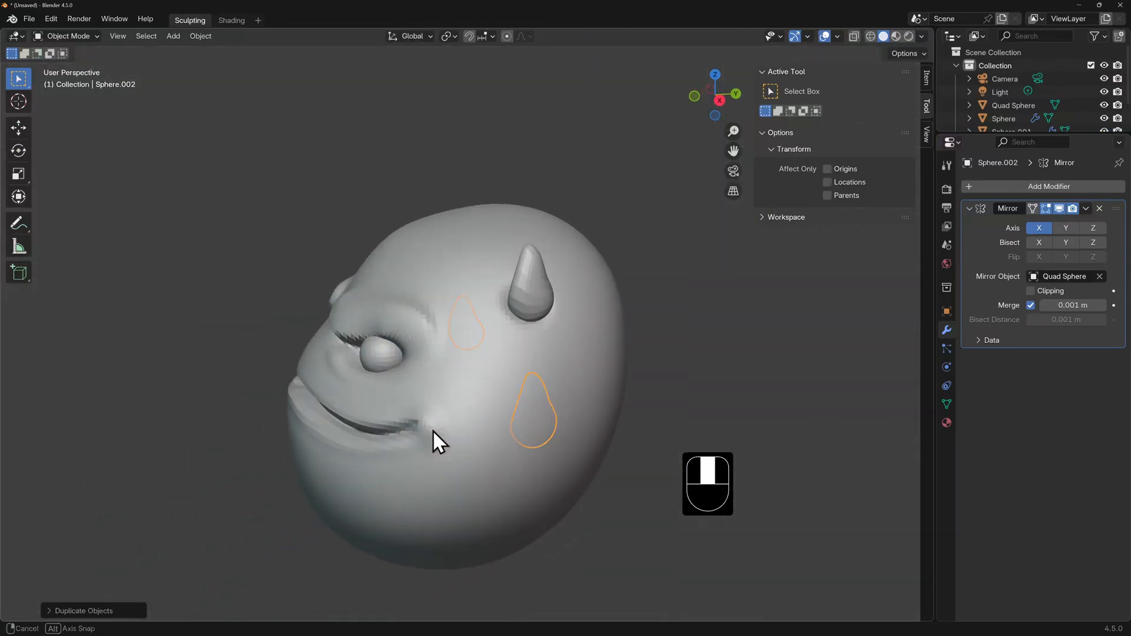
{"action": "key", "text": "g"}
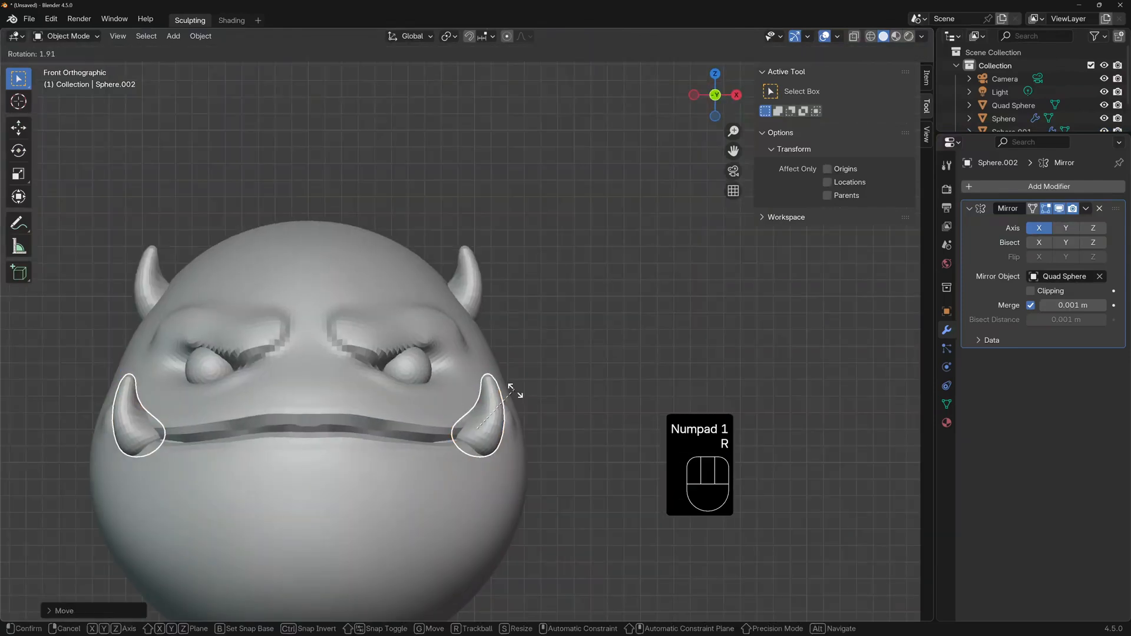
{"action": "key", "text": "s"}
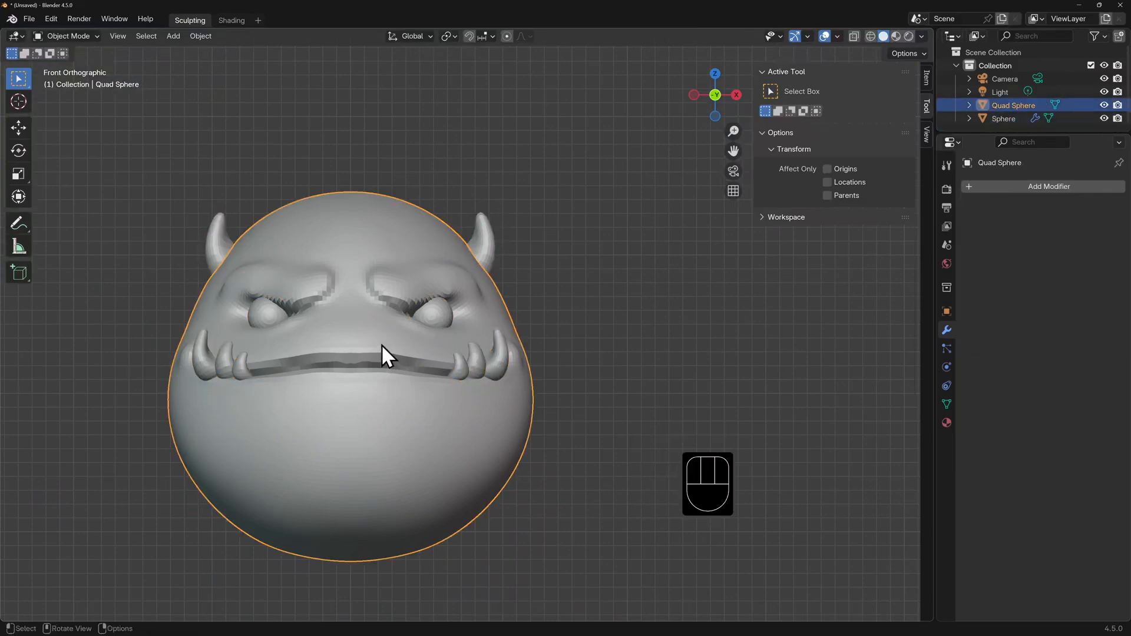
In Sculpt Mode, try Grab, Draw, Draw Sharp, Inflate and Smooth, then build up the cheek beside the eye.
{"action": "left_click", "coordinate": [66, 36]}
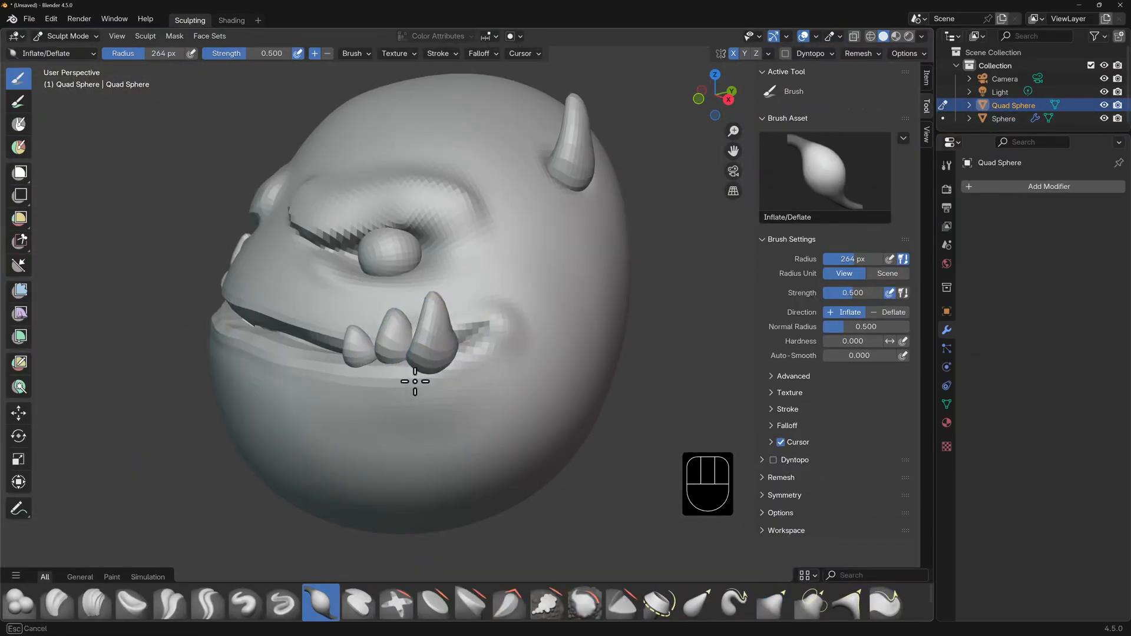
{"action": "left_click", "coordinate": [770, 606]}
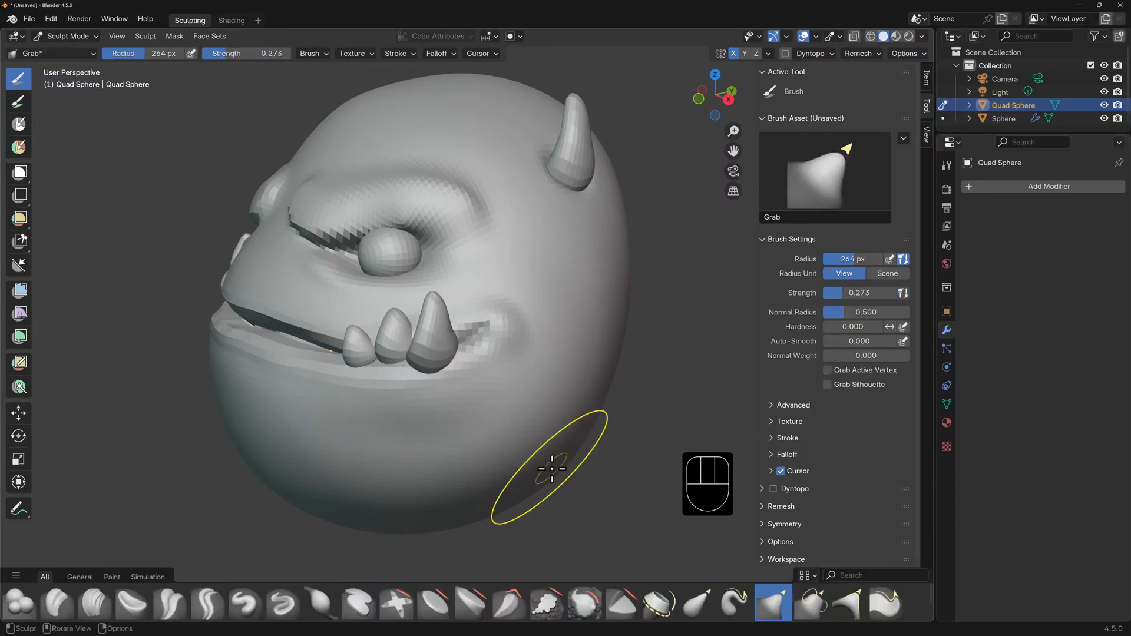
{"action": "left_click", "coordinate": [243, 608]}
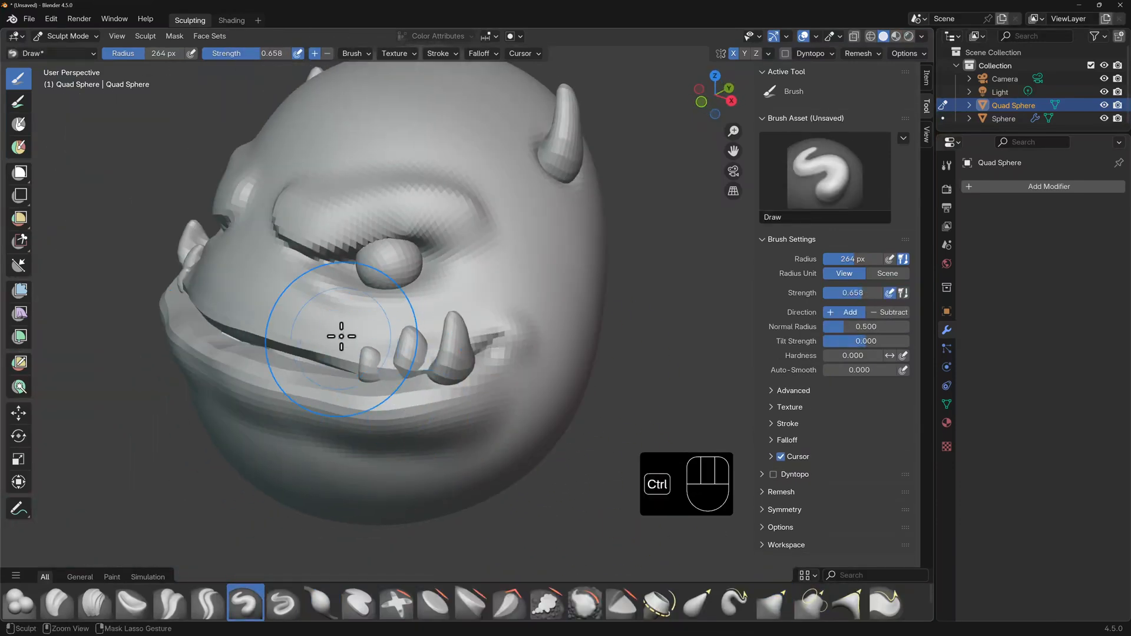
{"action": "left_click", "coordinate": [284, 613]}
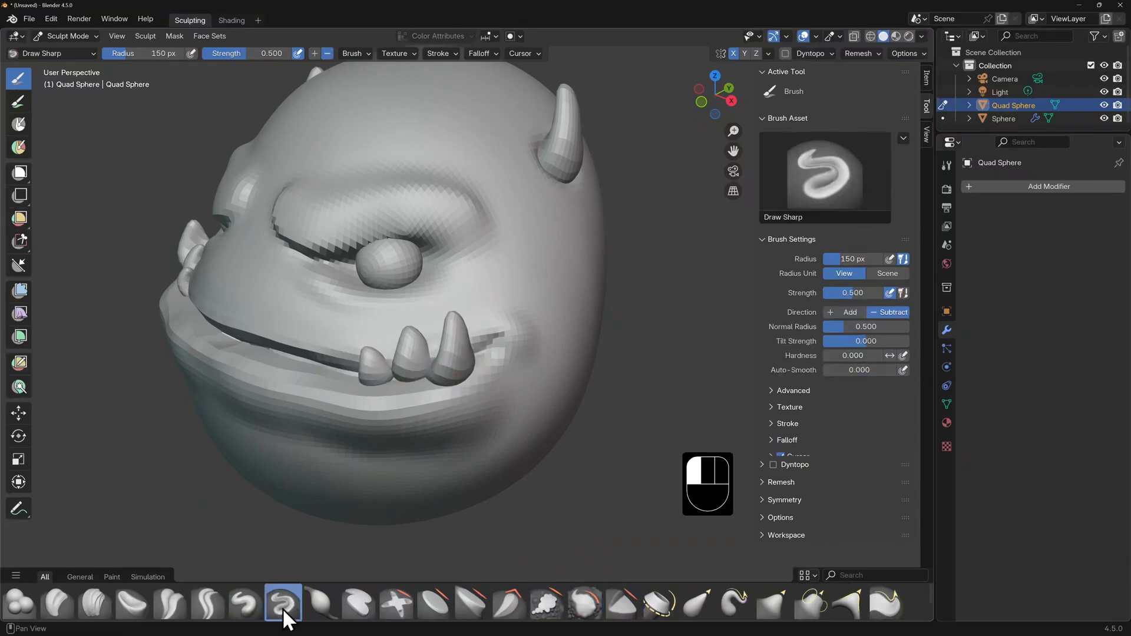
{"action": "left_click", "coordinate": [324, 603]}
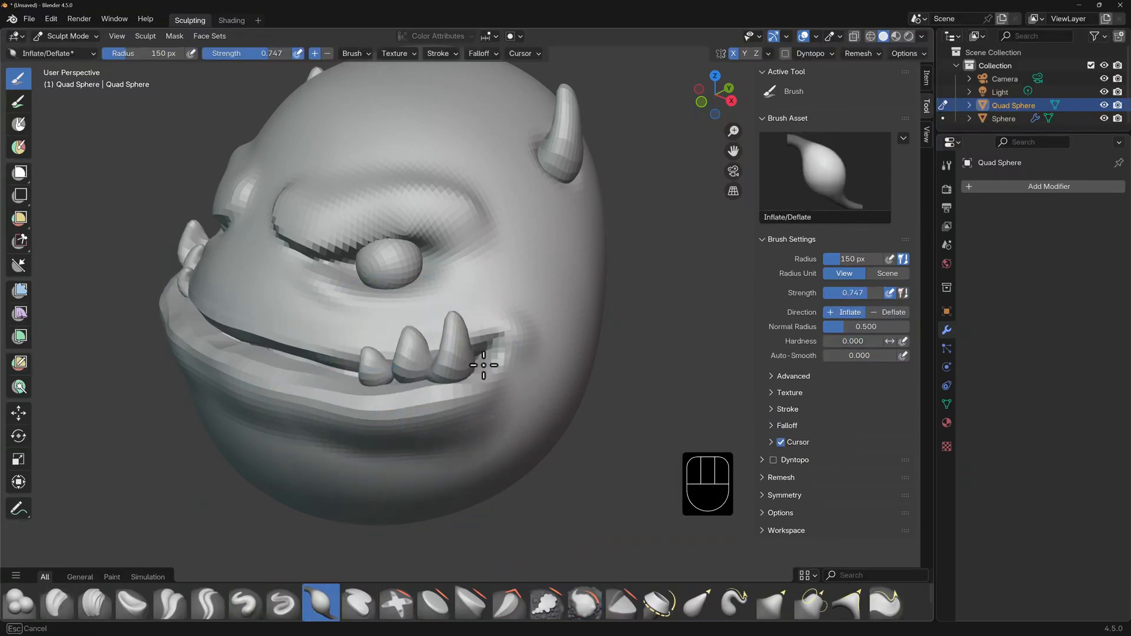
{"action": "left_click", "coordinate": [584, 604]}
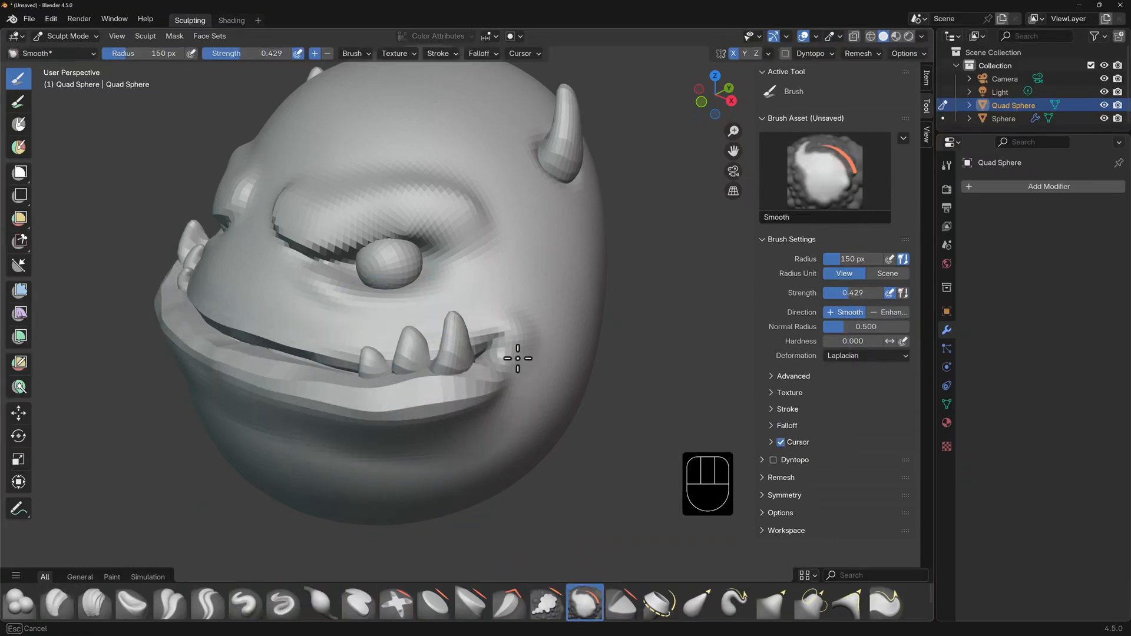
{"action": "left_click", "coordinate": [244, 610]}
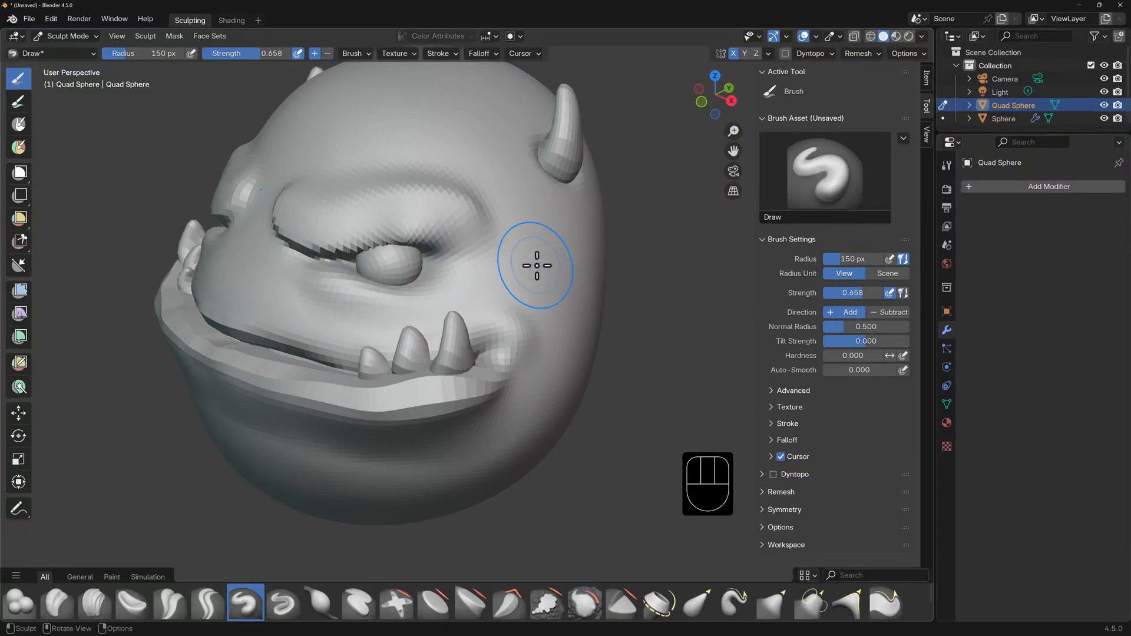
{"action": "left_click_drag", "start_coordinate": [534, 266], "coordinate": [302, 327]}
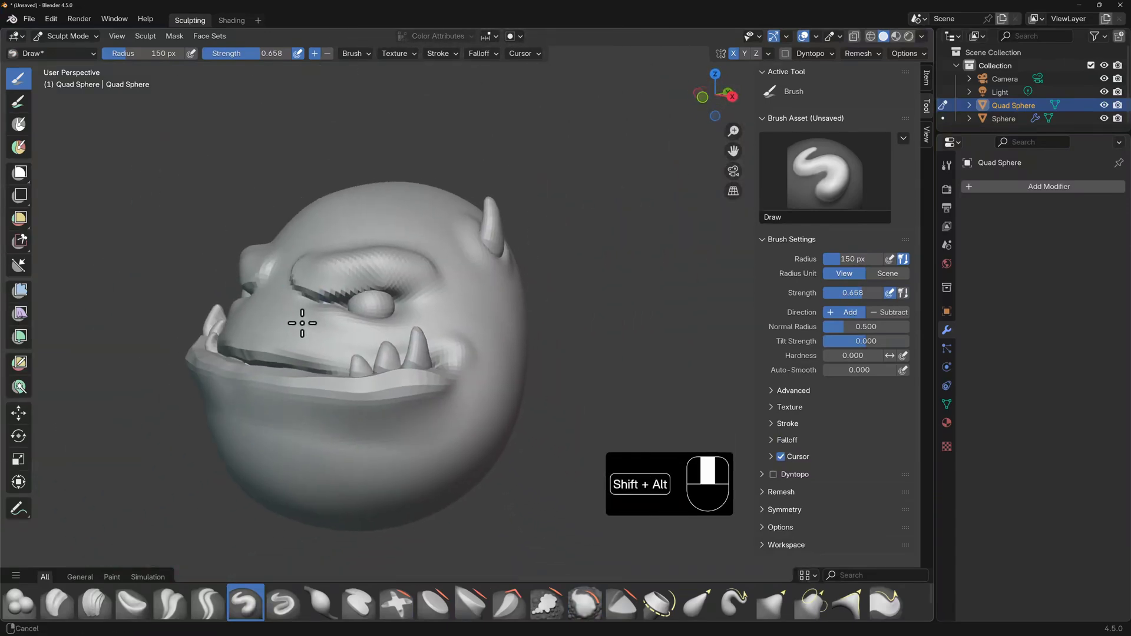
Refine the face and jaw with Crease, Inflate, Flatten, Blob and Smooth brushes.
{"action": "left_click", "coordinate": [208, 605]}
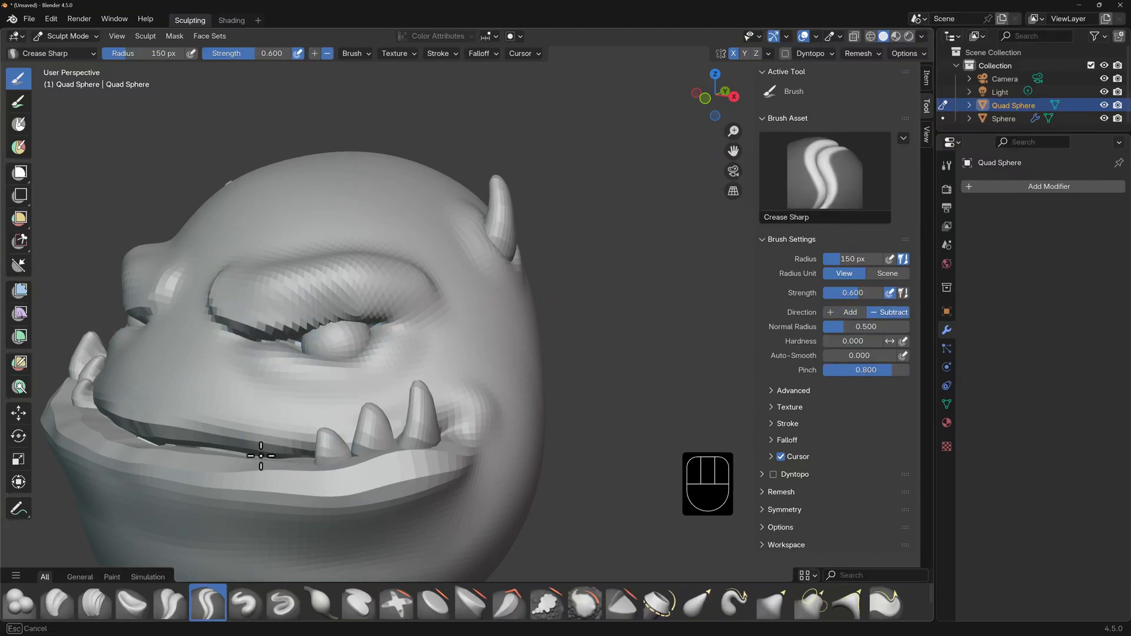
{"action": "left_click", "coordinate": [319, 609]}
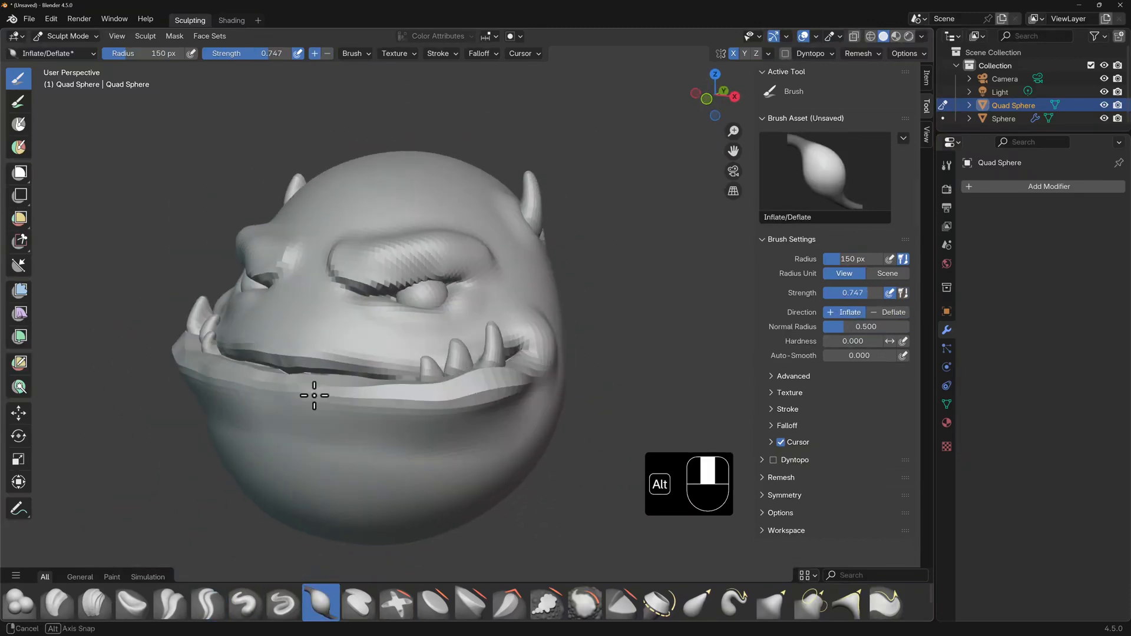
{"action": "left_click_drag", "start_coordinate": [314, 395], "coordinate": [396, 342]}
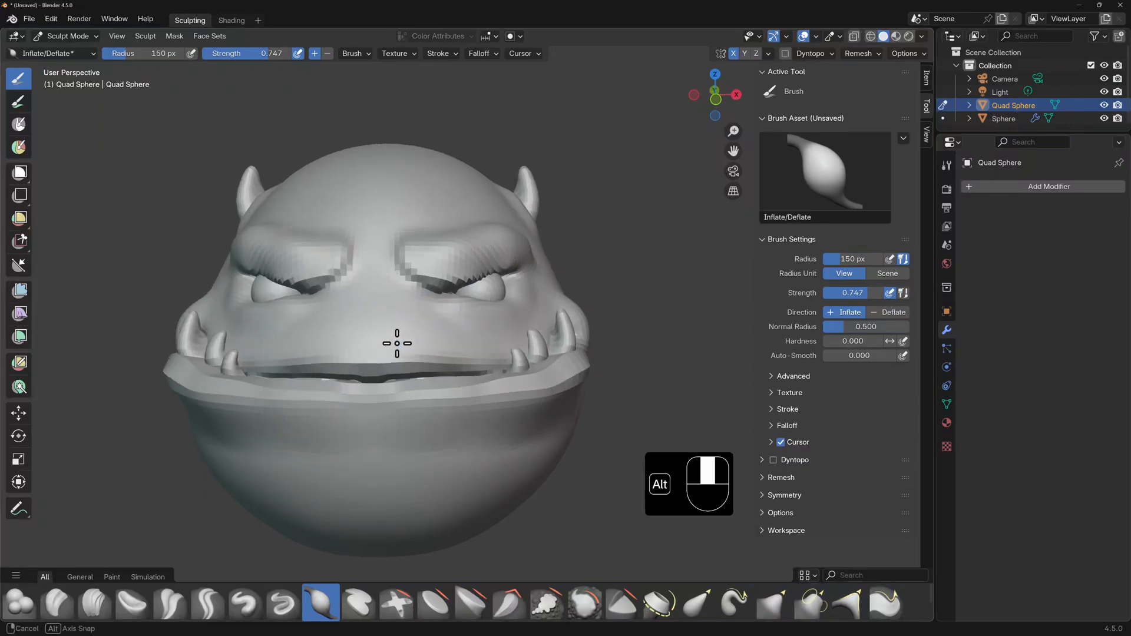
{"action": "left_click", "coordinate": [546, 605]}
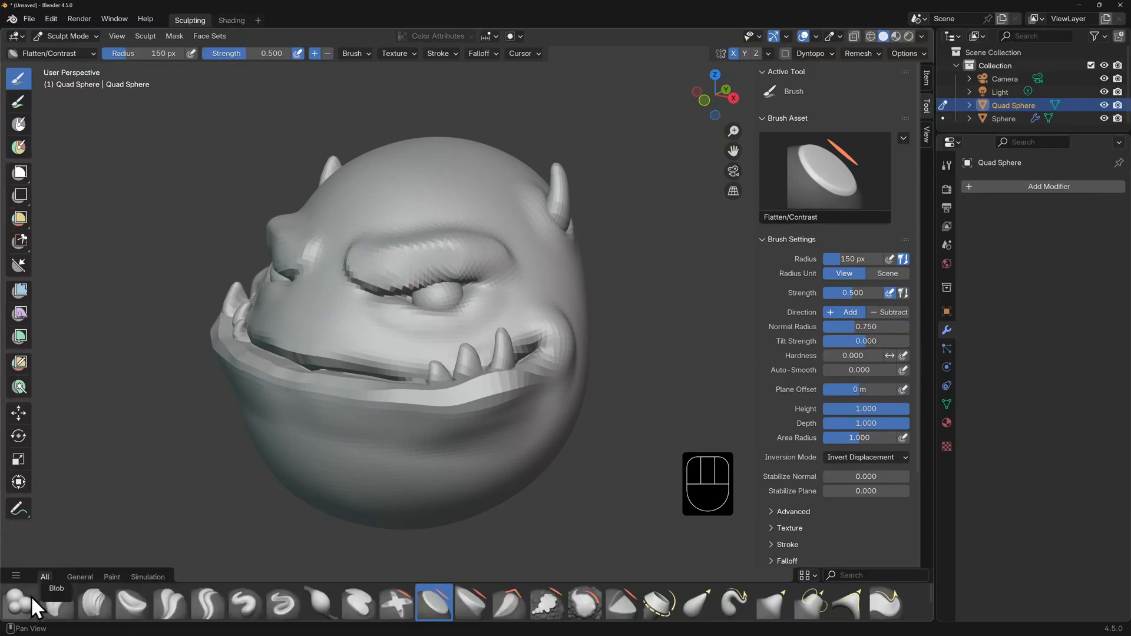
{"action": "left_click", "coordinate": [17, 609]}
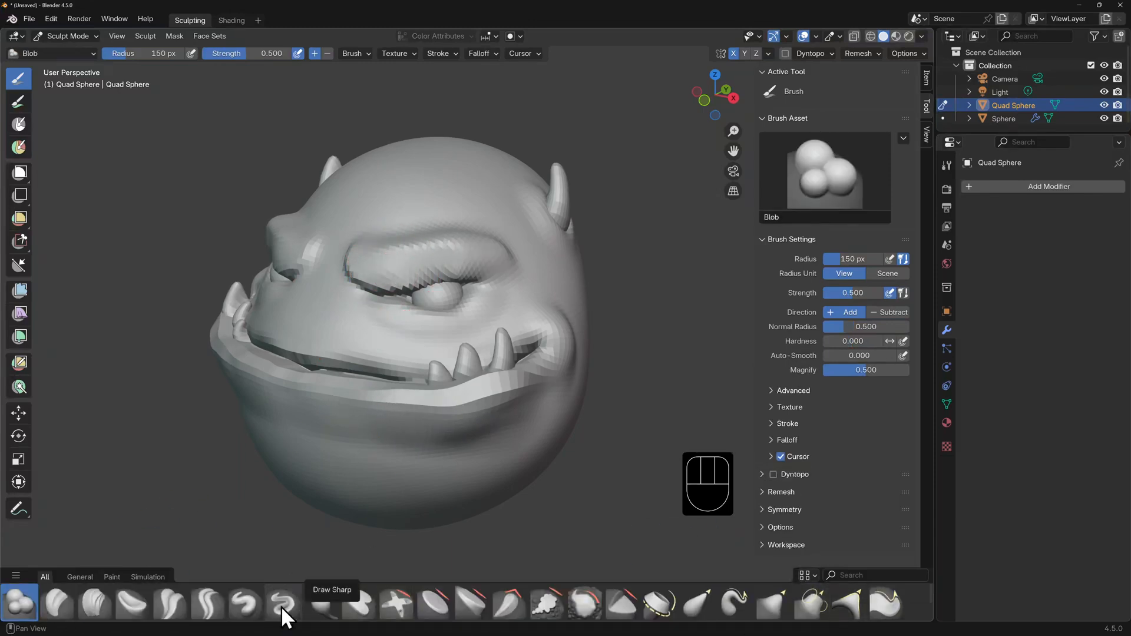
{"action": "left_click", "coordinate": [170, 612]}
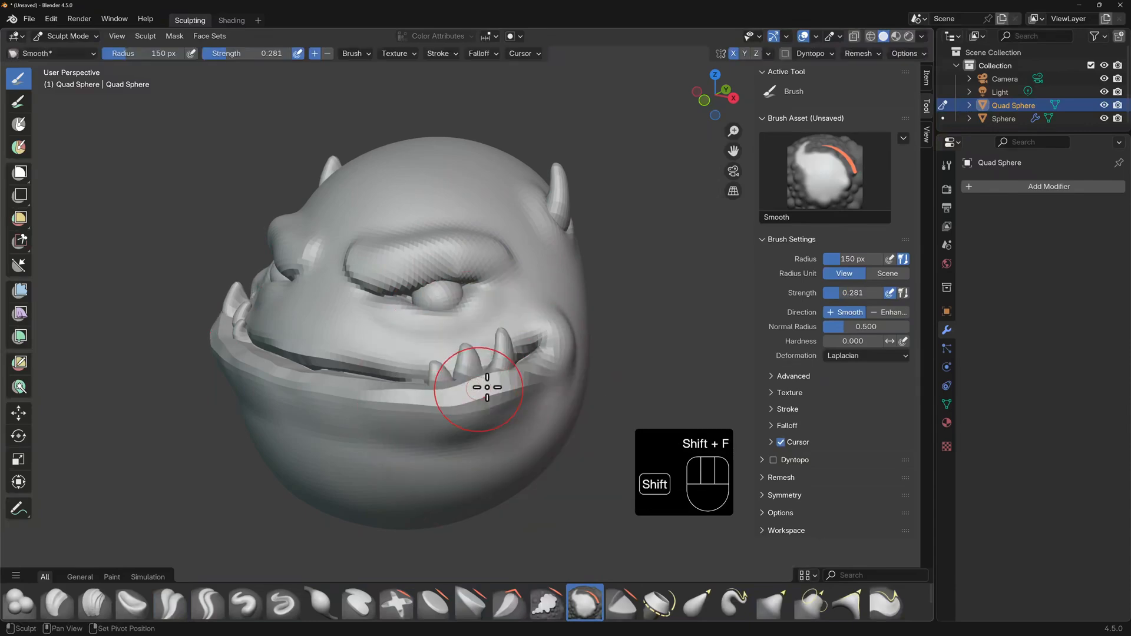
{"action": "left_click_drag", "start_coordinate": [476, 389], "coordinate": [406, 401]}
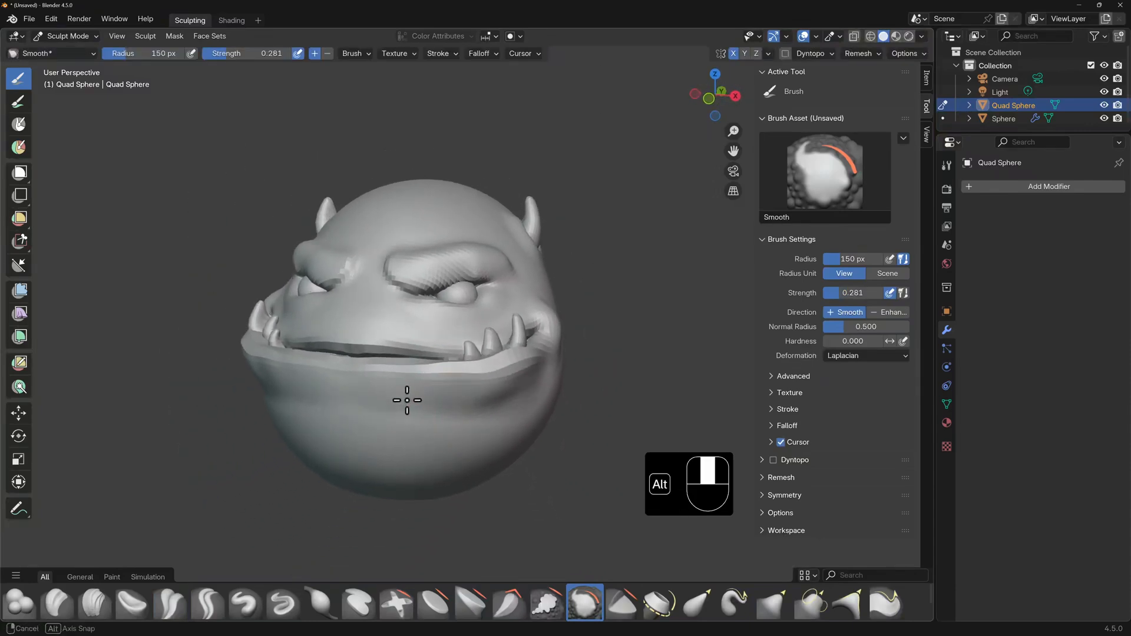